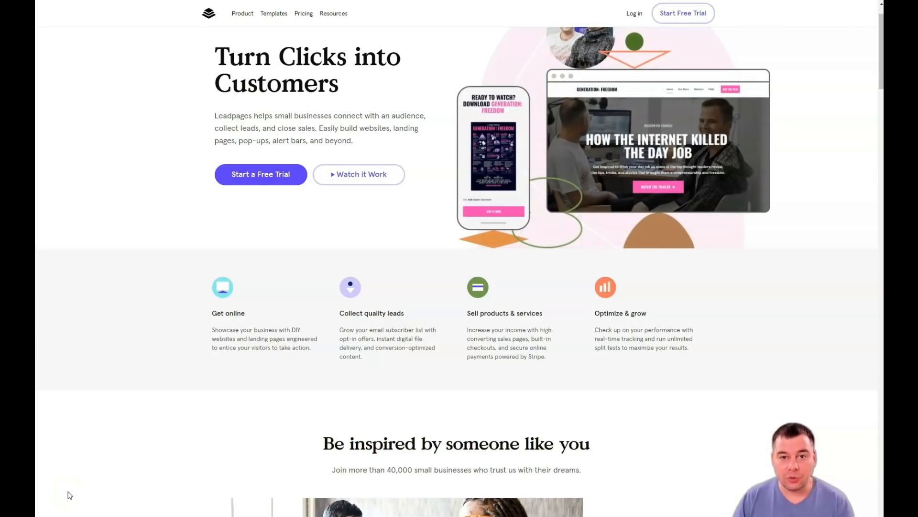
- Scroll down and back up through the Leadpages site page
scroll("down", 3)
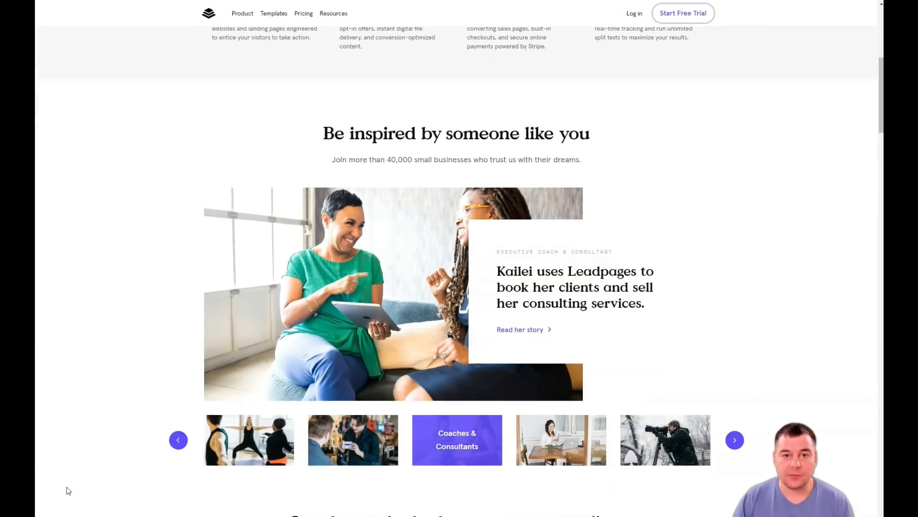
scroll("down", 3)
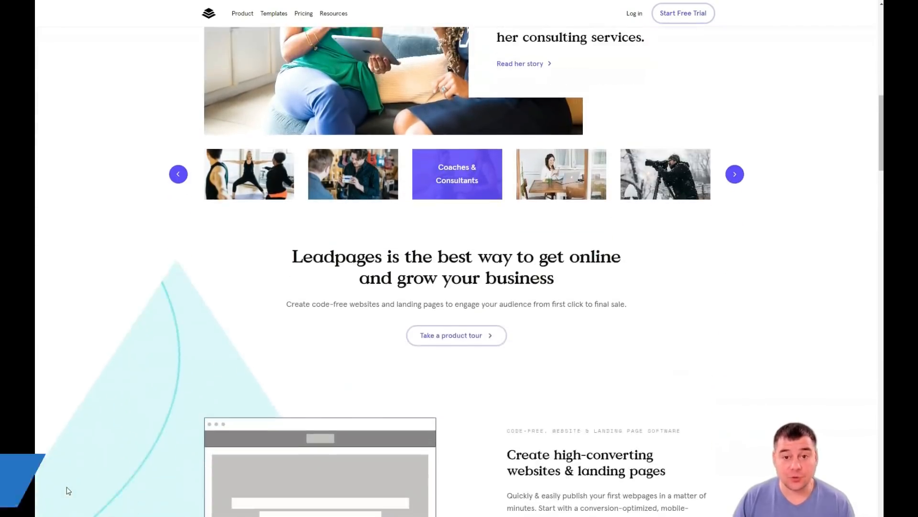
scroll("down", 3)
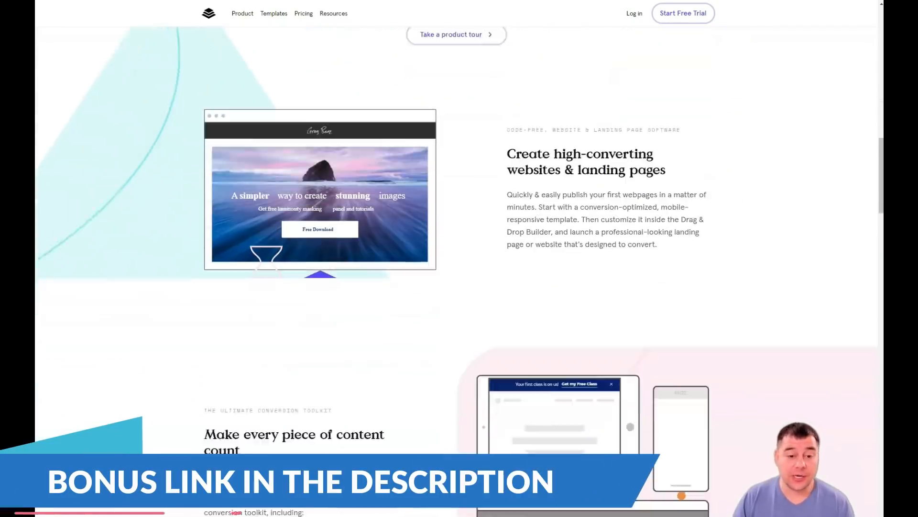
scroll("down", 3)
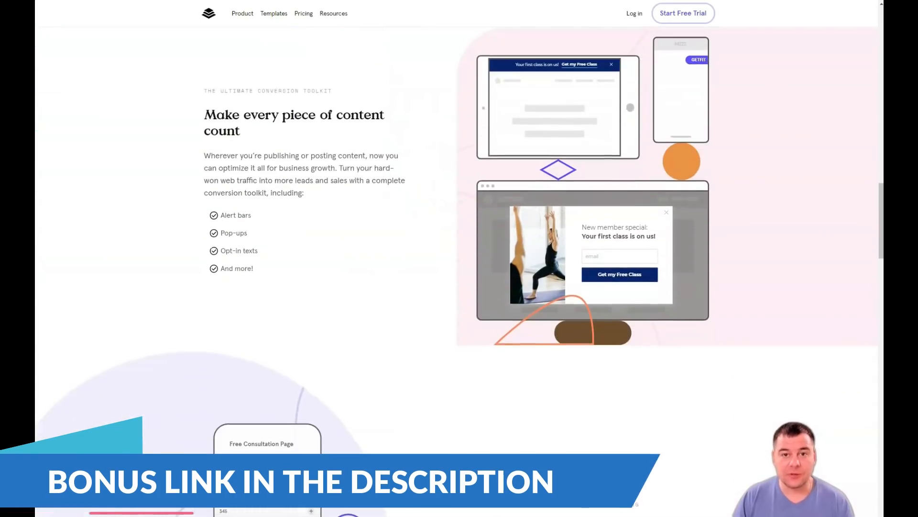
scroll("down", 3)
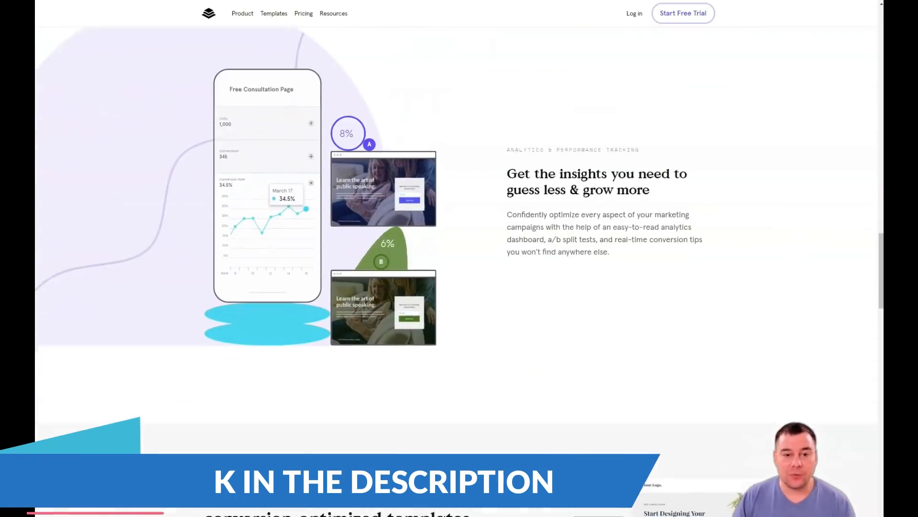
scroll("down", 3)
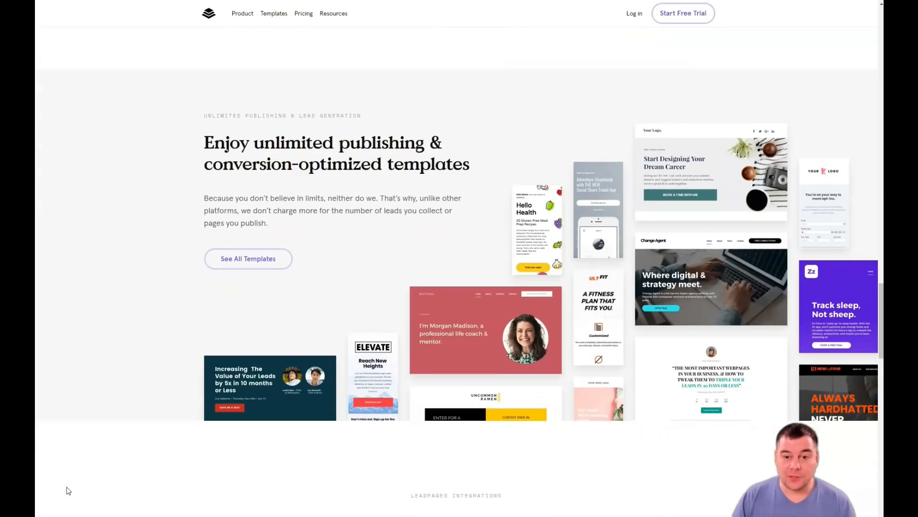
scroll("down", 3)
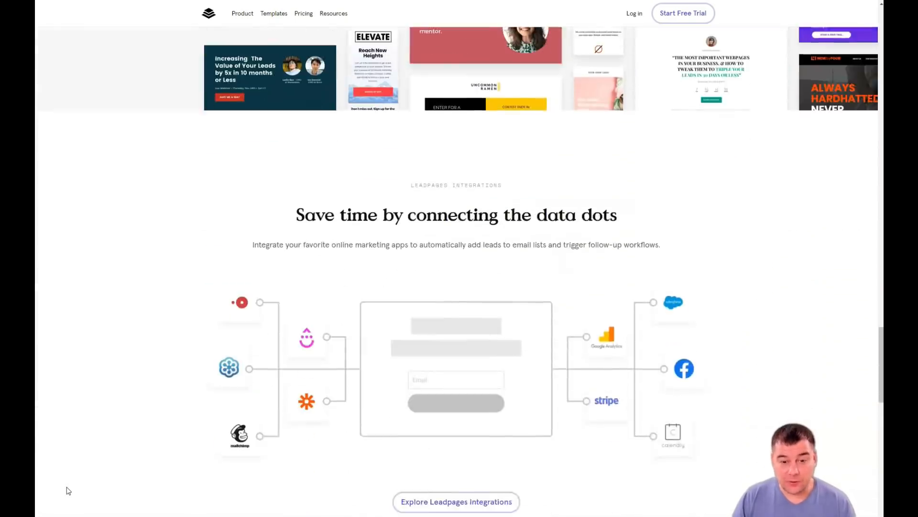
scroll("down", 3)
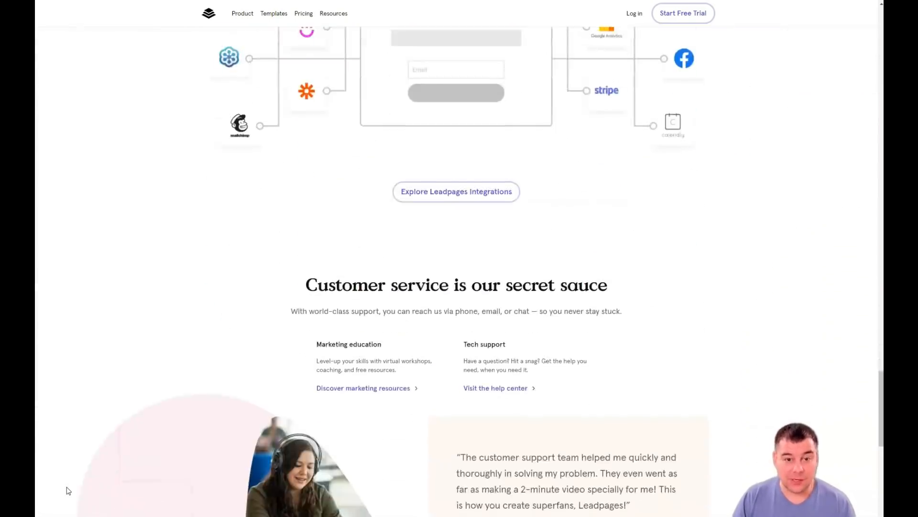
scroll("down", 3)
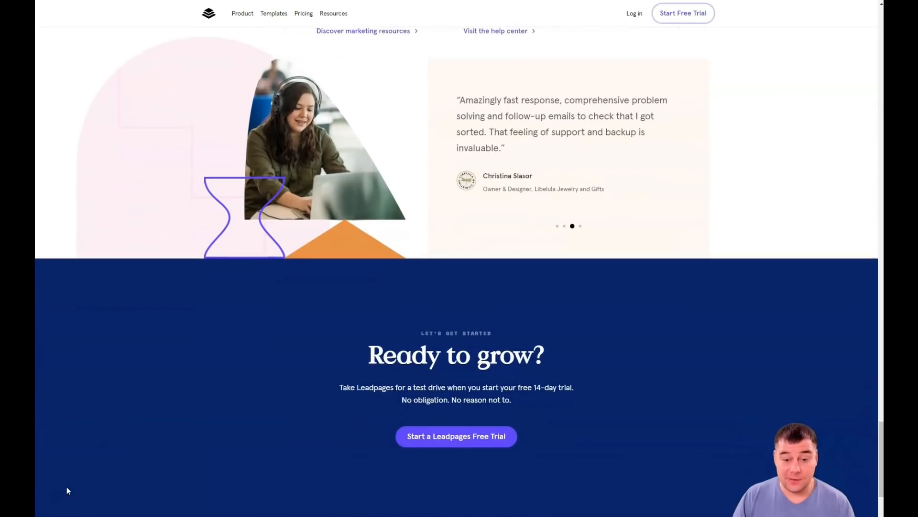
scroll("up", 3)
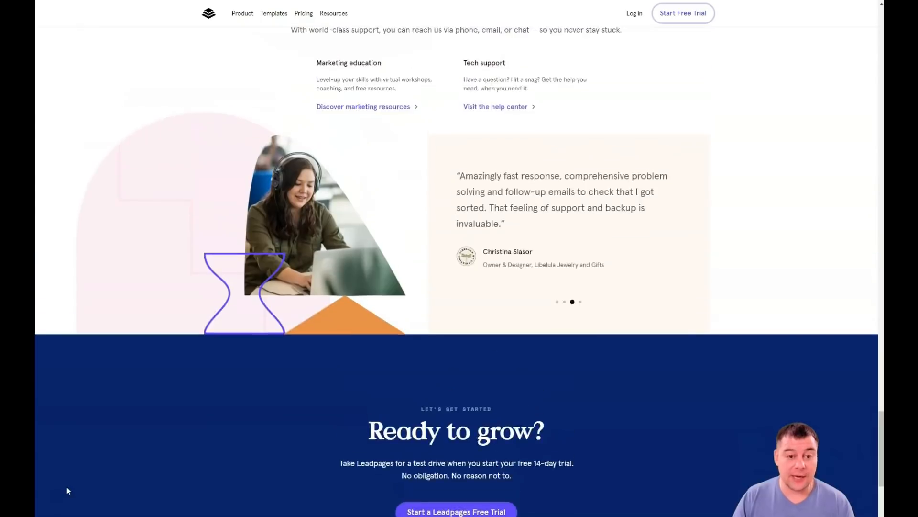
scroll("up", 3)
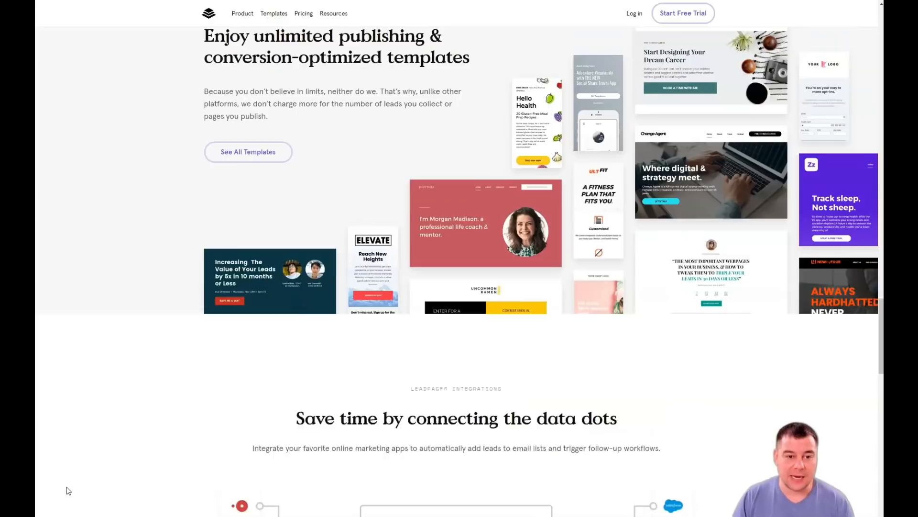
scroll("up", 3)
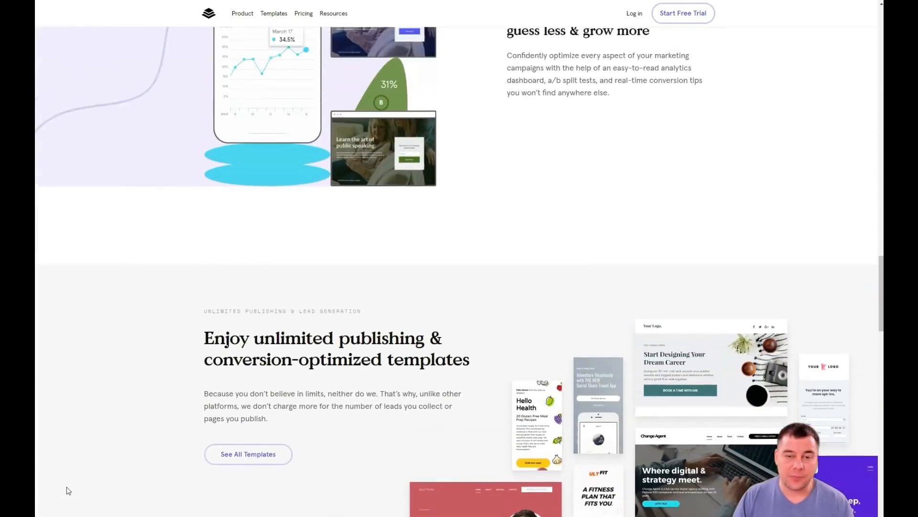
scroll("up", 3)
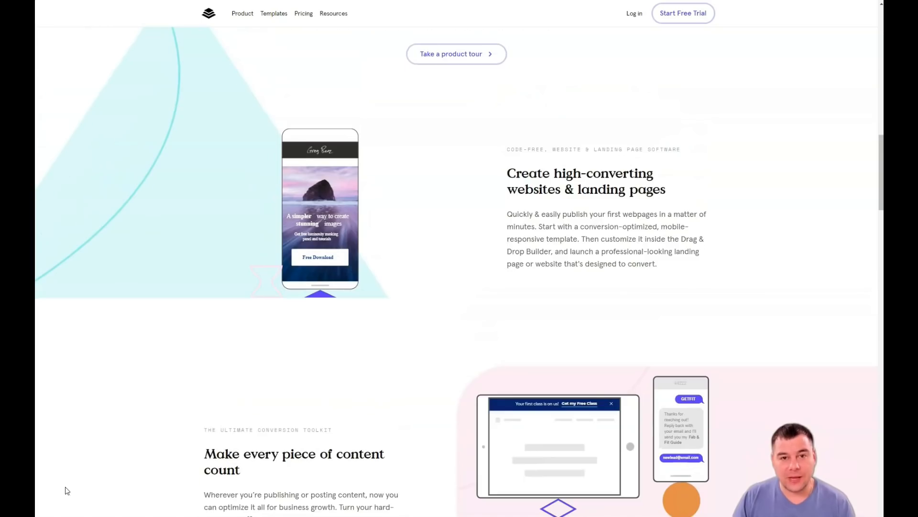
scroll("up", 3)
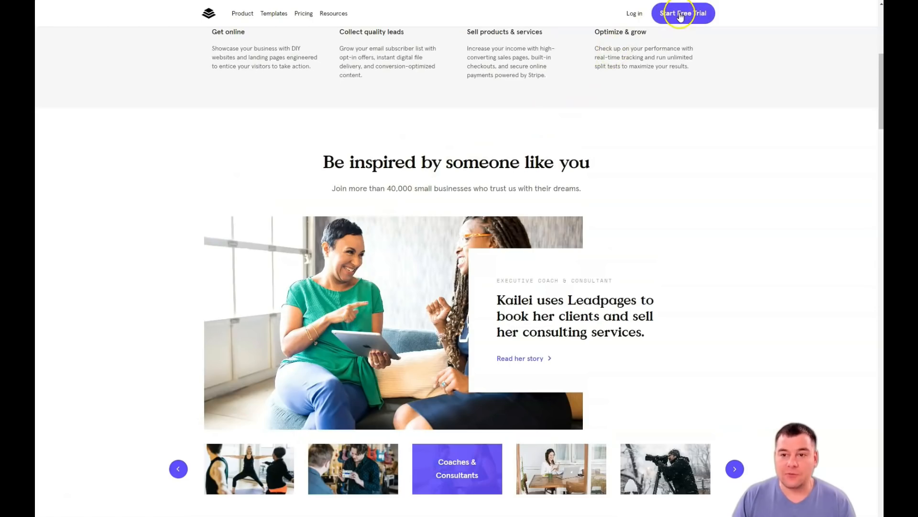
- Open the Start Free Trial pricing page and scroll through the plan comparison and FAQs
left_click(303, 13)
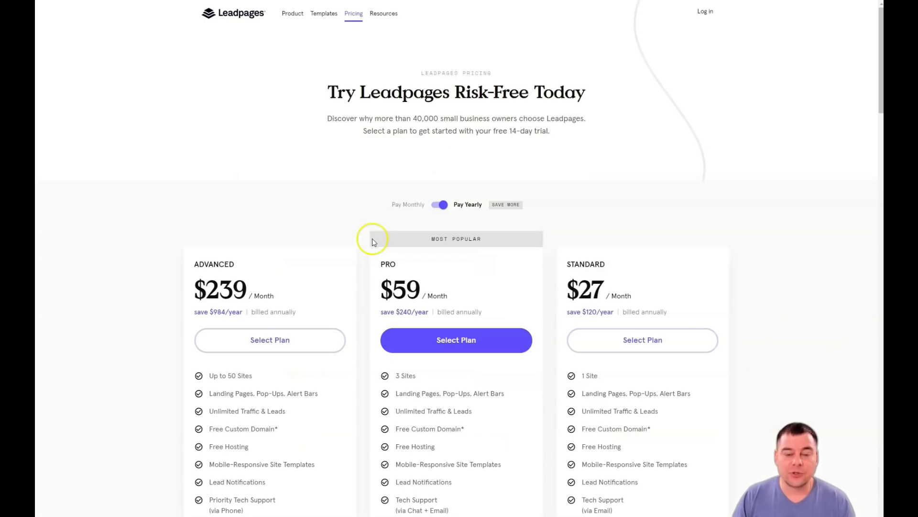
scroll("down", 3)
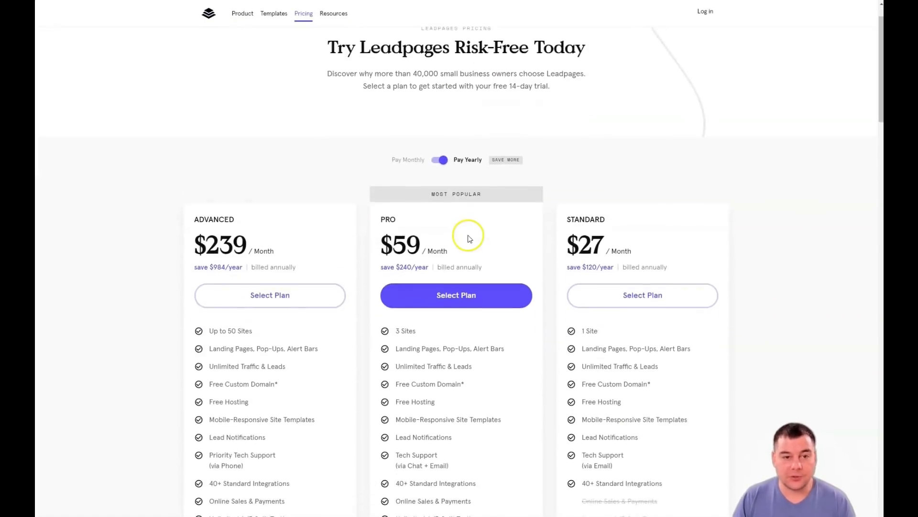
scroll("down", 3)
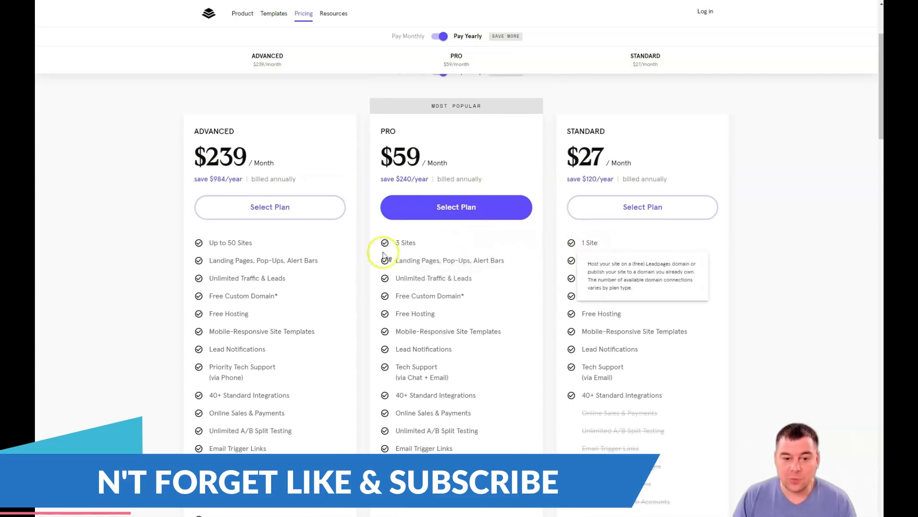
mouse_move(297, 261)
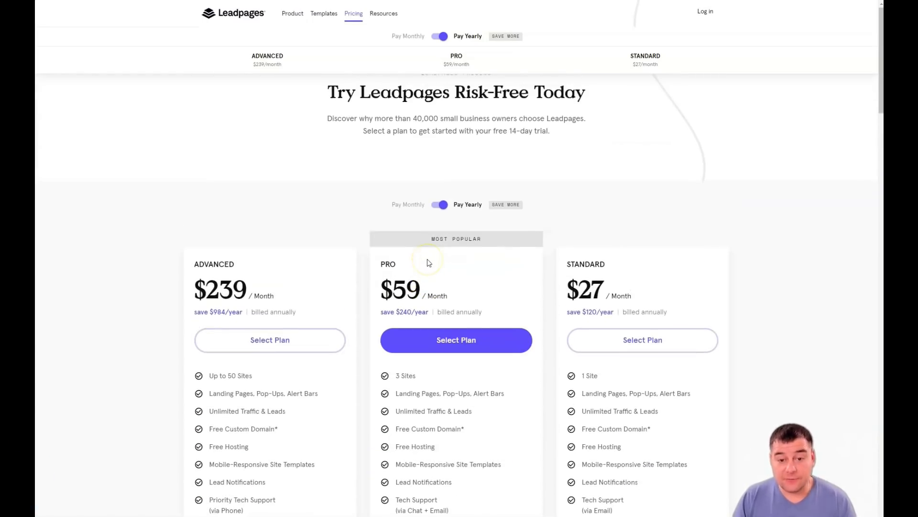
scroll("down", 3)
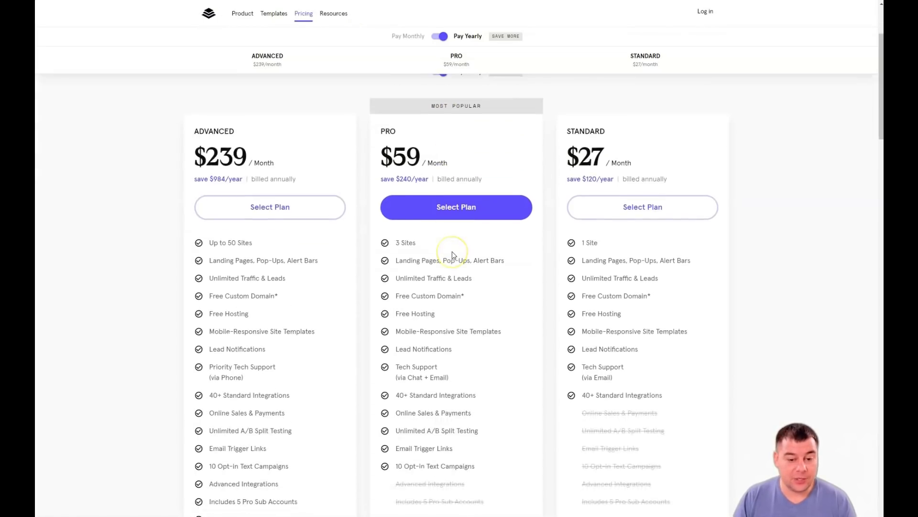
scroll("down", 3)
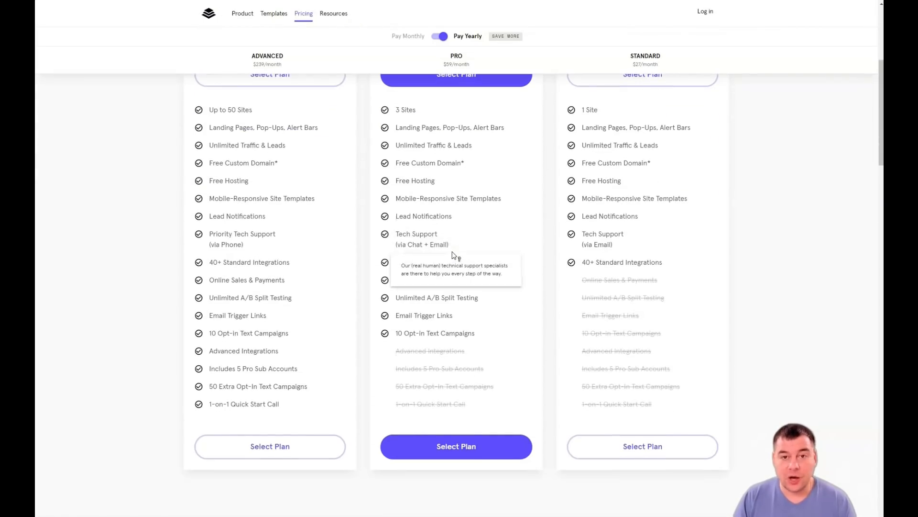
scroll("down", 3)
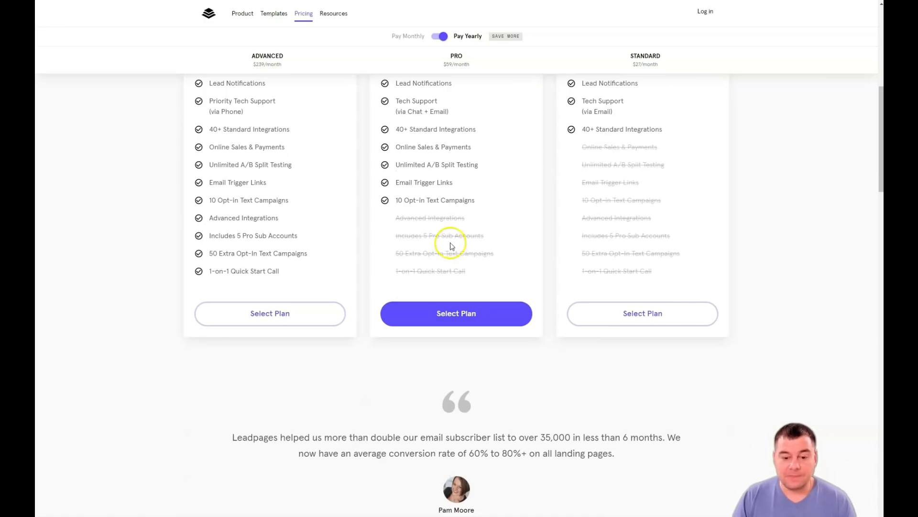
scroll("down", 3)
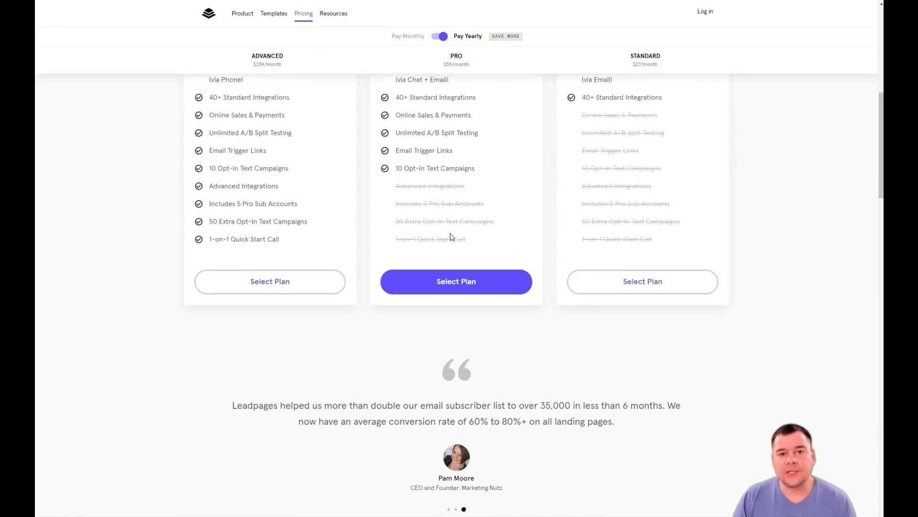
scroll("down", 3)
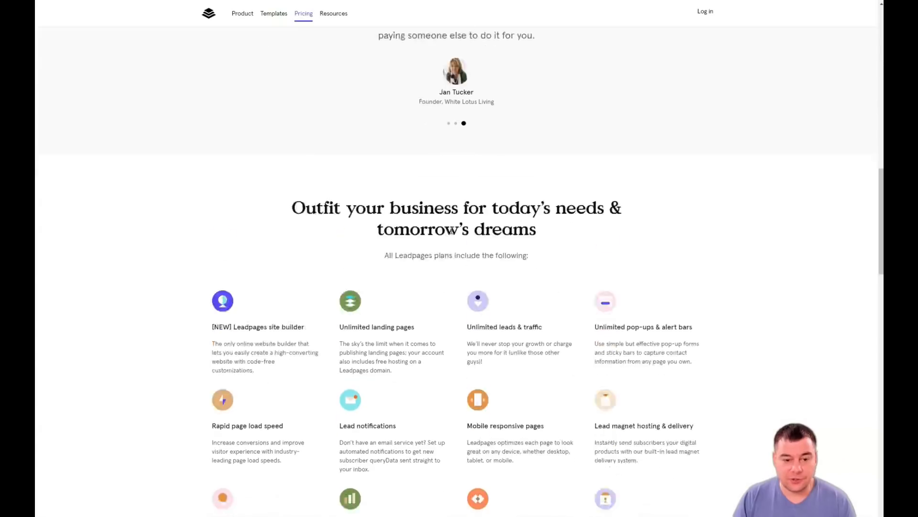
scroll("down", 3)
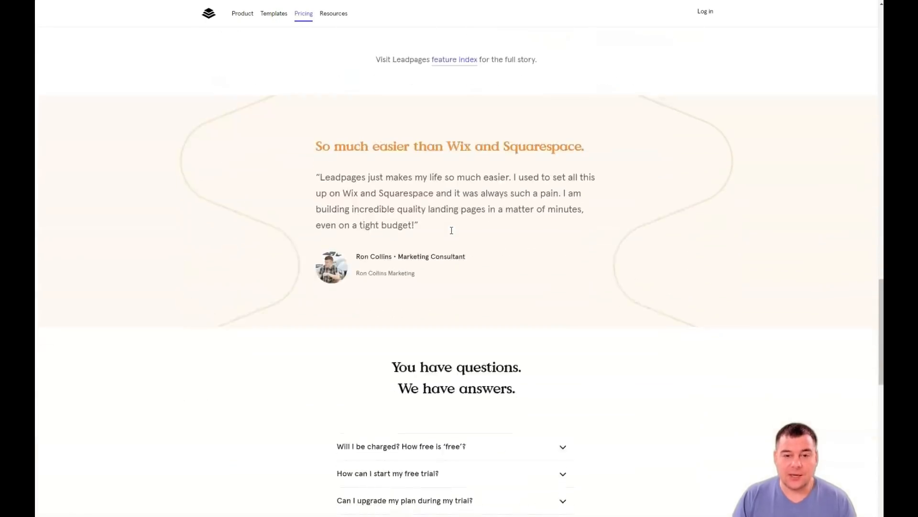
scroll("up", 3)
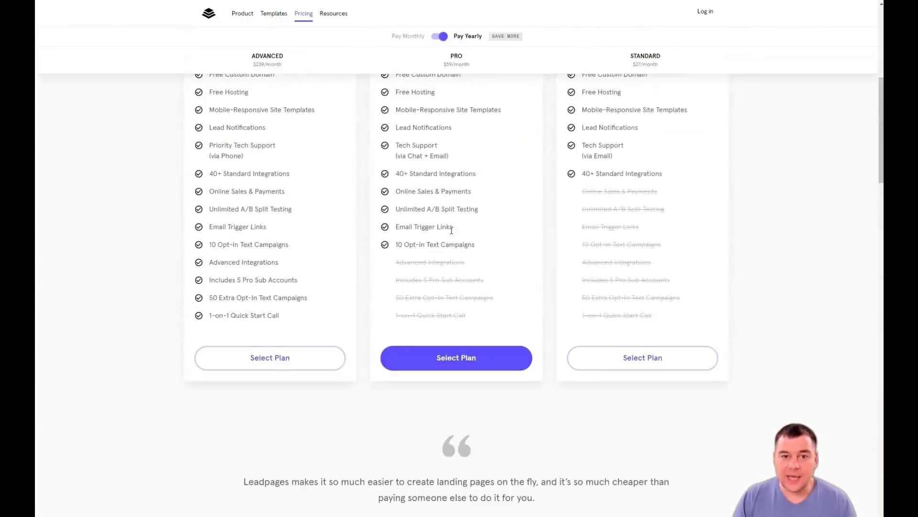
scroll("up", 3)
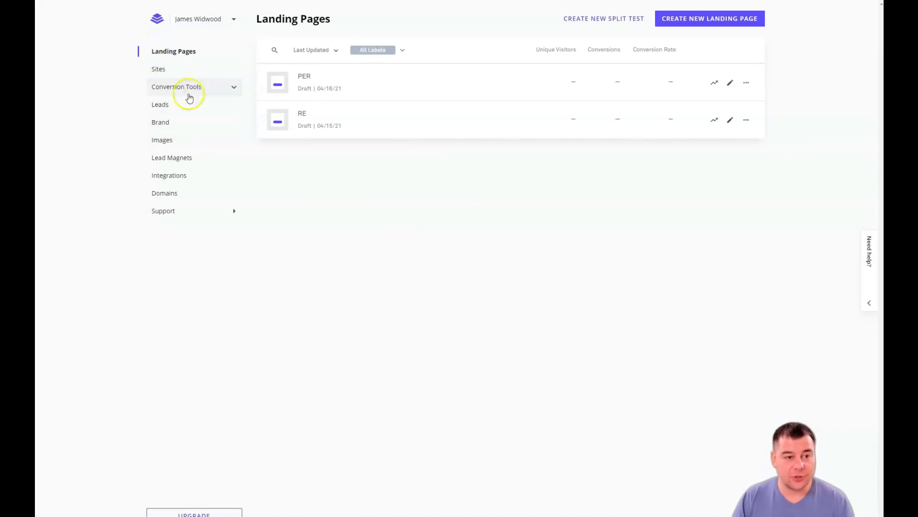
mouse_move(185, 164)
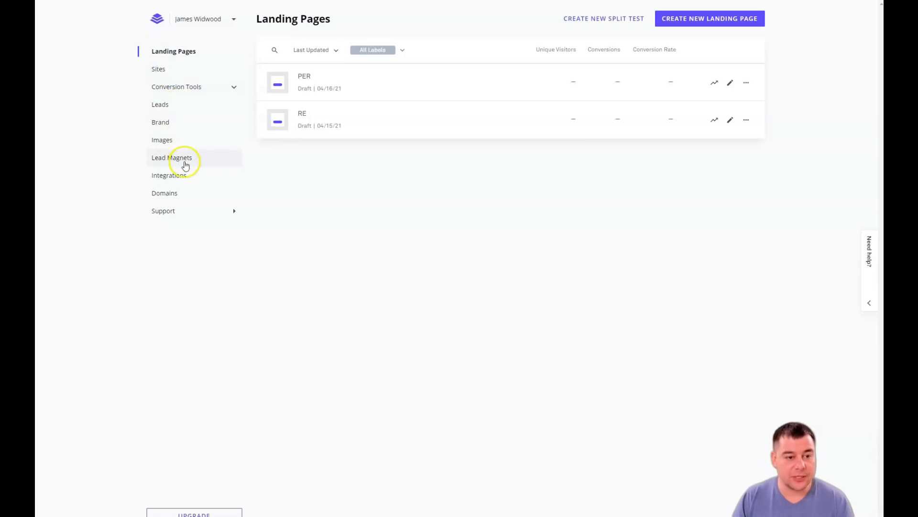
mouse_move(180, 188)
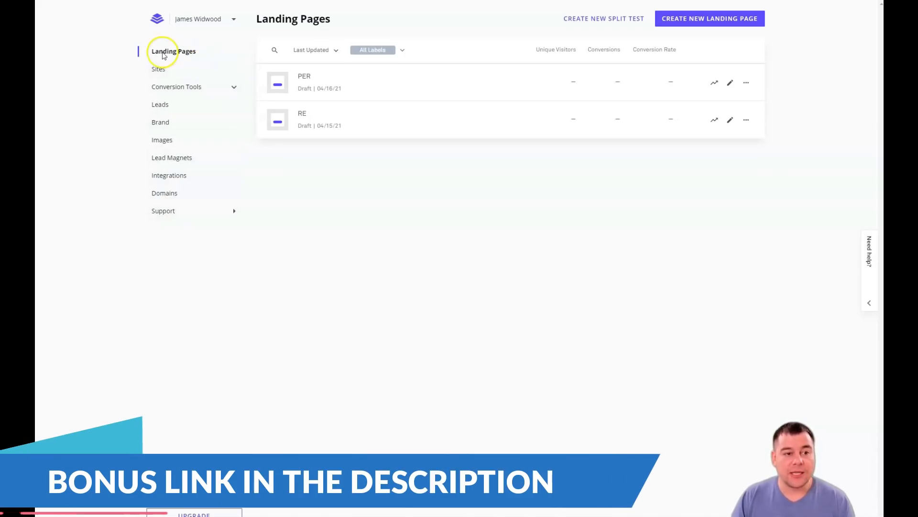
mouse_move(690, 22)
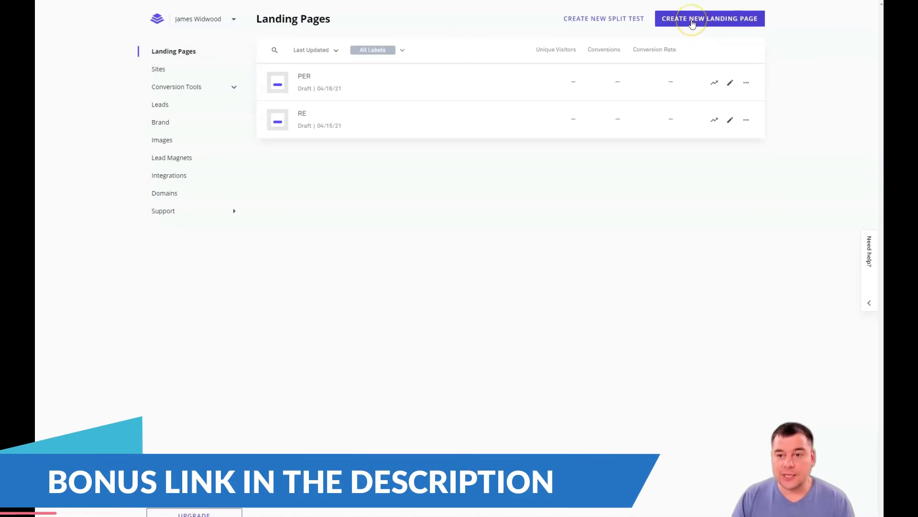
- Create a new landing page and start building from the Site Coming Soon template
left_click(710, 19)
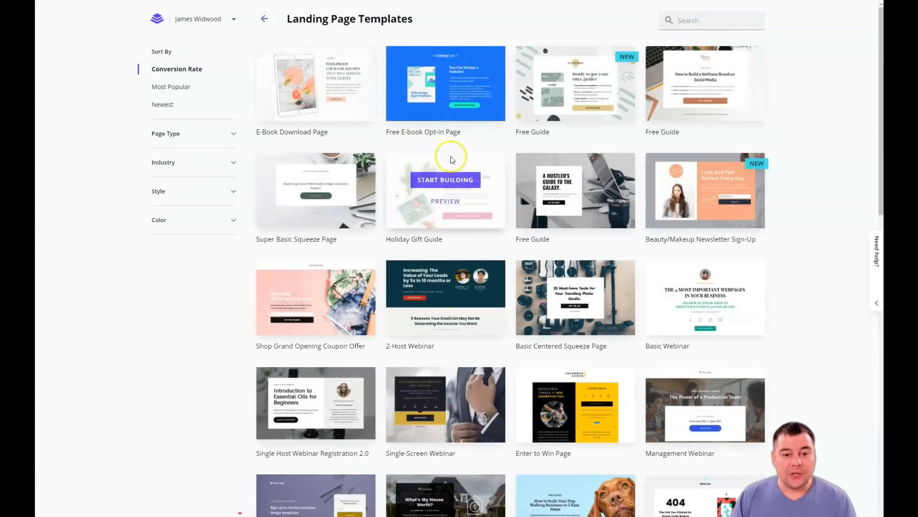
scroll("down", 3)
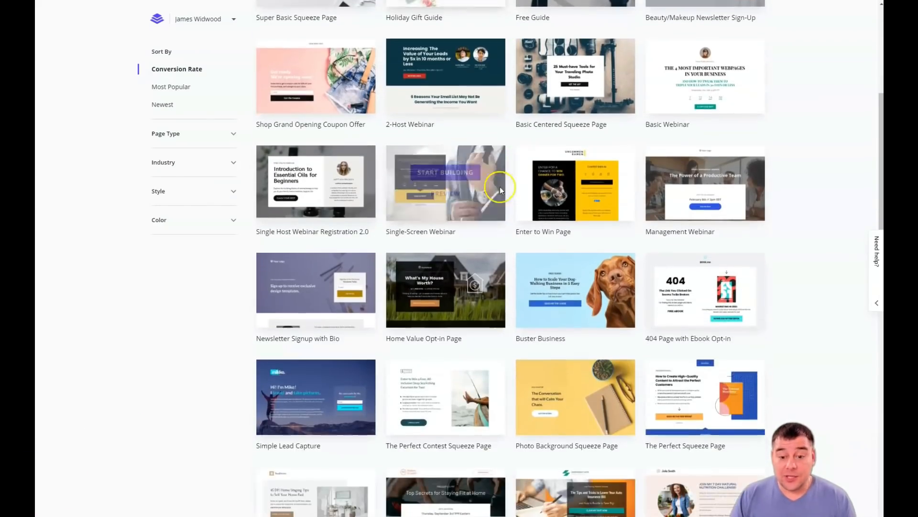
scroll("down", 3)
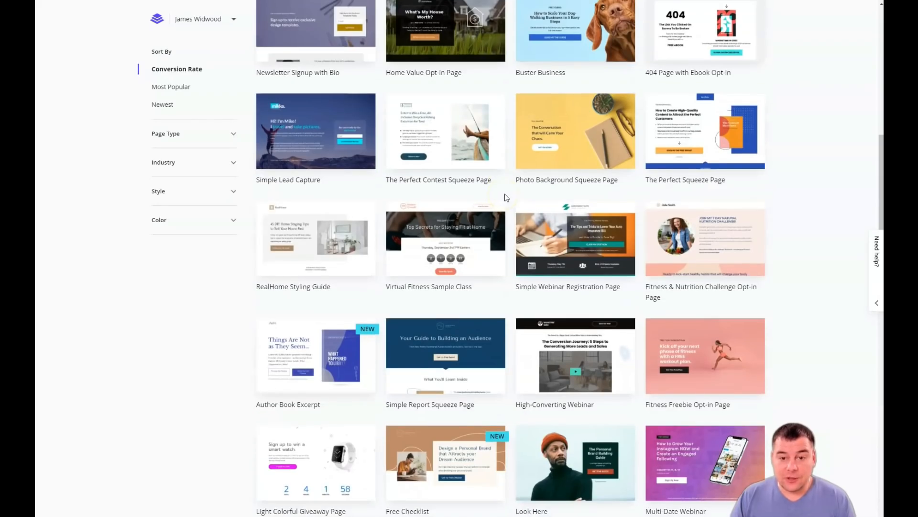
scroll("down", 3)
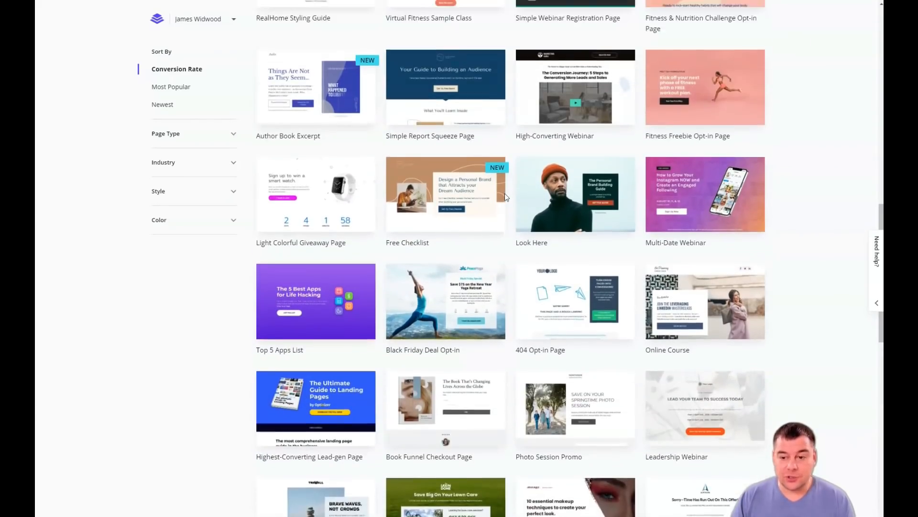
scroll("down", 3)
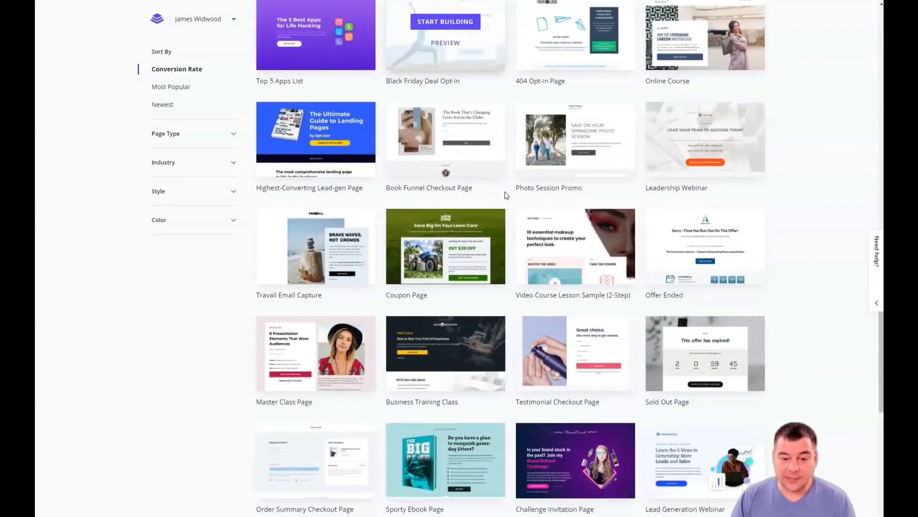
scroll("down", 3)
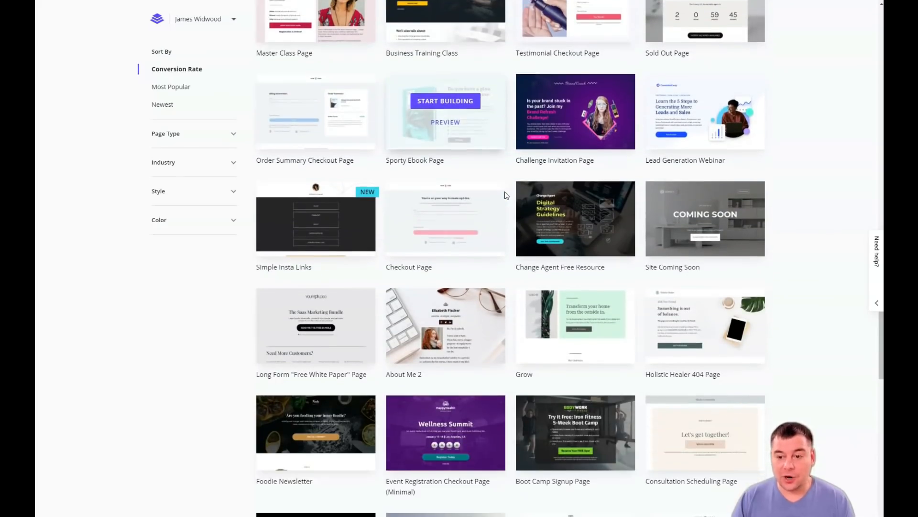
scroll("down", 3)
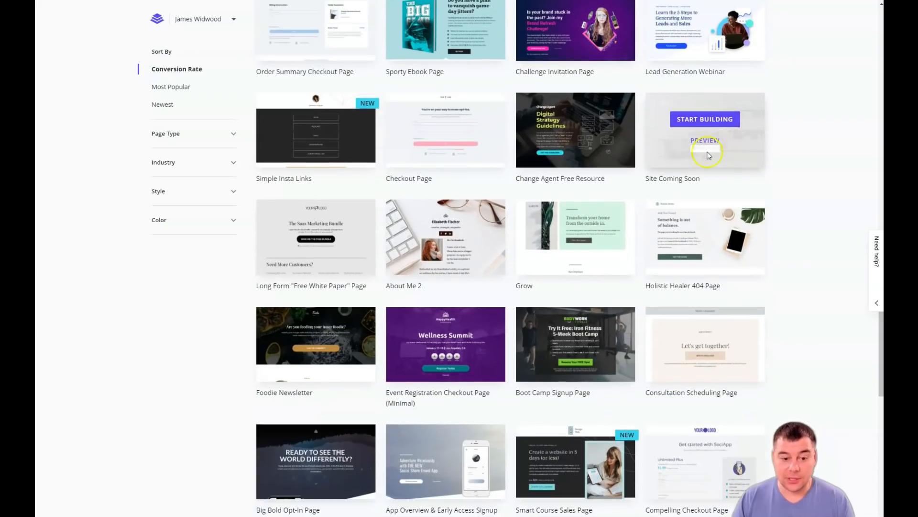
left_click(705, 119)
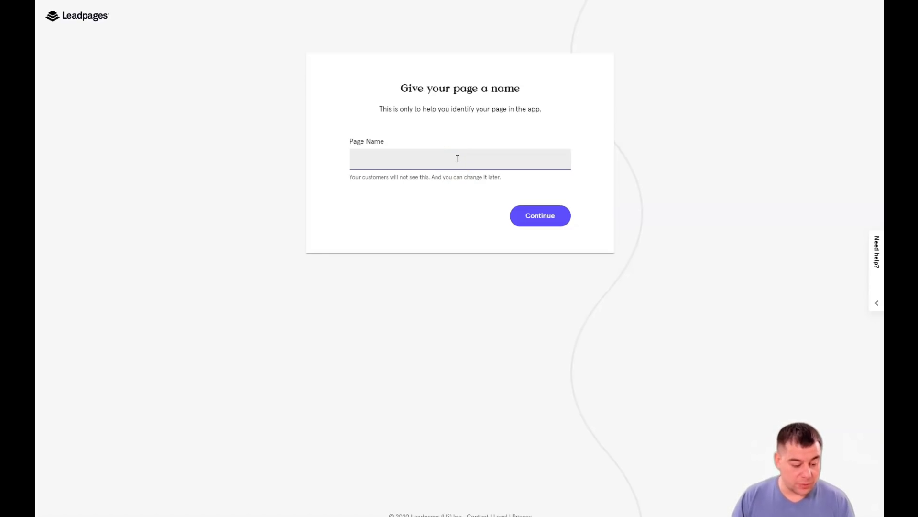
- Enter 'REST' as the page name and continue into the editor
type("REST")
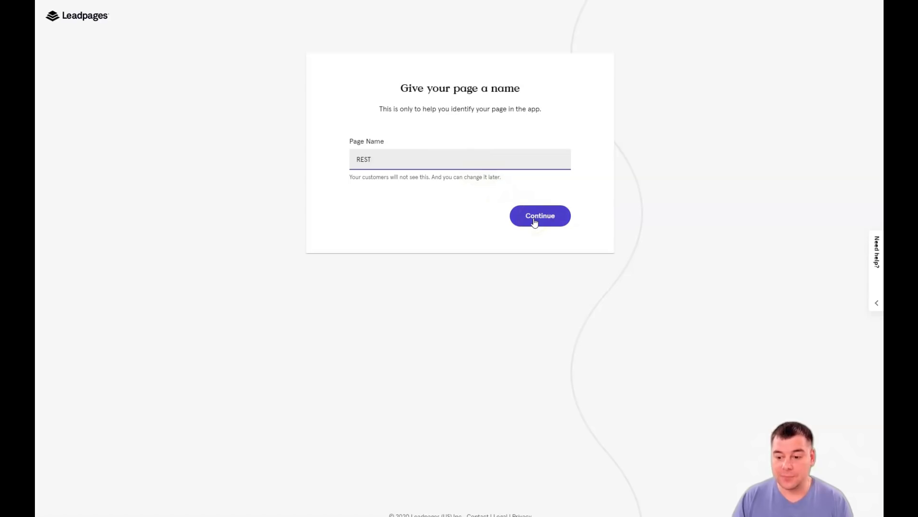
left_click(540, 215)
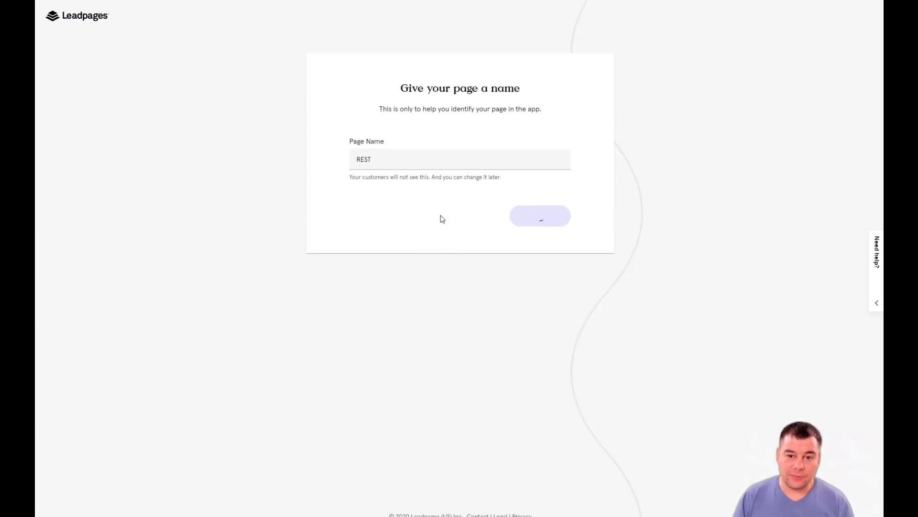
left_click(540, 215)
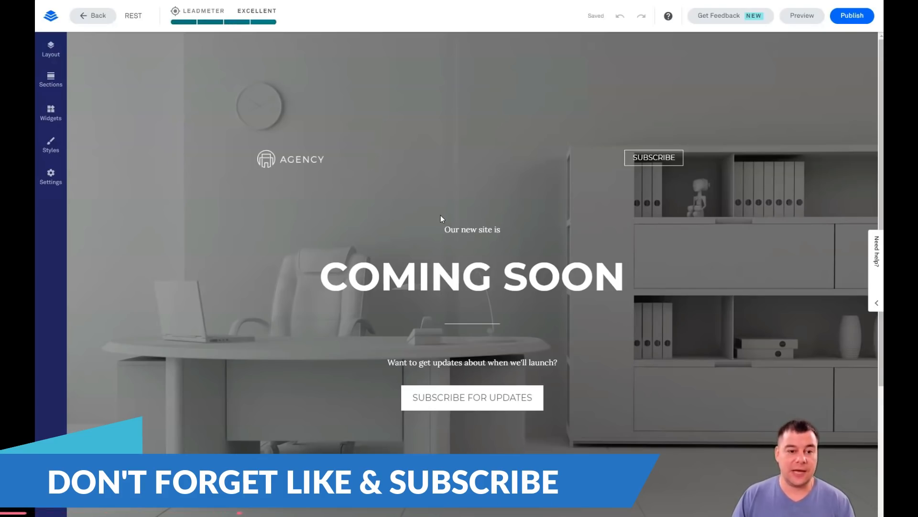
left_click(472, 276)
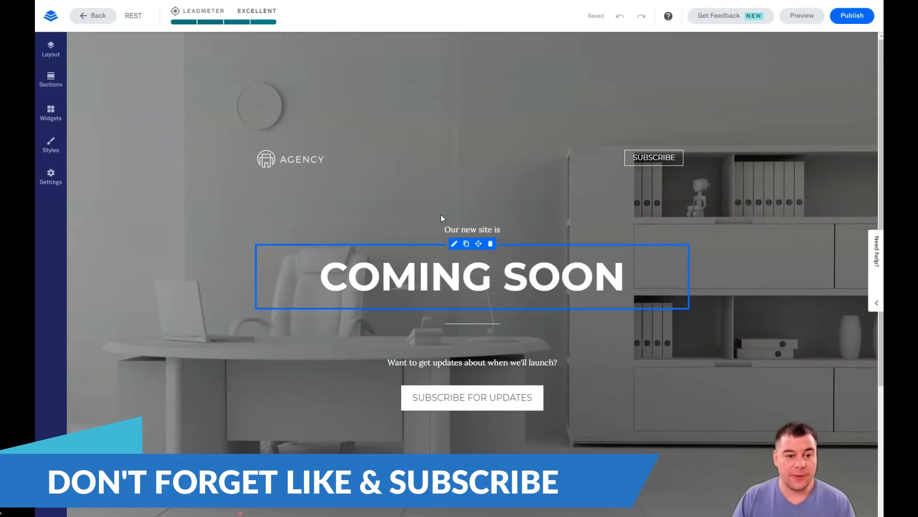
left_click(291, 158)
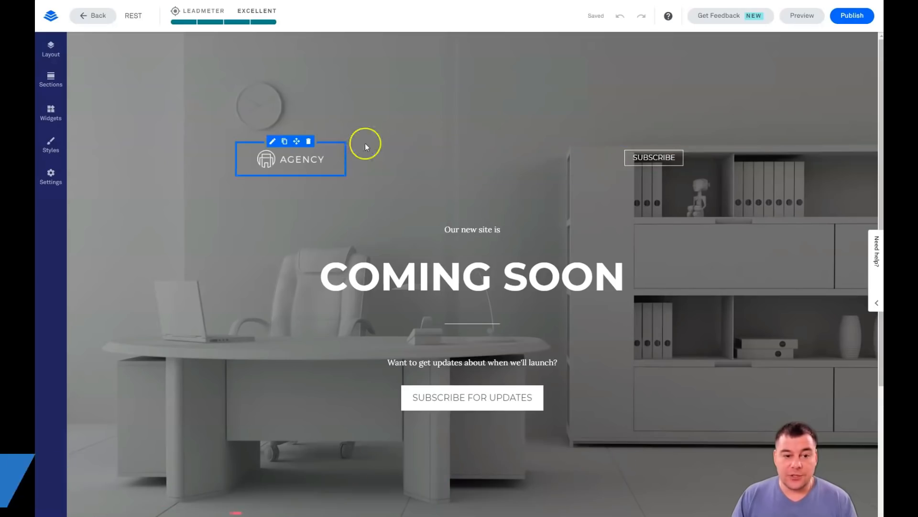
left_click(472, 229)
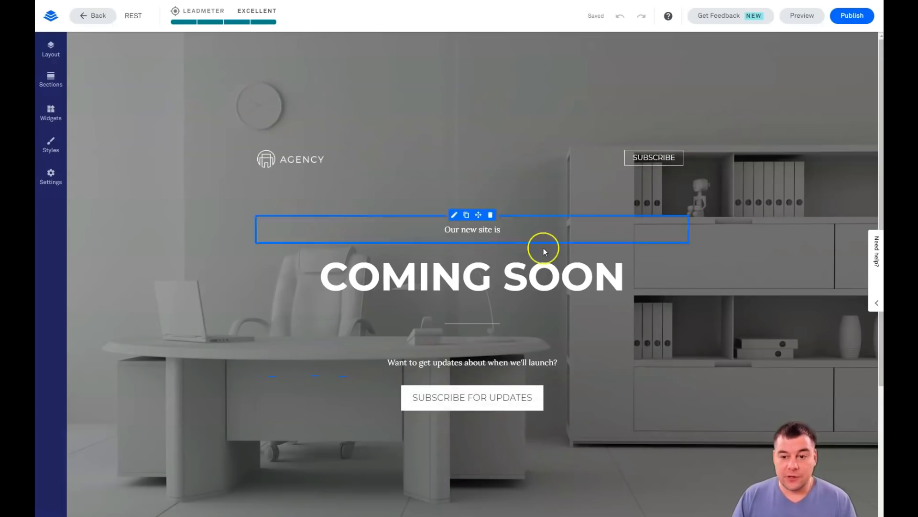
left_click(457, 276)
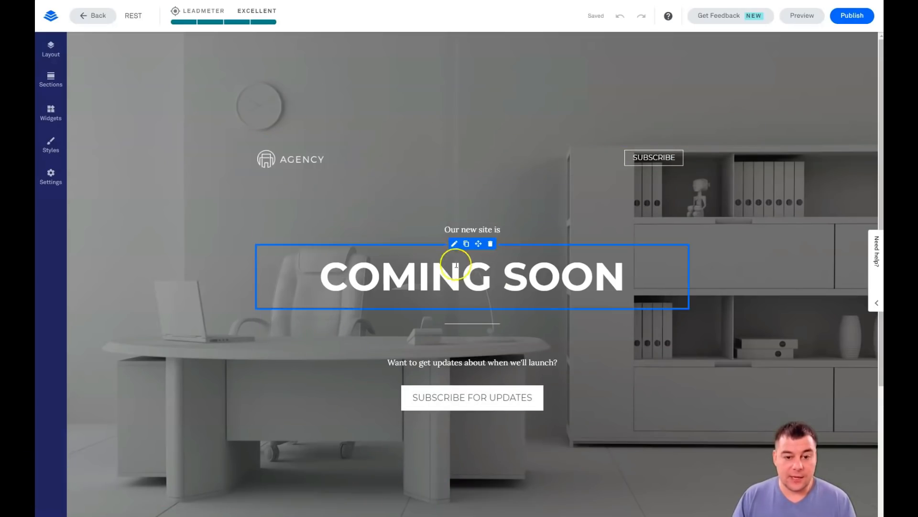
left_click(472, 229)
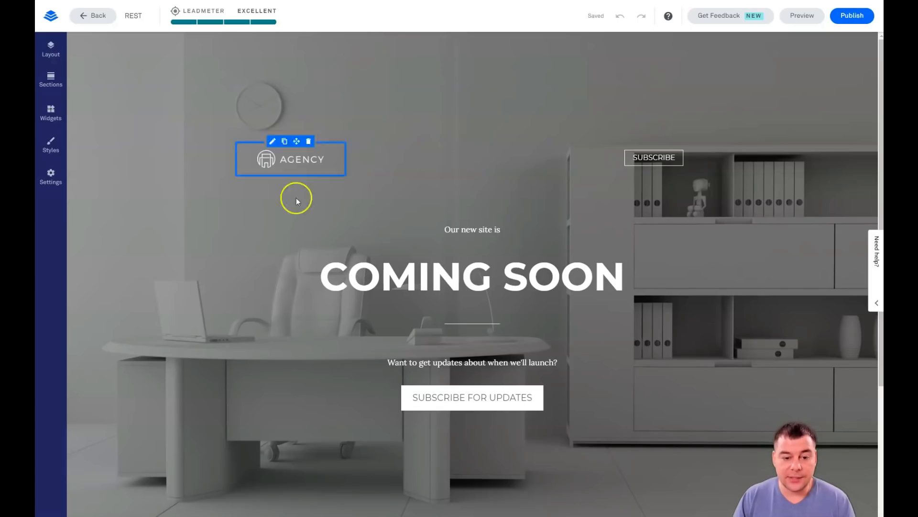
scroll("down", 3)
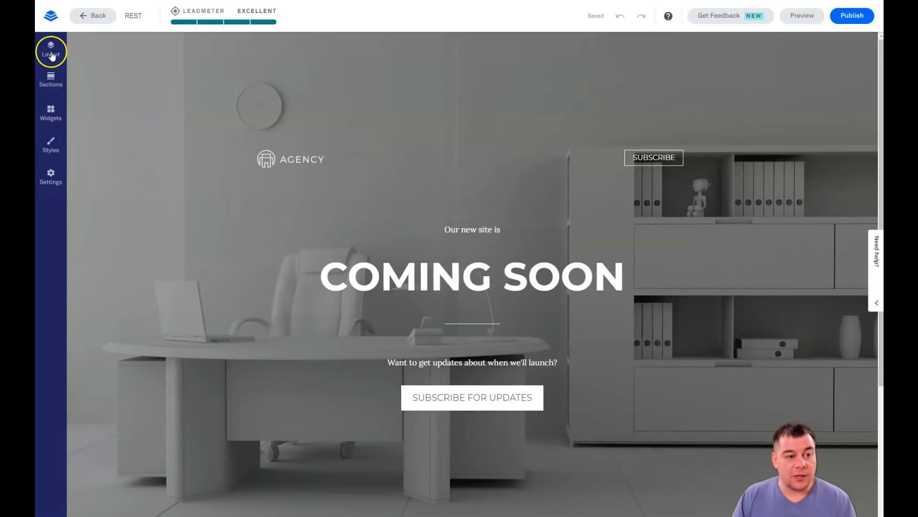
mouse_move(51, 173)
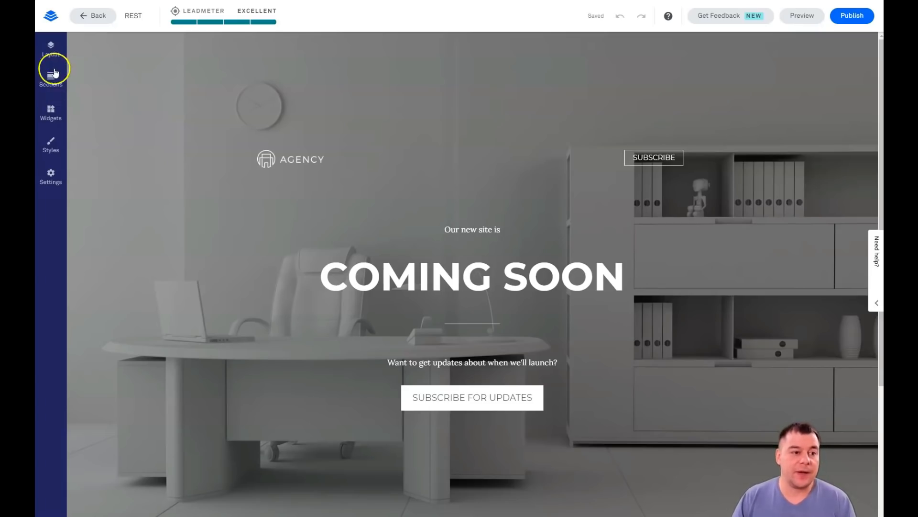
mouse_move(50, 53)
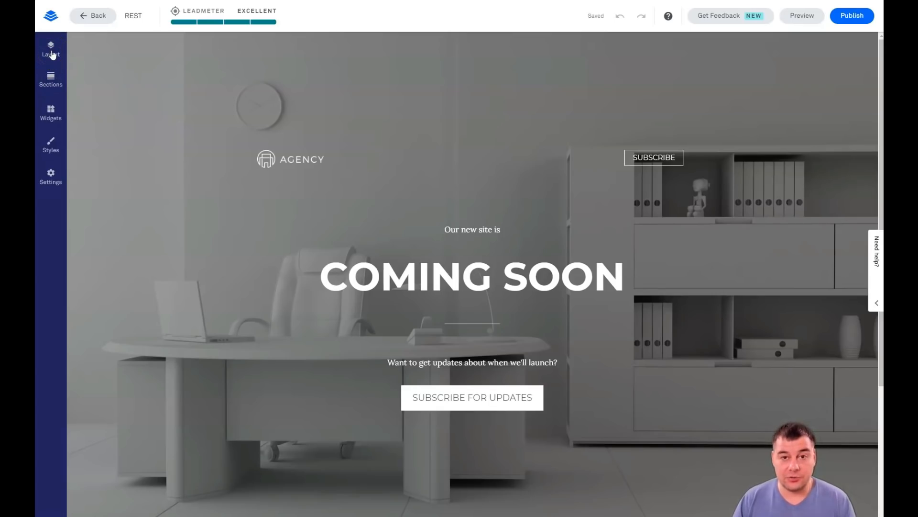
- Open the Page Layout panel from the left toolbar to see Hero and Footer
left_click(50, 52)
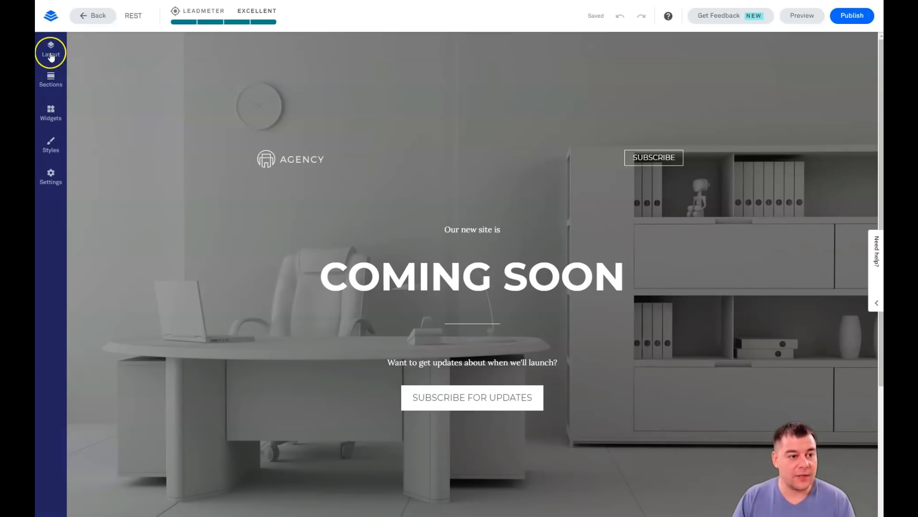
left_click(51, 52)
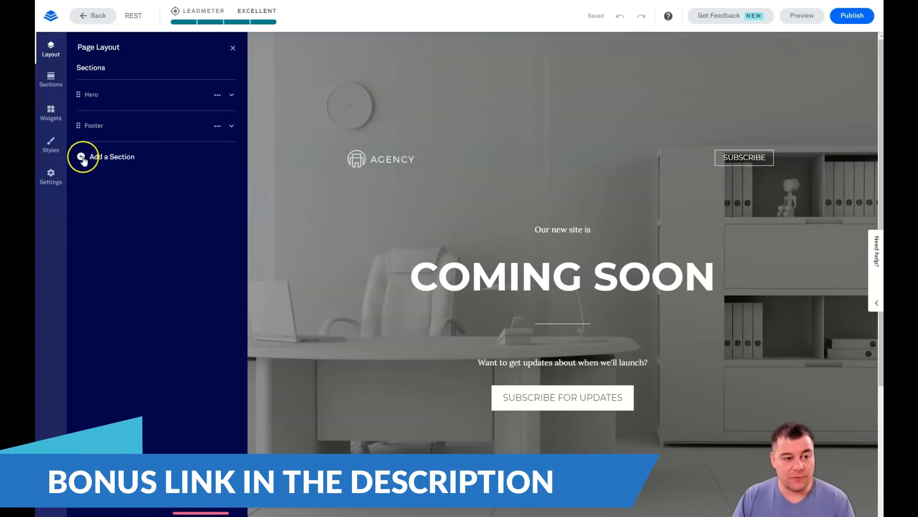
- Browse the section types in the Sections gallery and show the Blank multi-column layouts
left_click(83, 157)
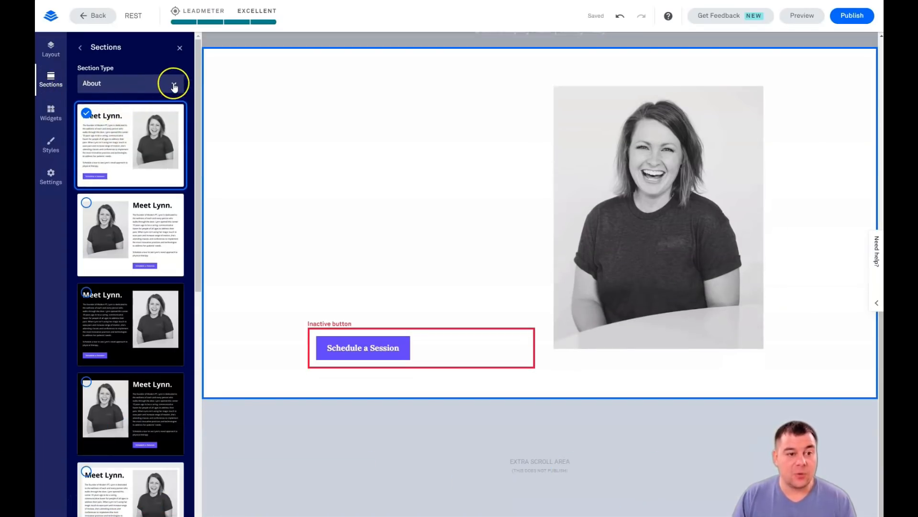
left_click(172, 83)
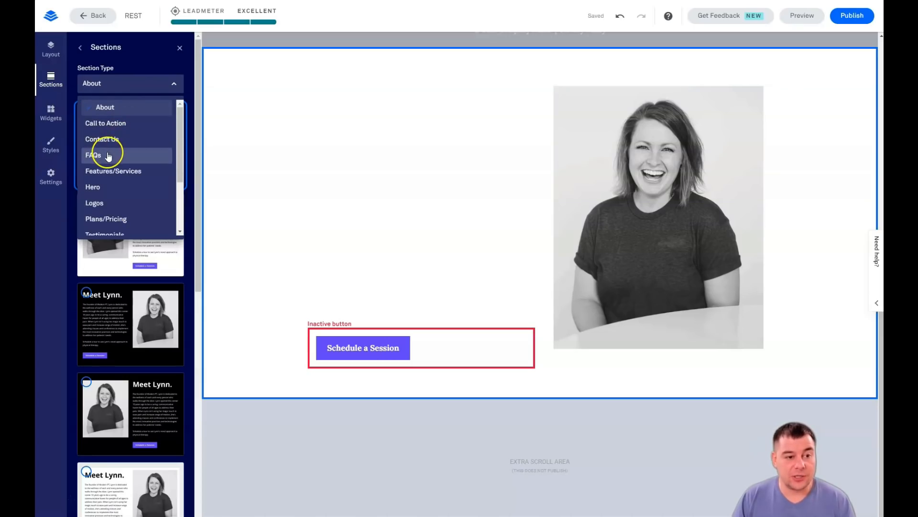
mouse_move(113, 179)
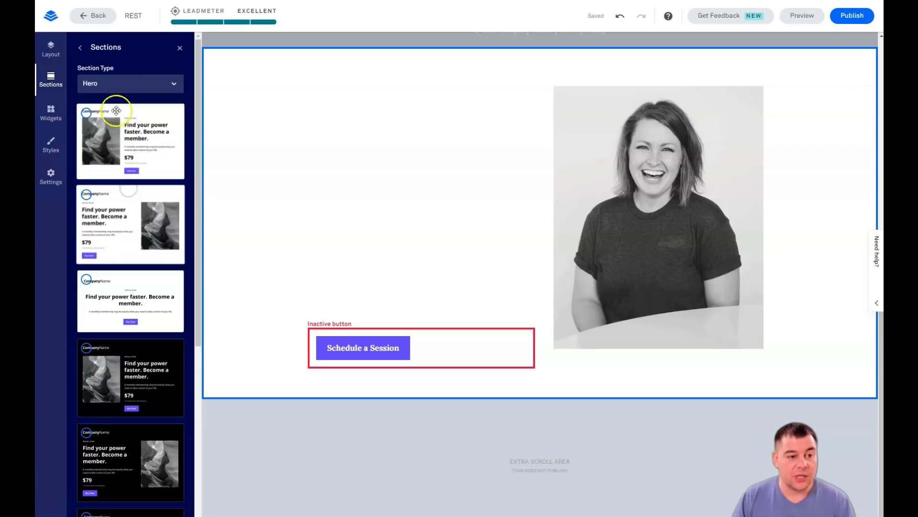
left_click(130, 83)
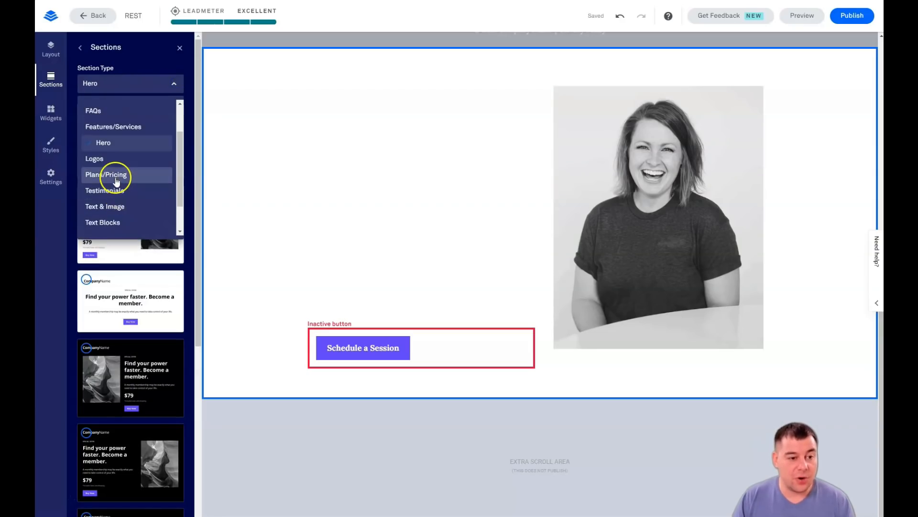
mouse_move(117, 206)
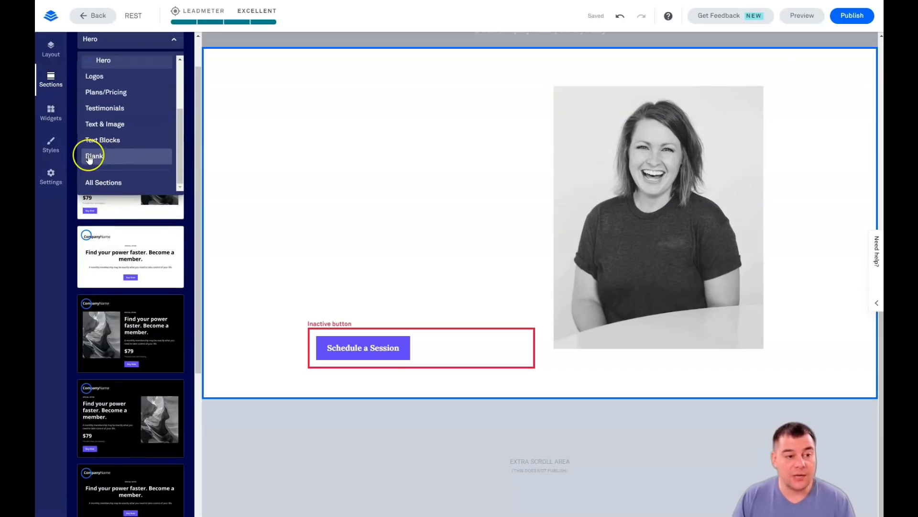
mouse_move(93, 156)
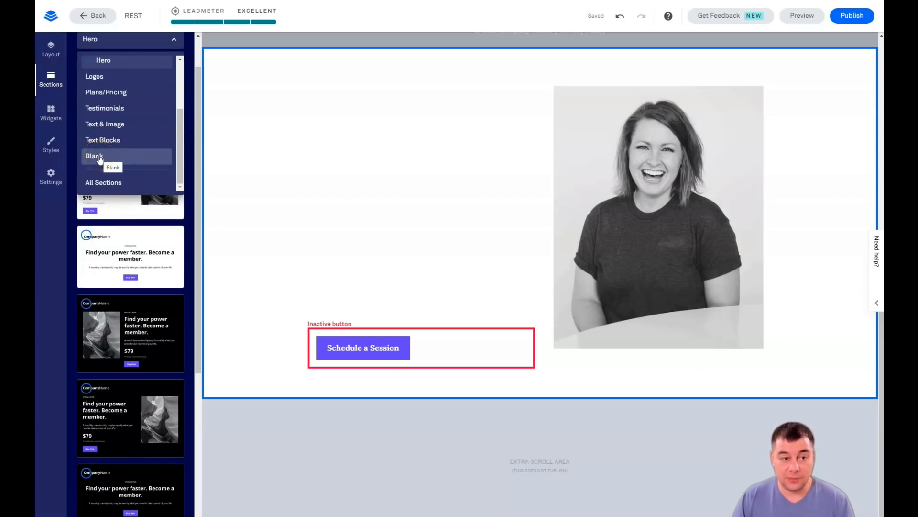
left_click(94, 155)
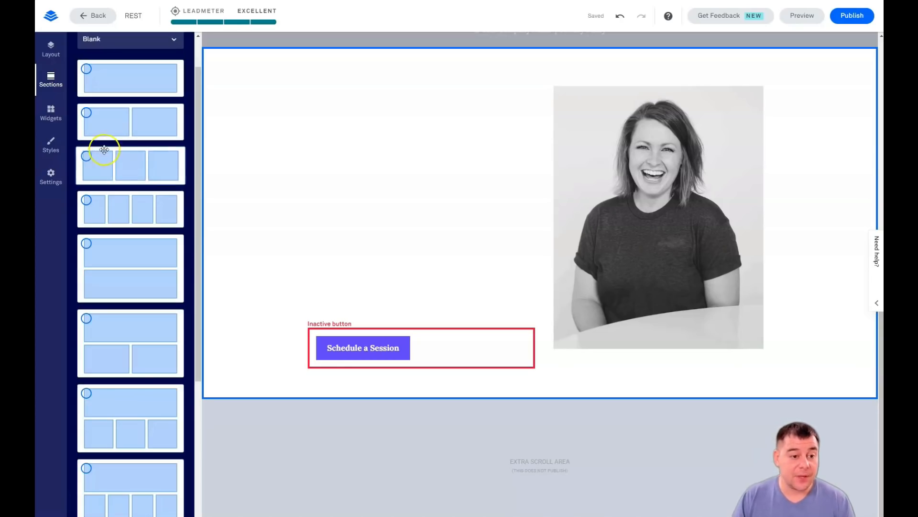
mouse_move(138, 295)
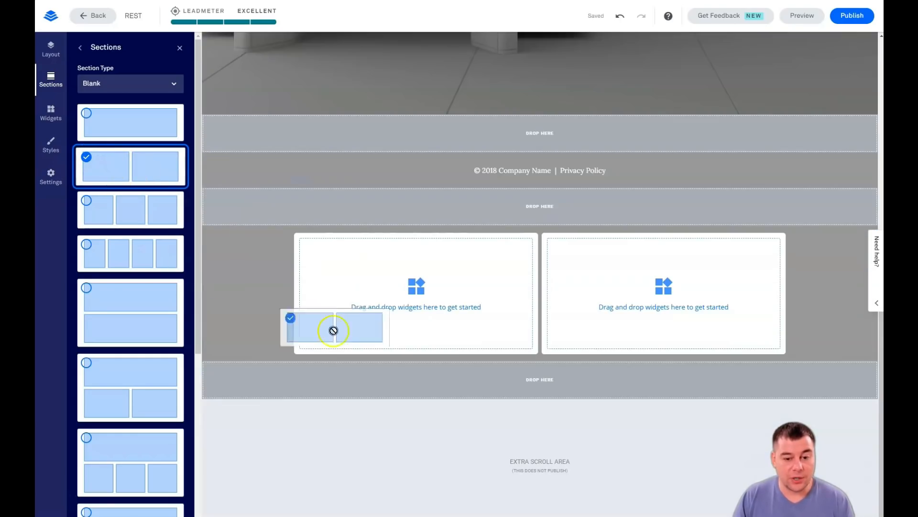
- Drag a second two-column blank layout onto the page above the footer
left_click_drag(334, 328, 524, 132)
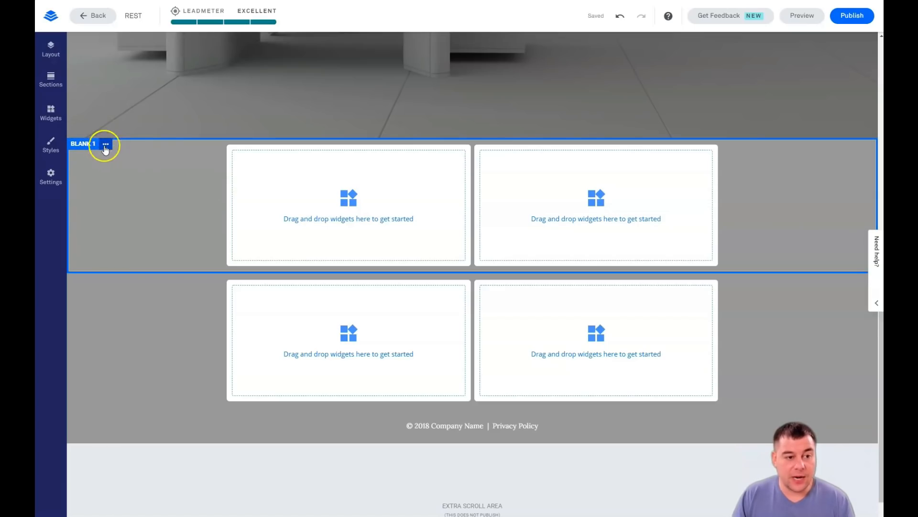
- Open the ••• menu beside the BLANK 1 section label
left_click(106, 144)
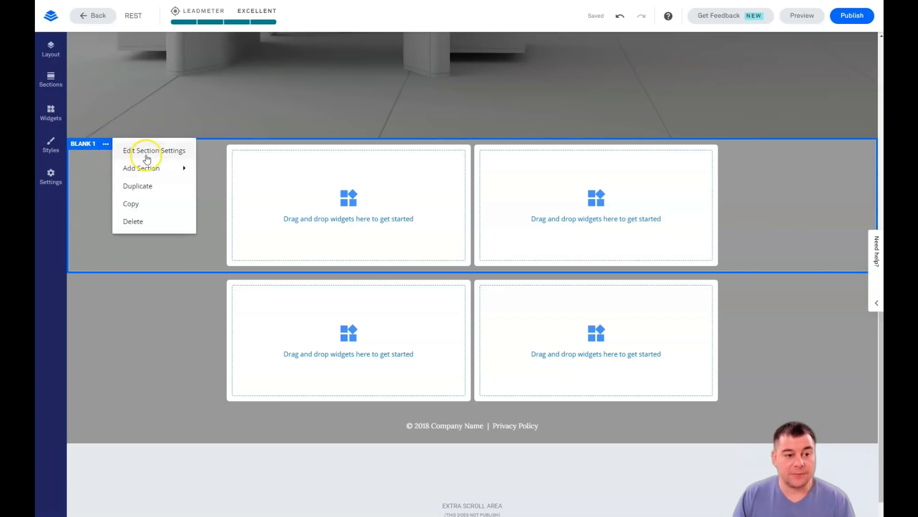
mouse_move(165, 168)
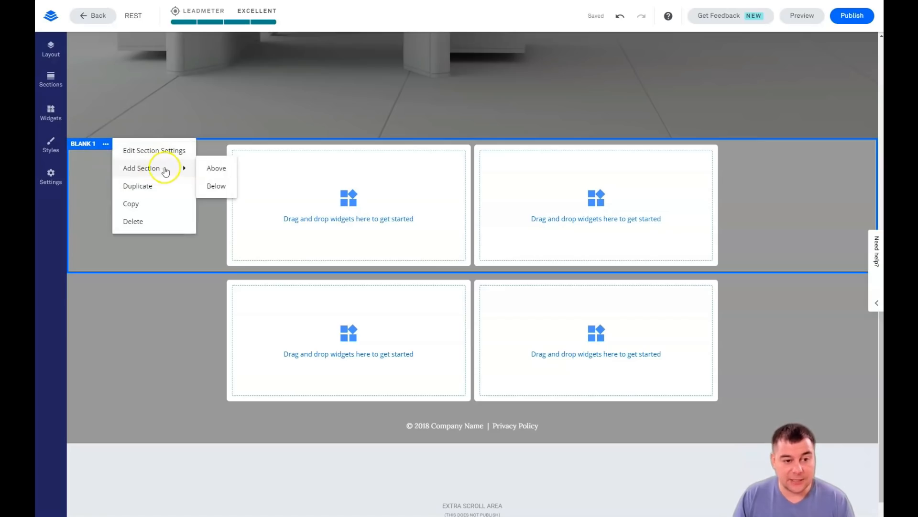
mouse_move(139, 216)
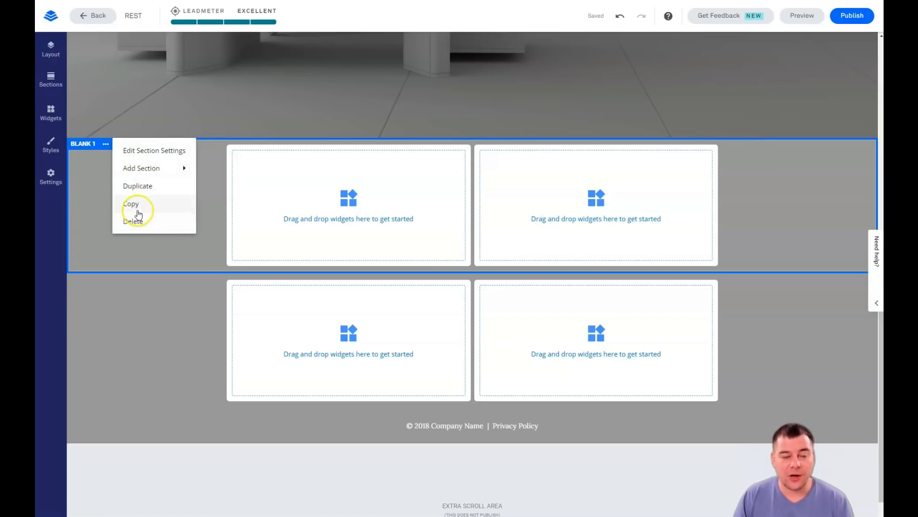
mouse_move(295, 190)
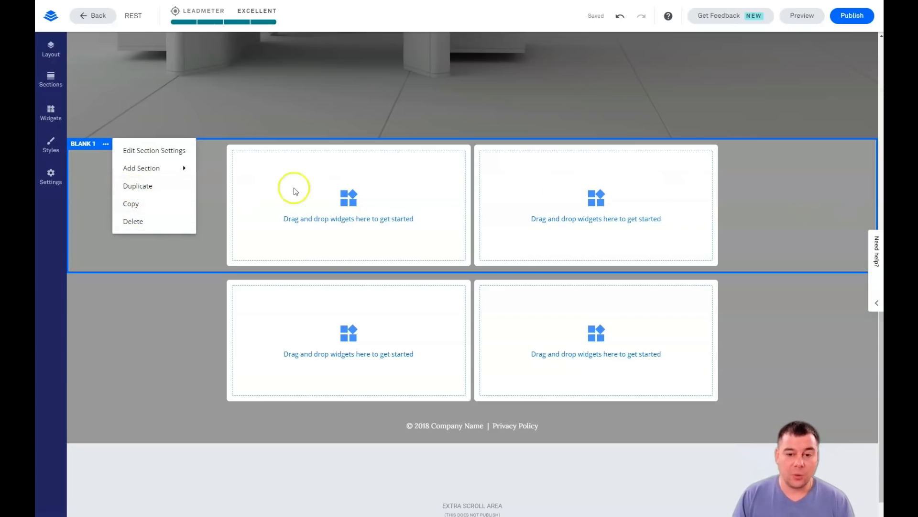
mouse_move(177, 168)
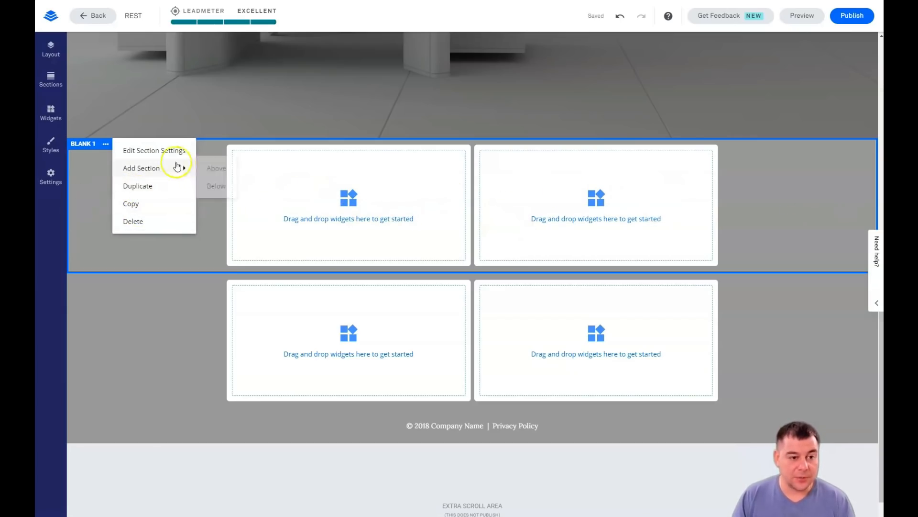
- In the first section's settings, try 75% minimum height and choose a light grey background
left_click(153, 150)
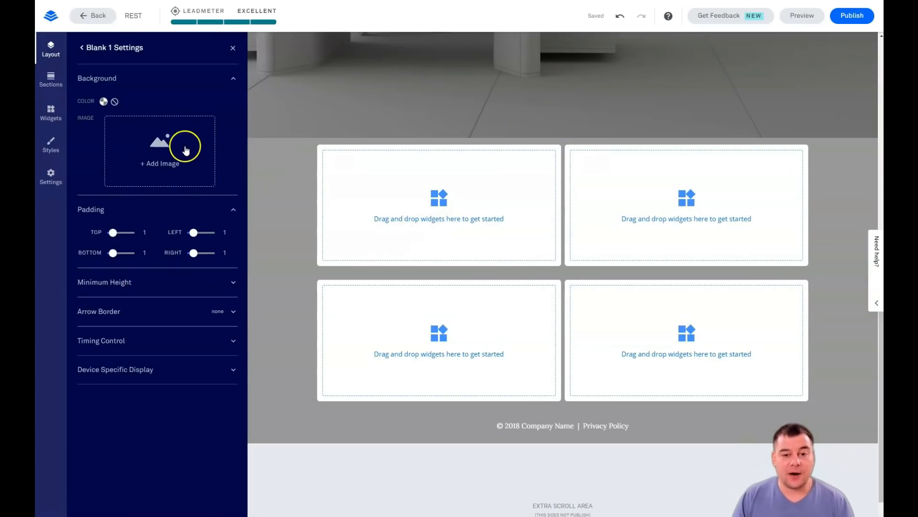
mouse_move(186, 158)
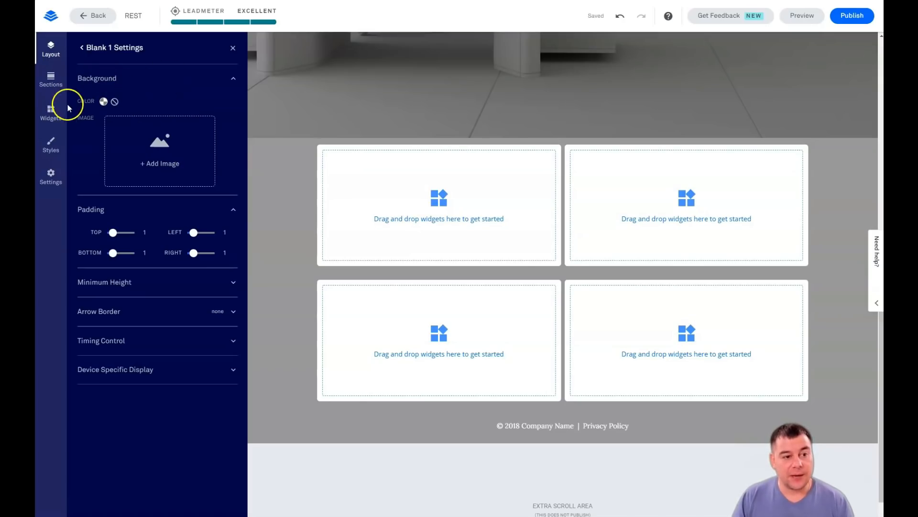
mouse_move(159, 155)
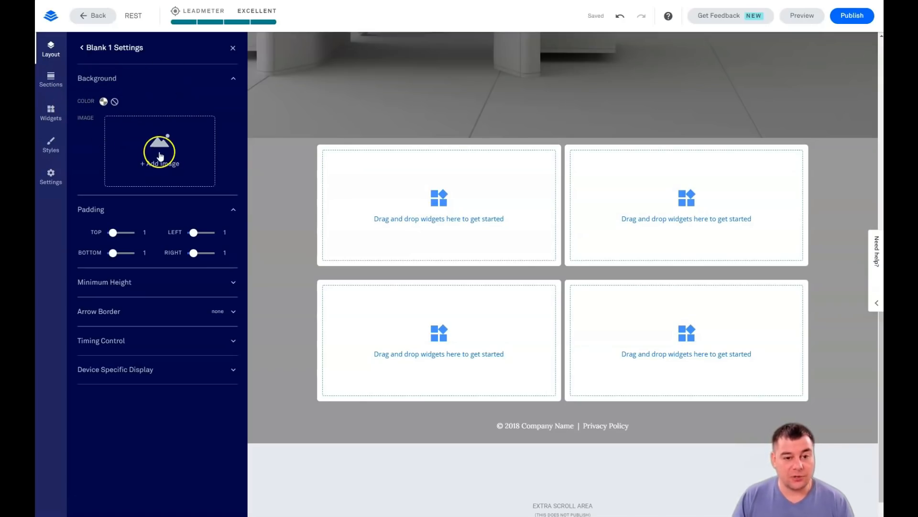
mouse_move(93, 216)
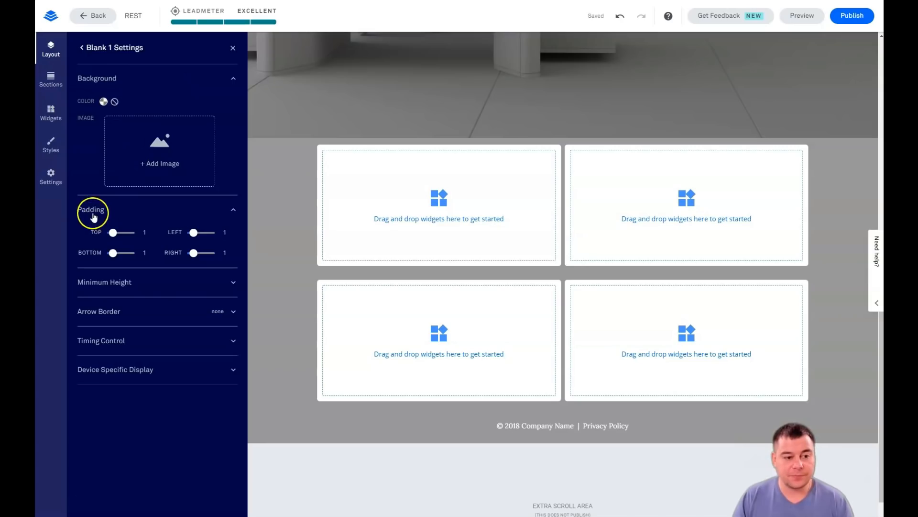
left_click(104, 281)
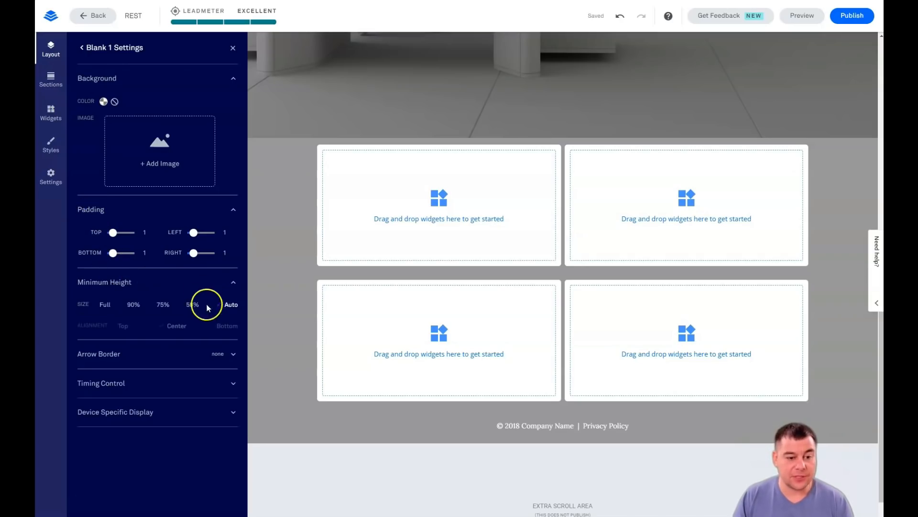
left_click(169, 304)
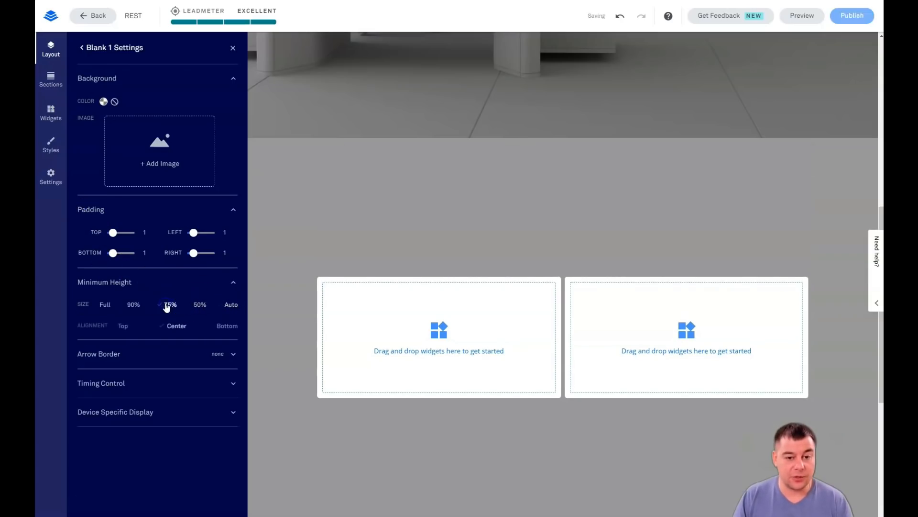
left_click(171, 304)
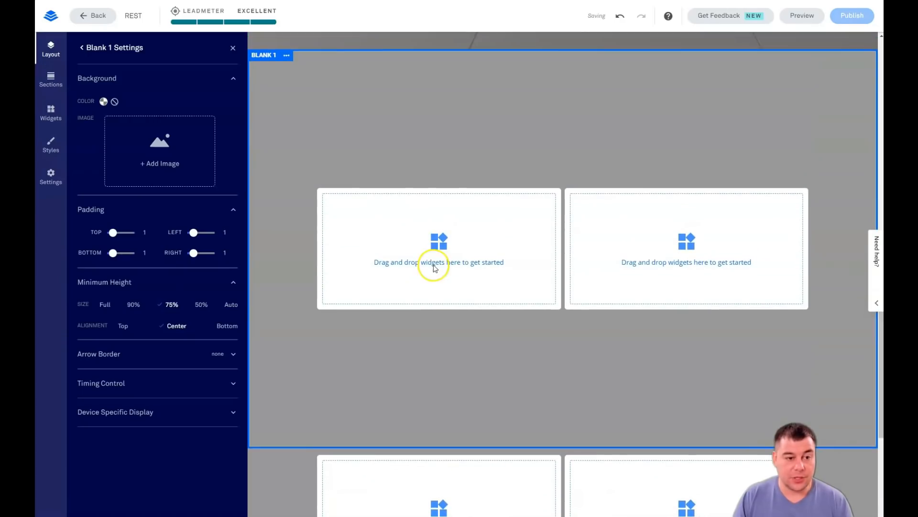
left_click(104, 101)
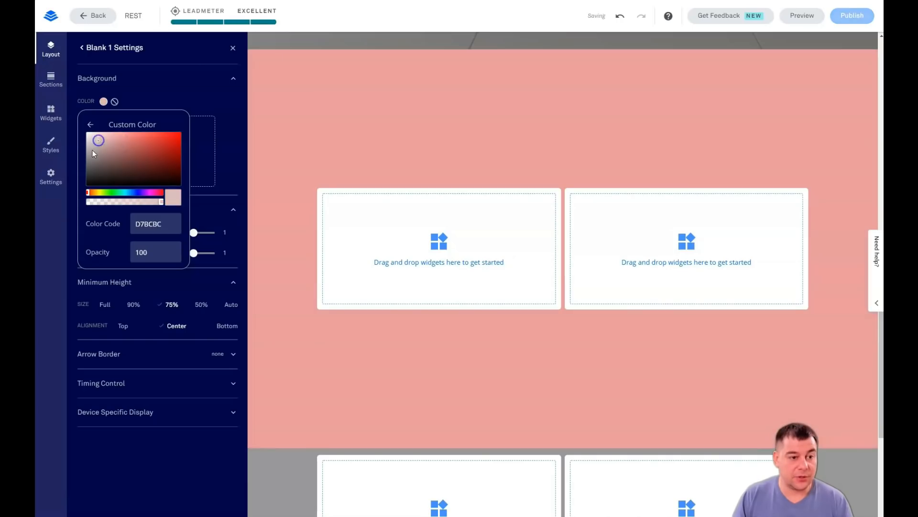
left_click(94, 154)
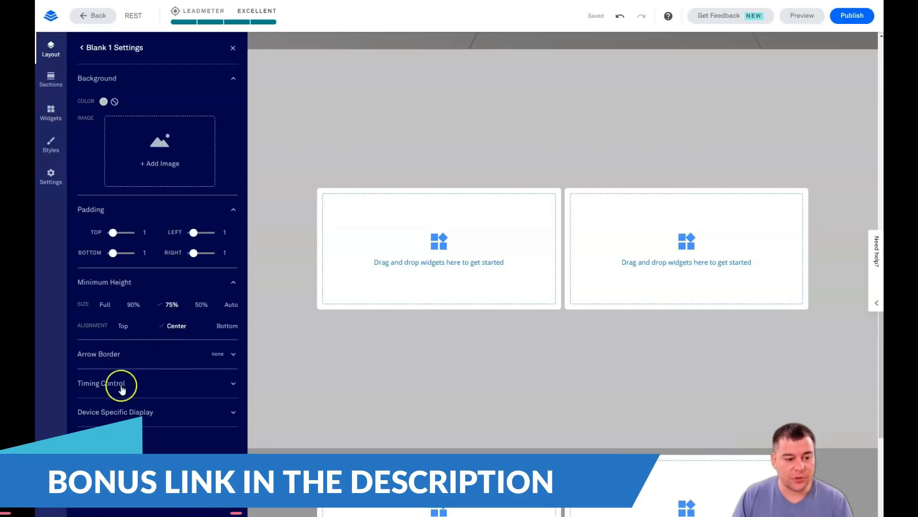
mouse_move(230, 413)
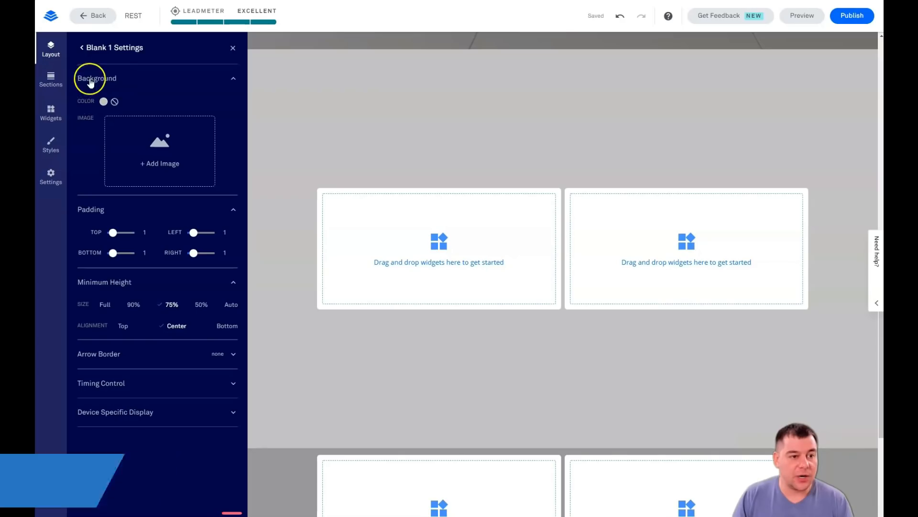
left_click(233, 48)
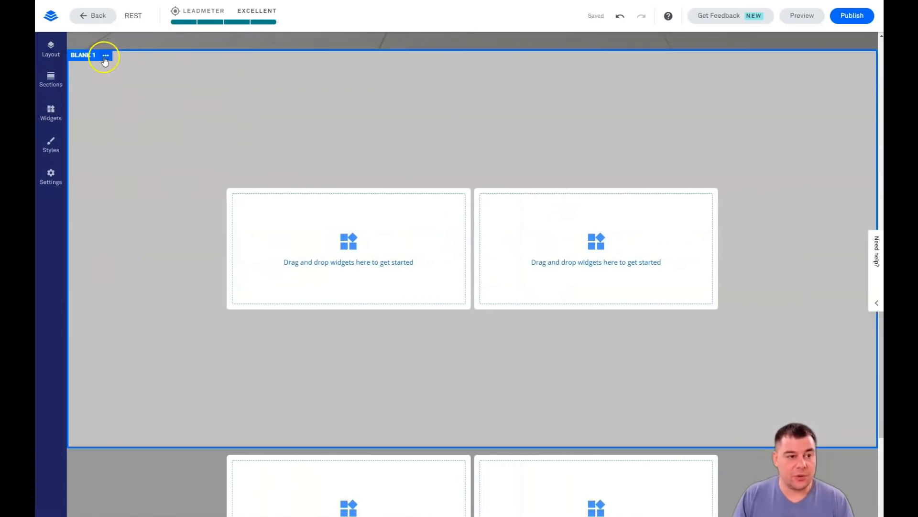
- Set the first section's minimum height back to Auto and close its settings
left_click(106, 57)
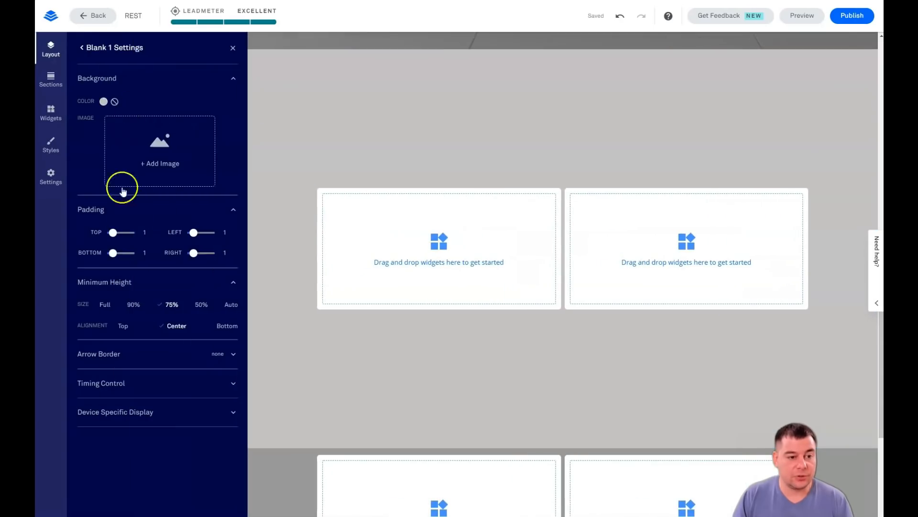
left_click(110, 305)
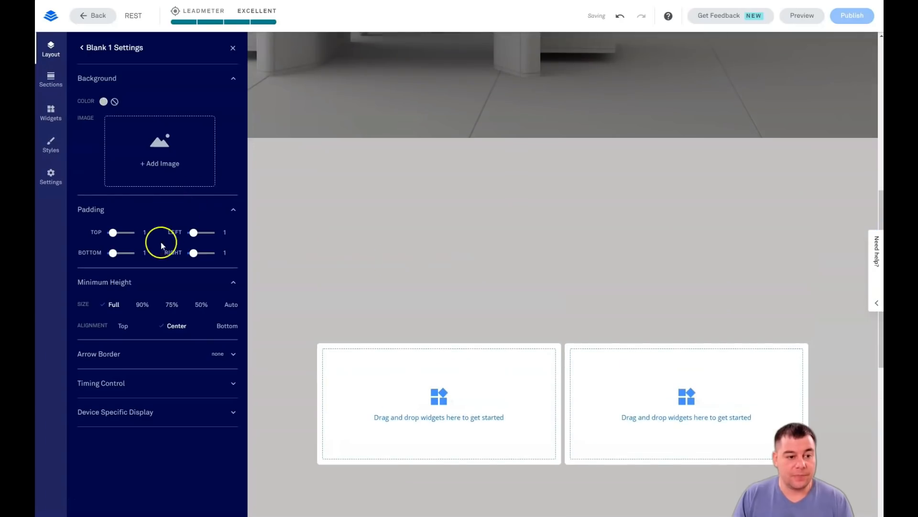
left_click(231, 304)
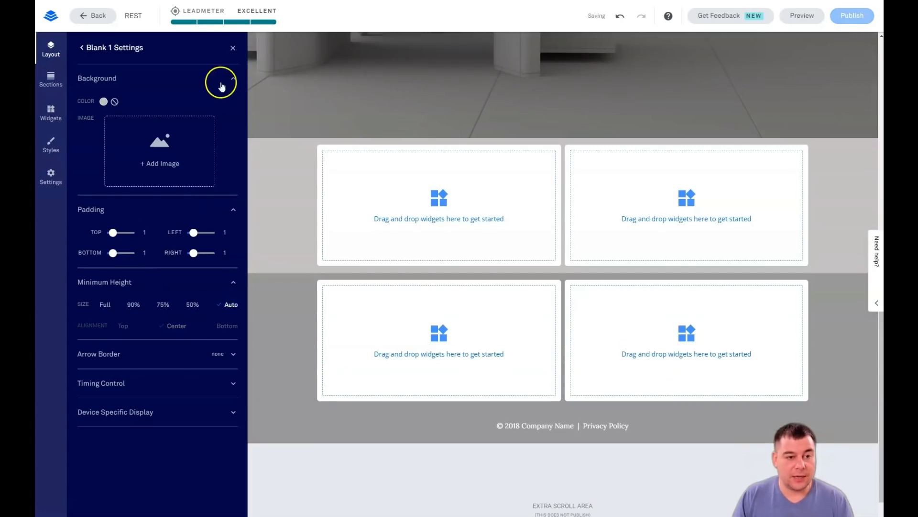
left_click(233, 48)
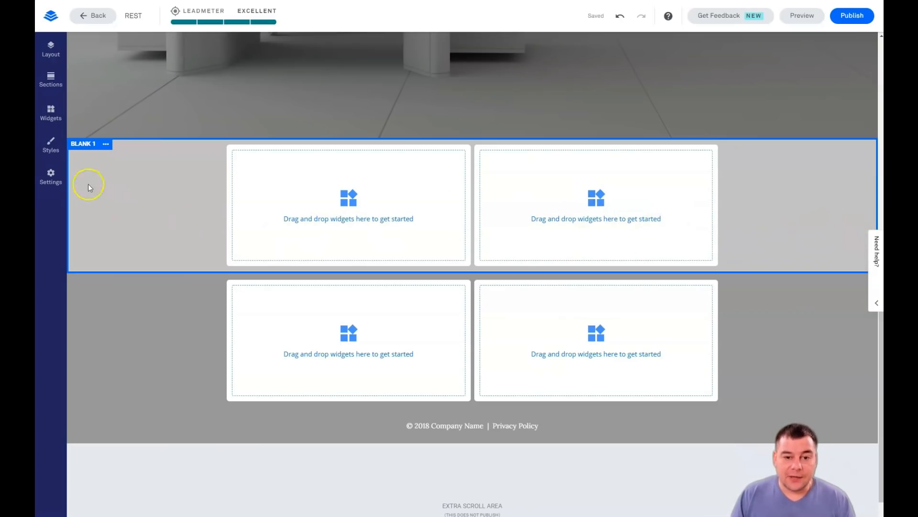
mouse_move(328, 228)
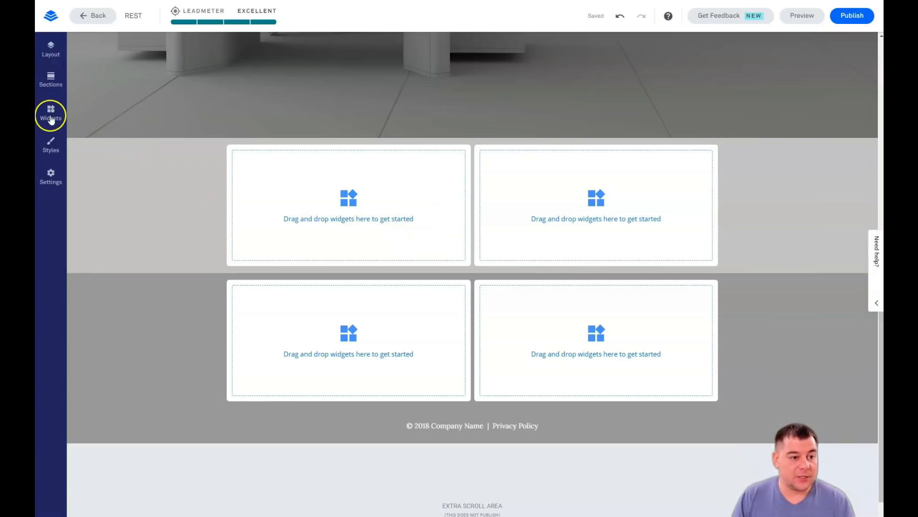
- Drag a Button widget from Widgets into the first blank section's right column
left_click(51, 114)
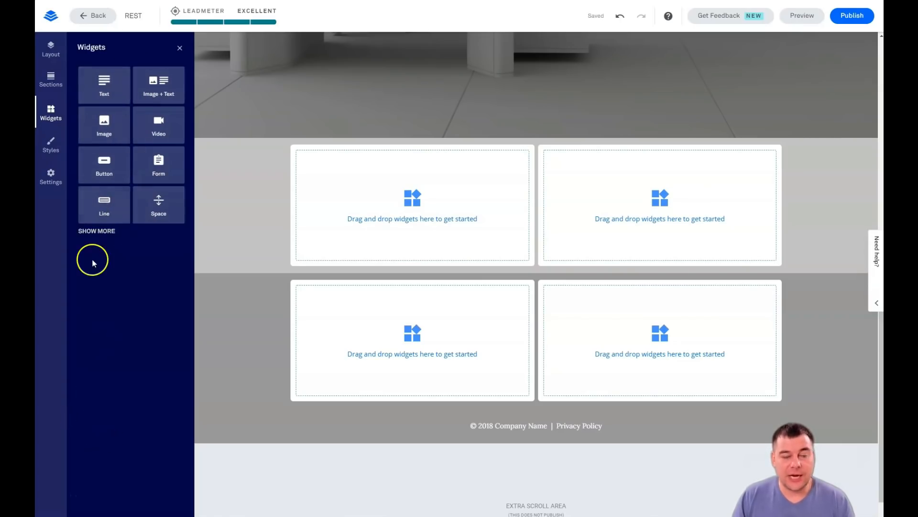
mouse_move(104, 250)
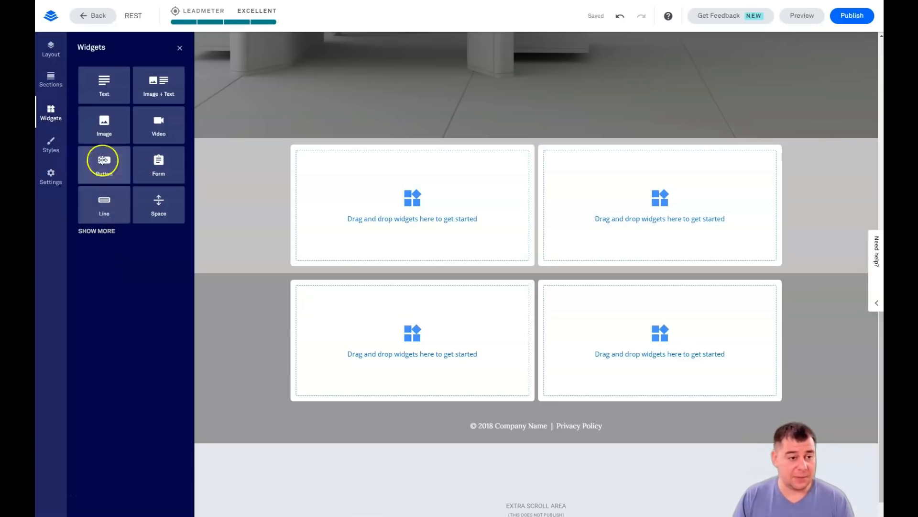
mouse_move(104, 133)
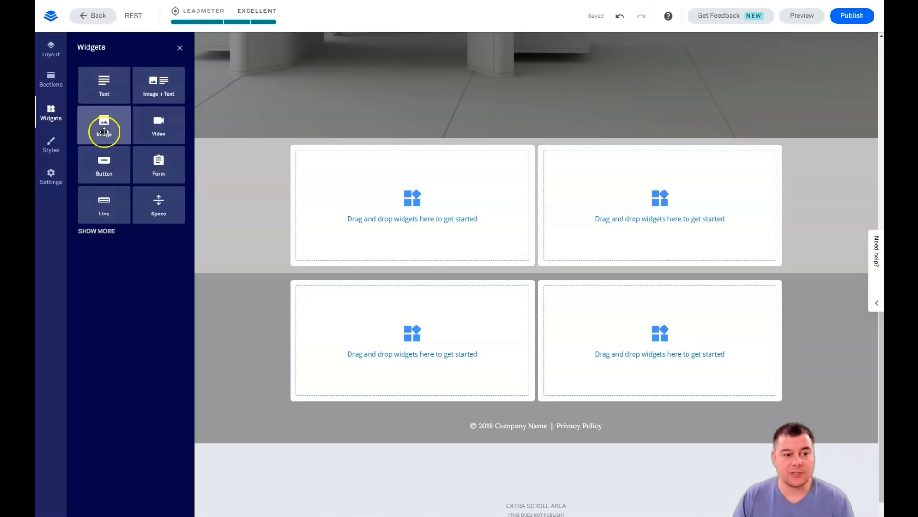
mouse_move(101, 169)
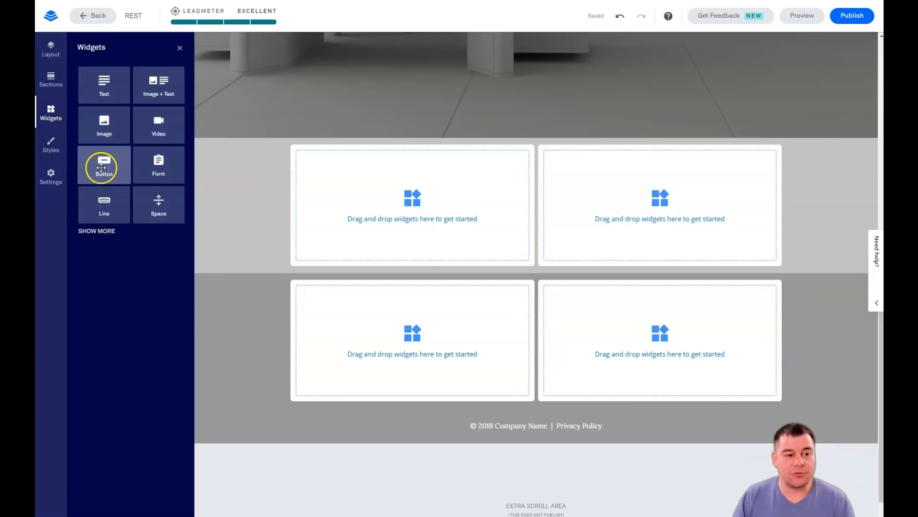
left_click_drag(103, 165, 659, 218)
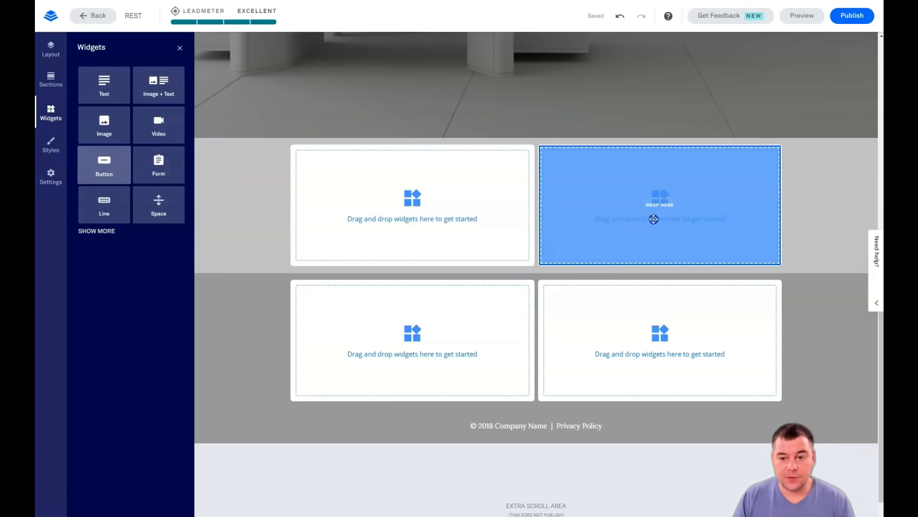
left_click_drag(104, 164, 659, 205)
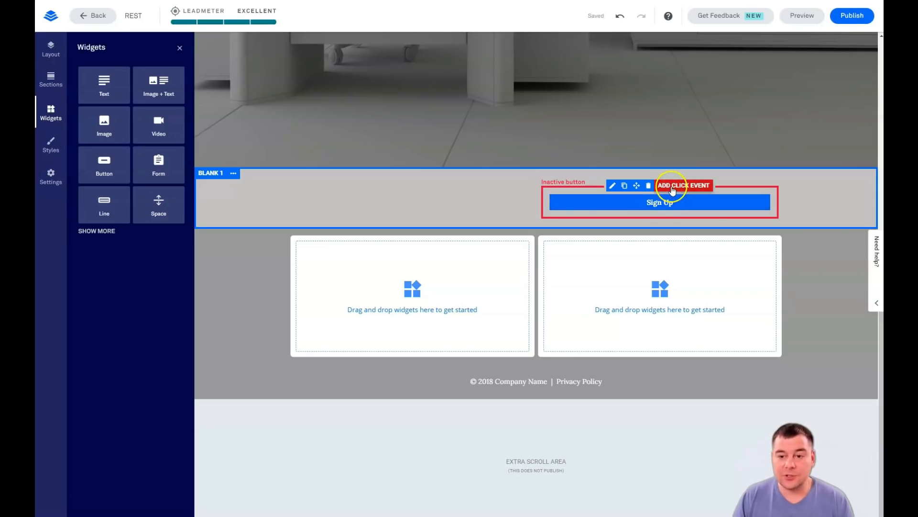
mouse_move(587, 201)
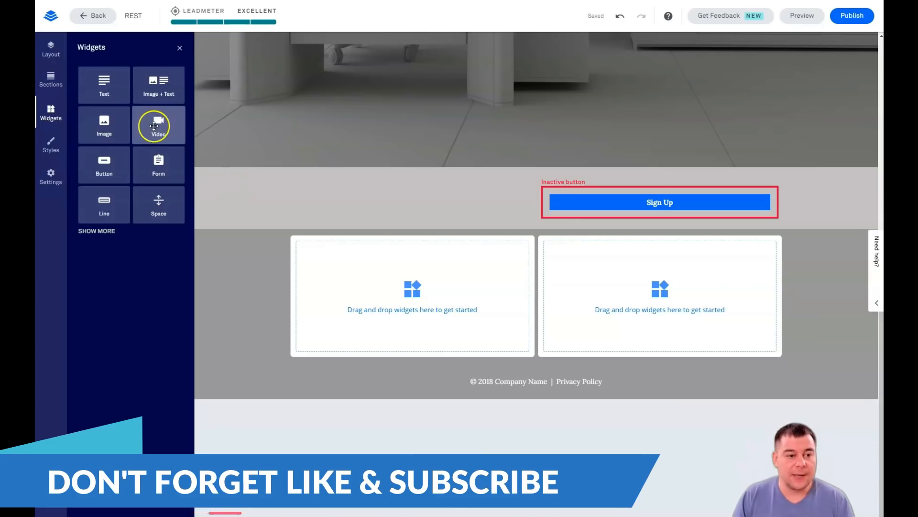
- Drag the Video widget into the empty column to the left of the Sign Up button
left_click_drag(158, 125, 413, 202)
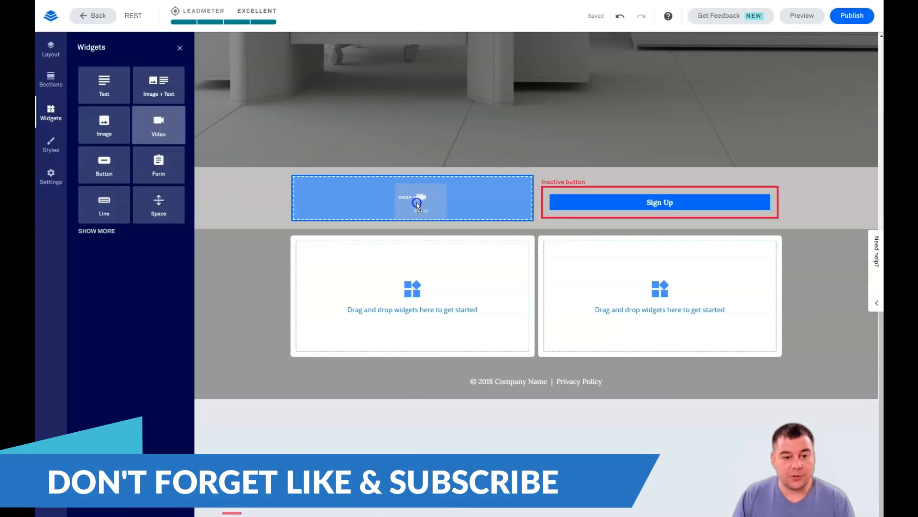
left_click_drag(158, 125, 412, 197)
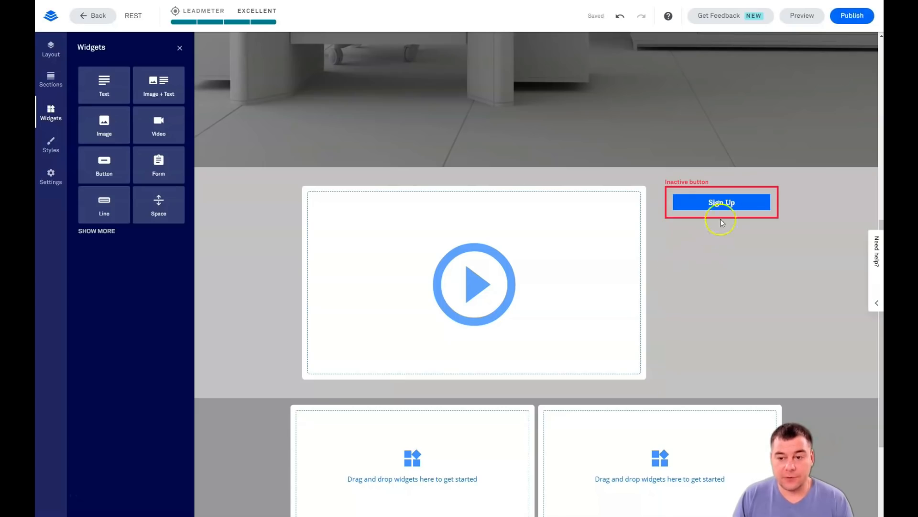
left_click(721, 202)
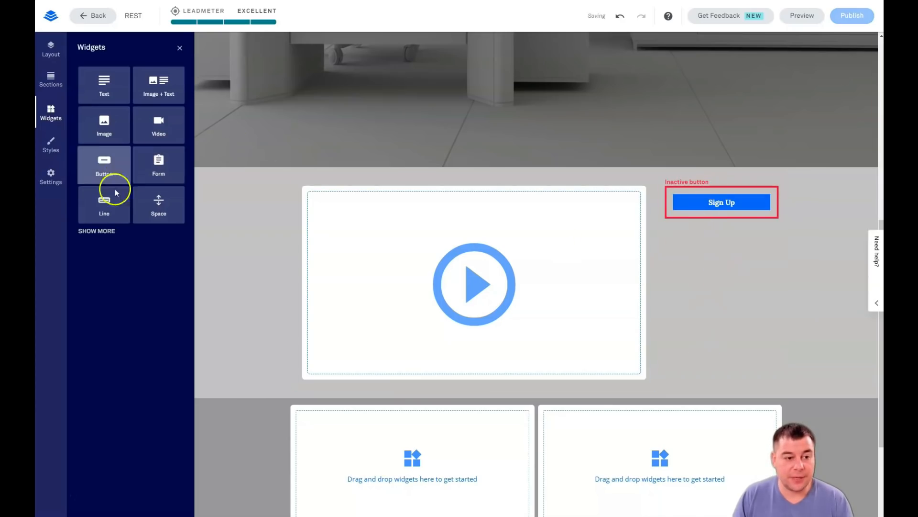
left_click_drag(158, 202, 722, 193)
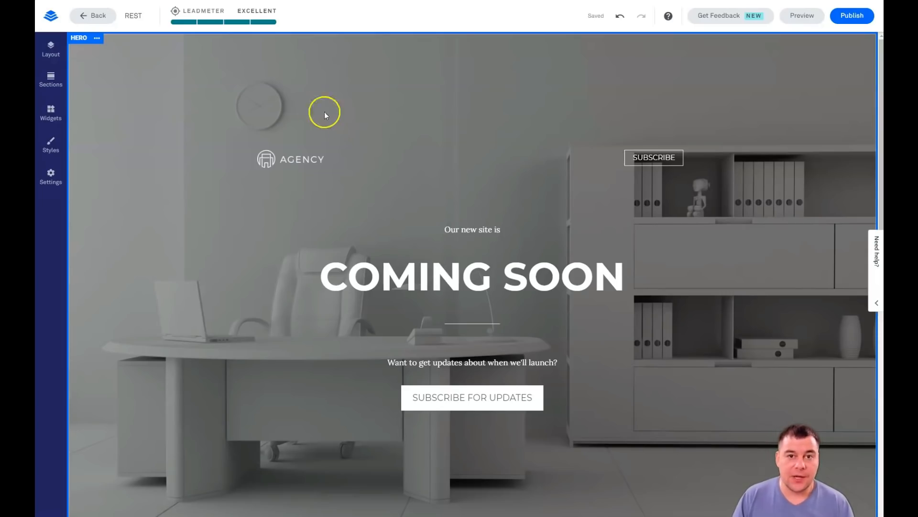
- Open the hero section's settings and start replacing its background image
left_click(97, 38)
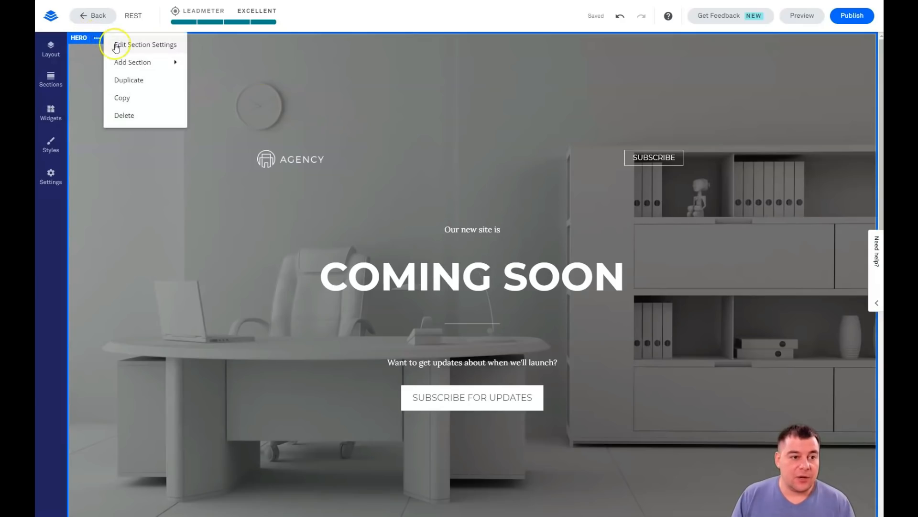
left_click(125, 45)
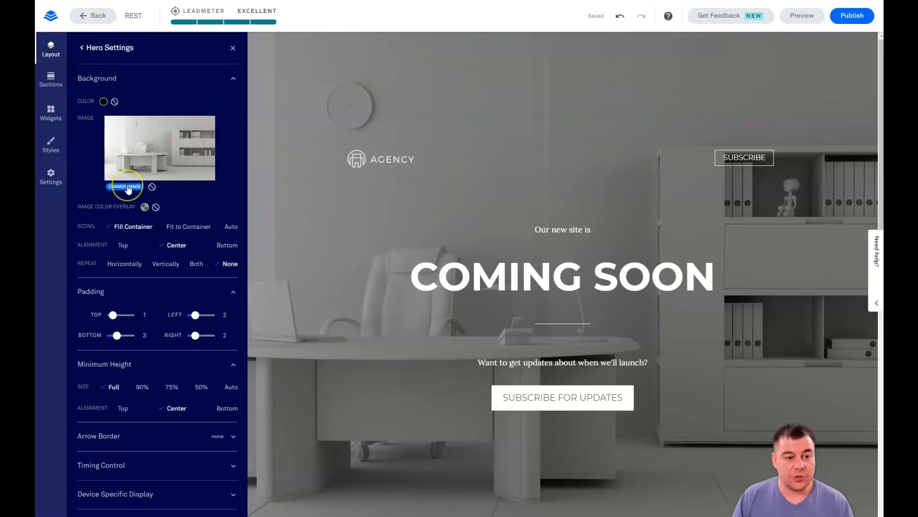
left_click(124, 186)
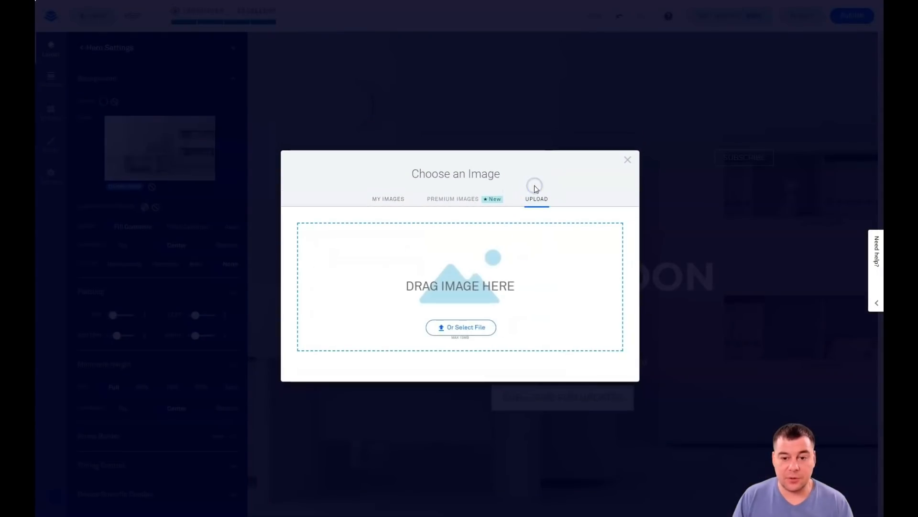
mouse_move(449, 201)
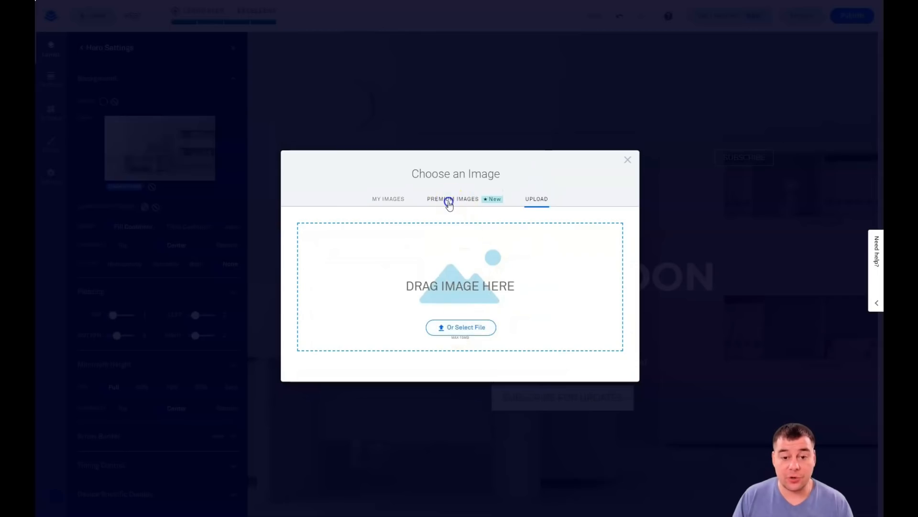
- Browse the Premium Images stock library in the image chooser
left_click(452, 199)
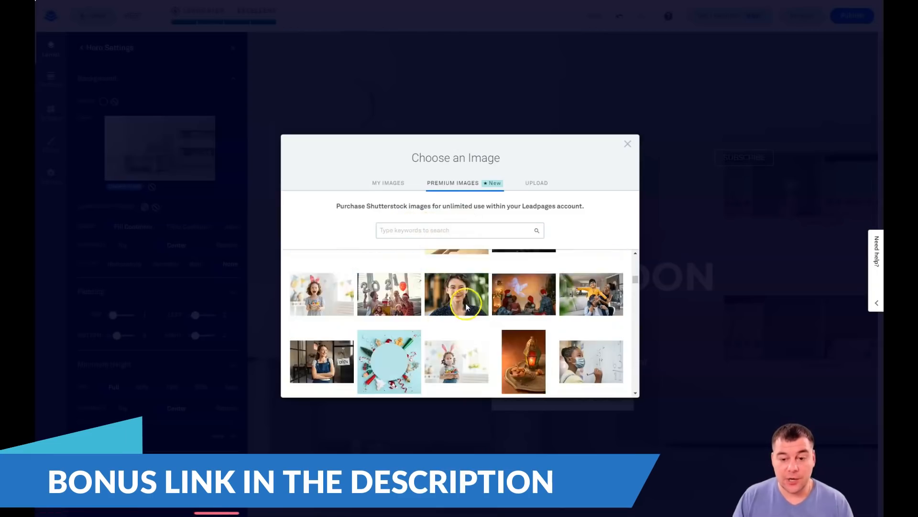
scroll("down", 3)
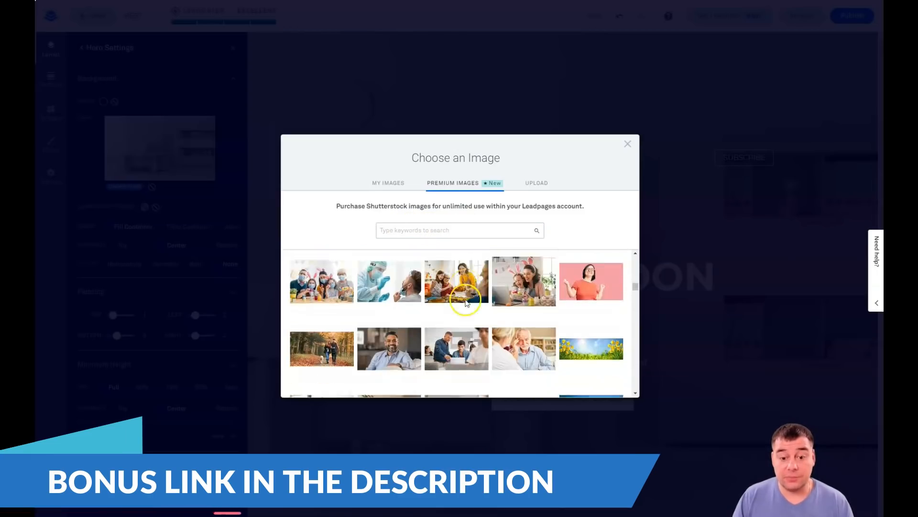
scroll("down", 3)
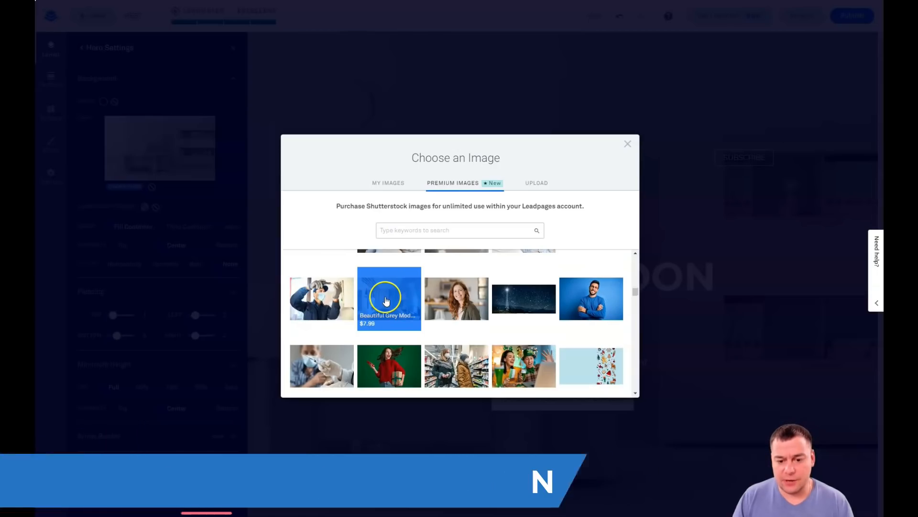
scroll("down", 3)
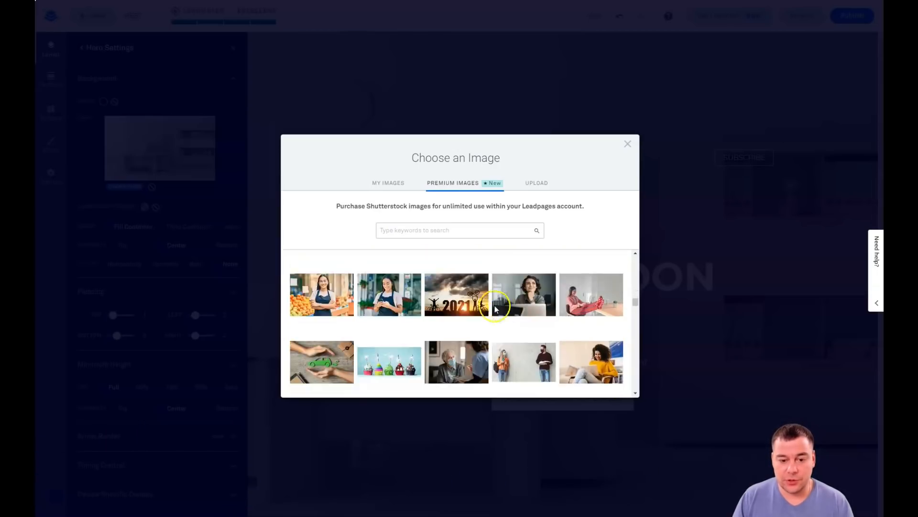
scroll("down", 3)
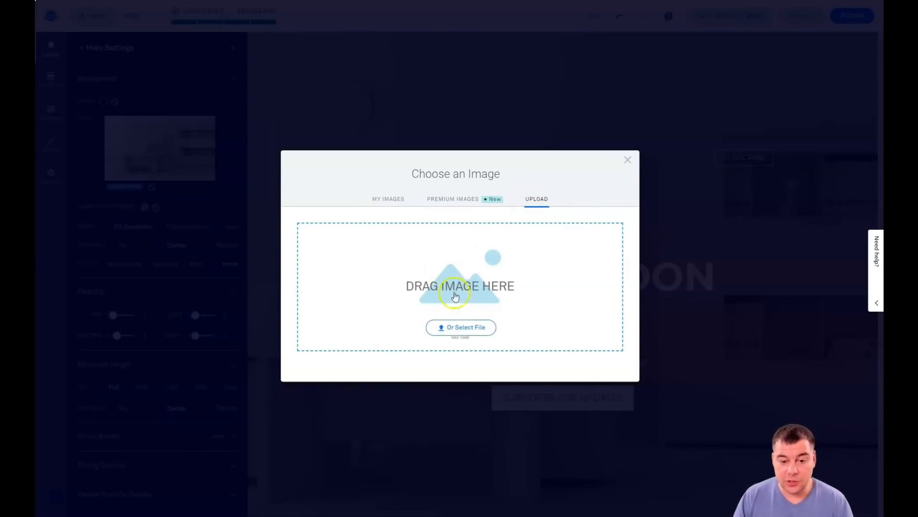
mouse_move(459, 328)
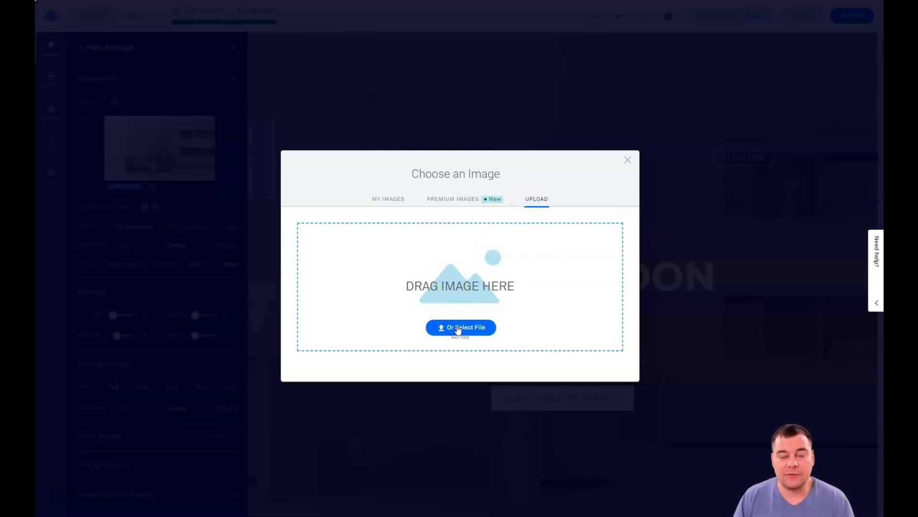
- Upload the modern white house photo as the hero background
left_click(461, 327)
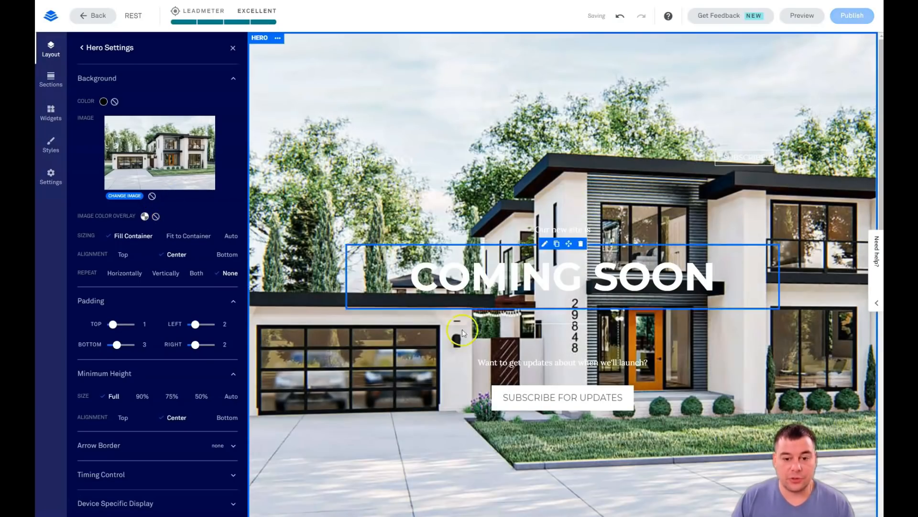
left_click(562, 362)
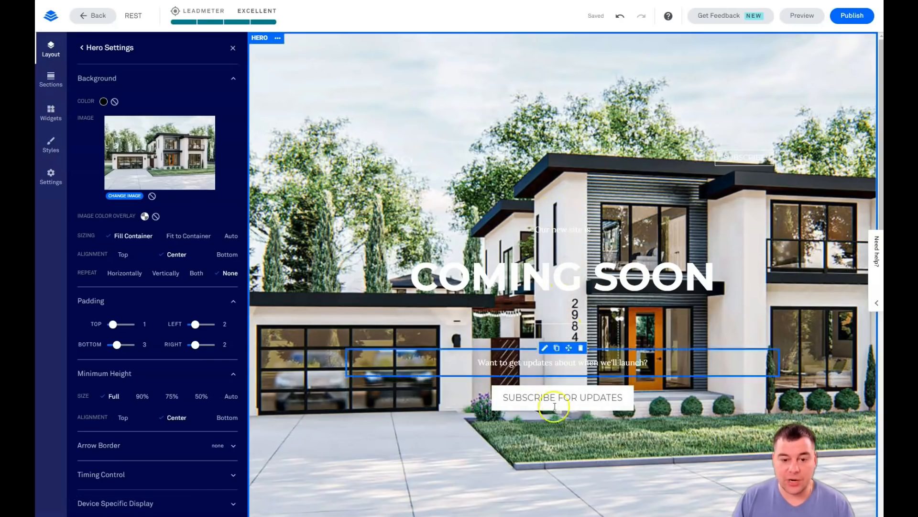
mouse_move(794, 359)
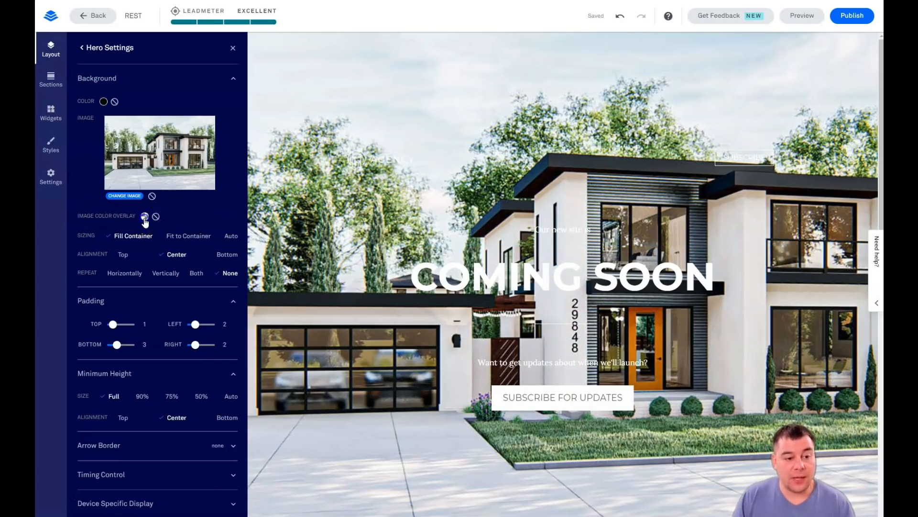
- Apply a dark grey 383838 colour overlay to the house photo at 71 opacity
left_click(145, 216)
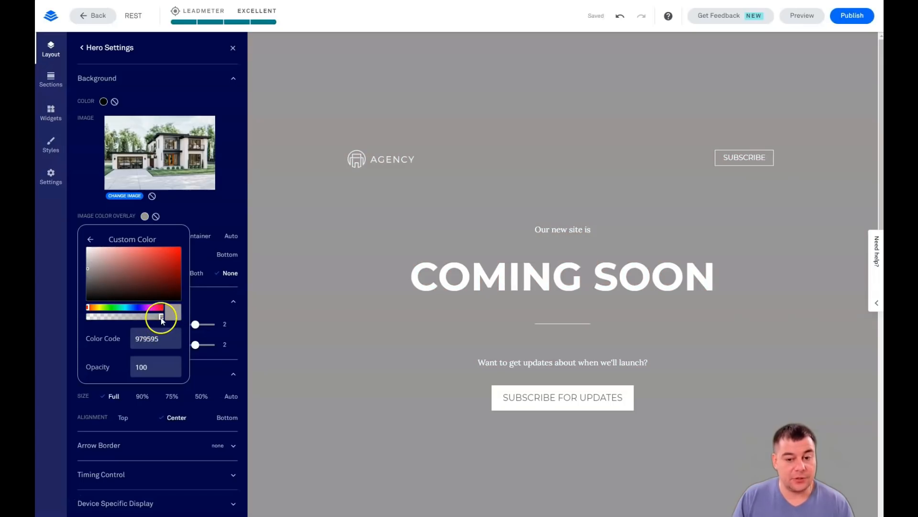
left_click_drag(161, 317, 146, 316)
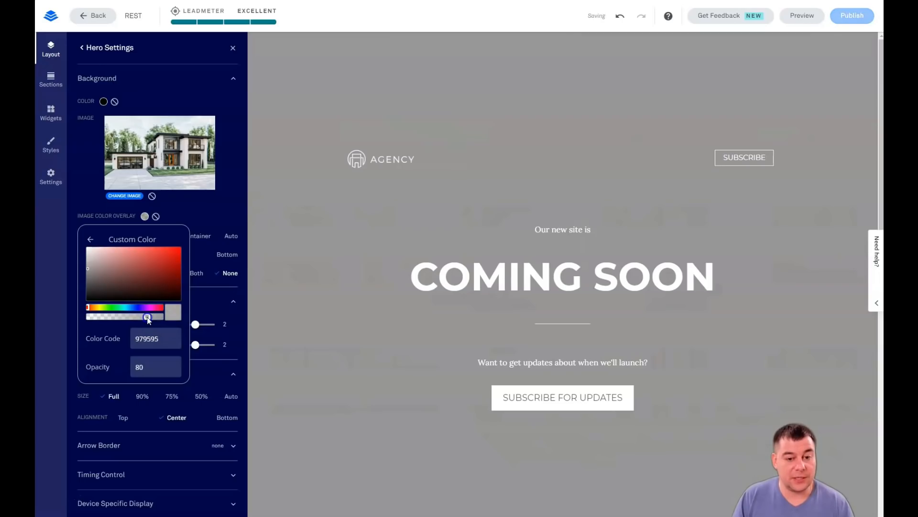
left_click_drag(148, 317, 128, 316)
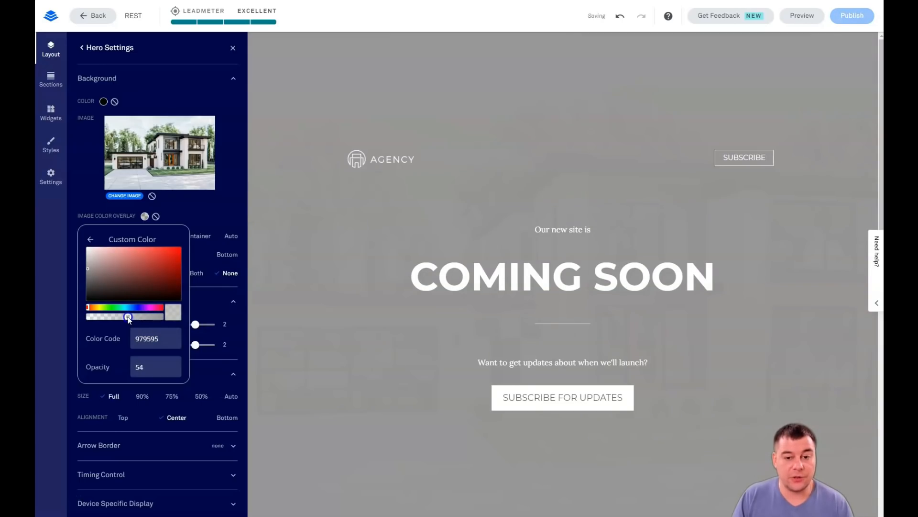
left_click_drag(128, 316, 139, 316)
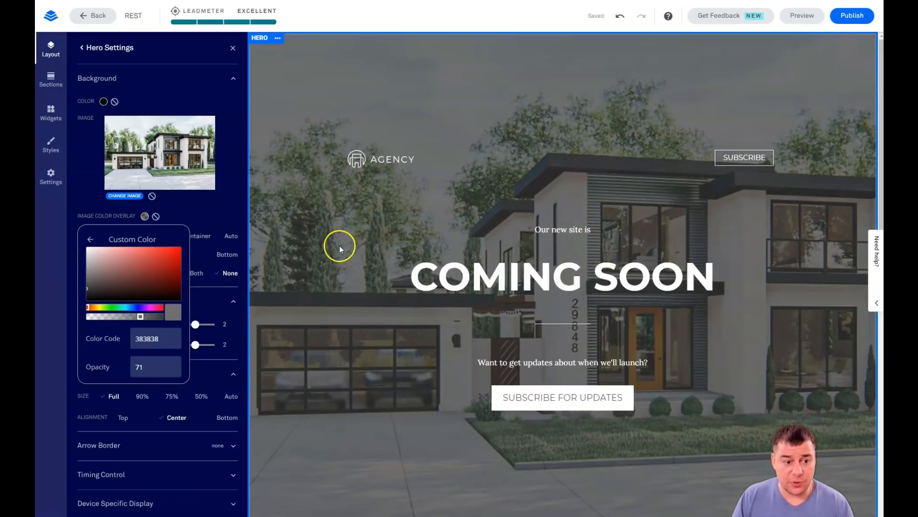
mouse_move(199, 146)
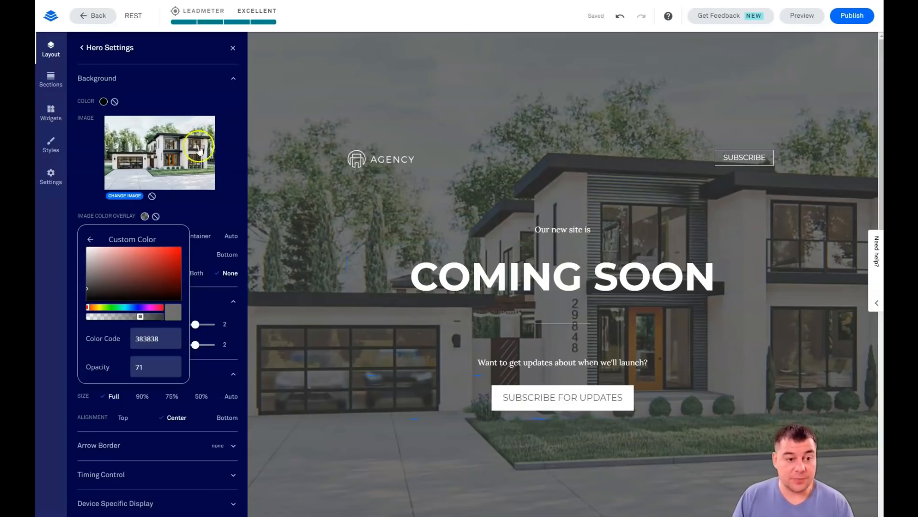
mouse_move(183, 191)
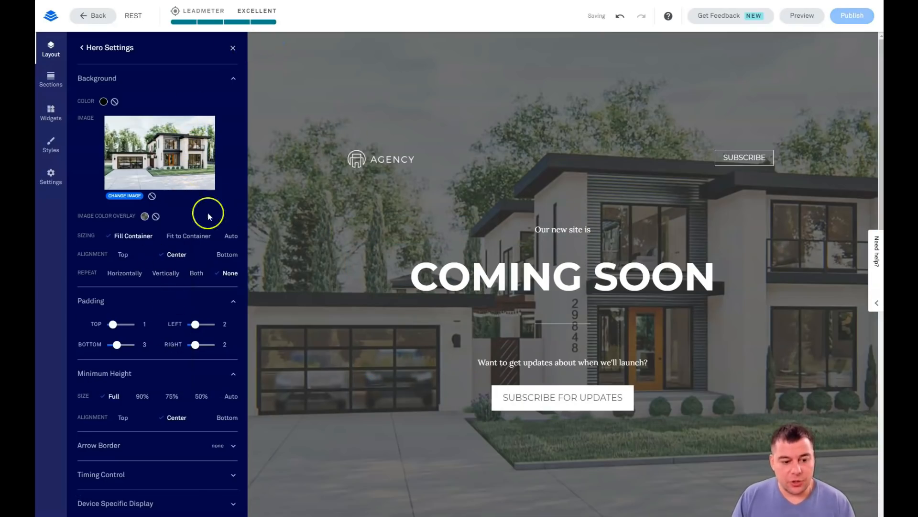
- Set the COMING SOON headline to Jumbo Montserrat type with letter spacing 5
left_click(233, 48)
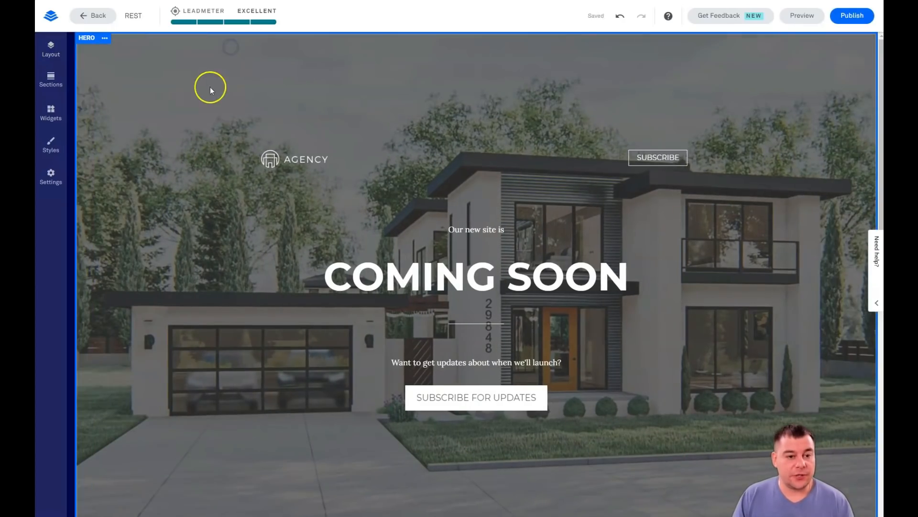
left_click(294, 160)
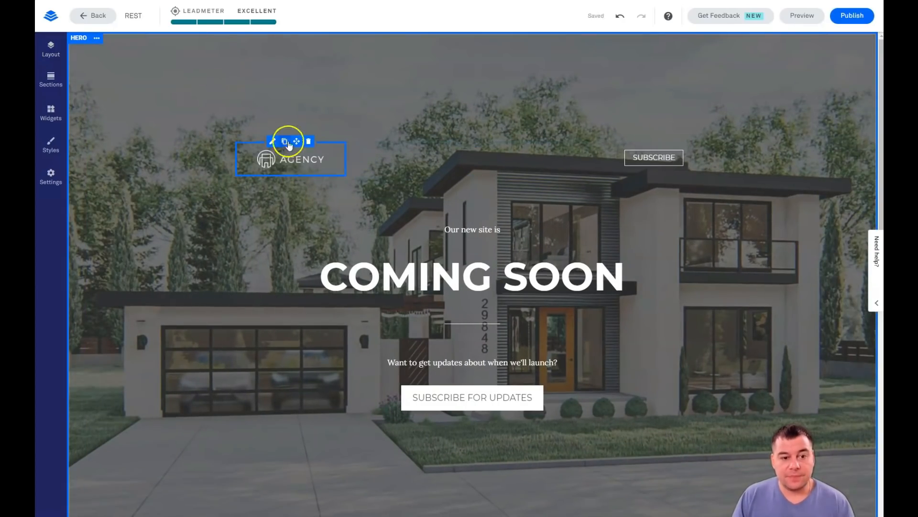
left_click(472, 229)
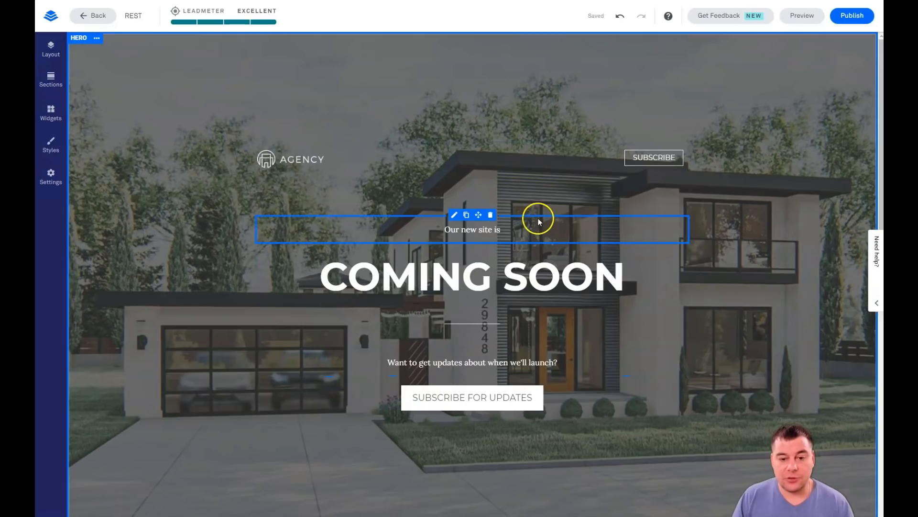
left_click(472, 277)
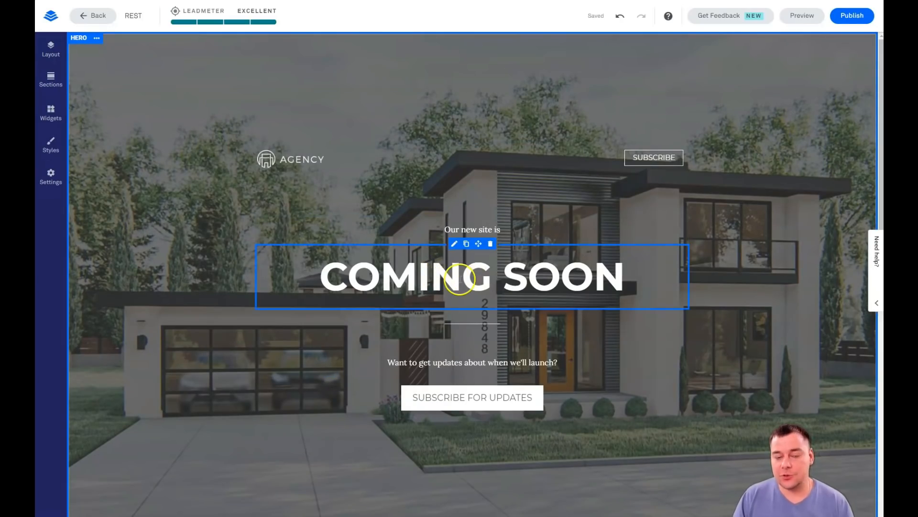
double_click(403, 276)
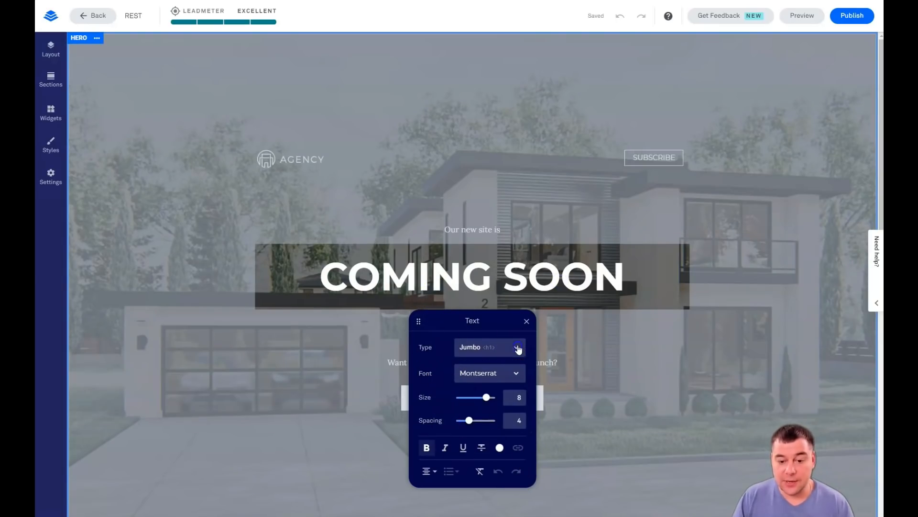
left_click(518, 347)
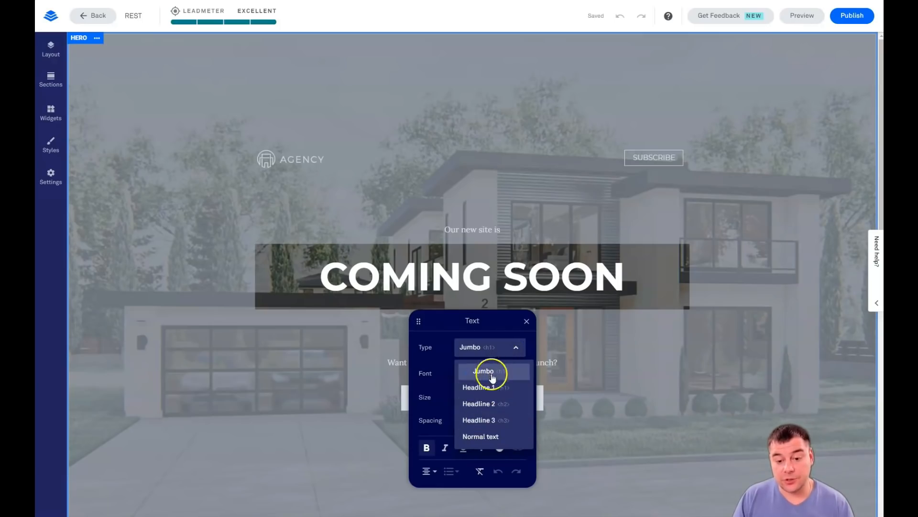
mouse_move(494, 384)
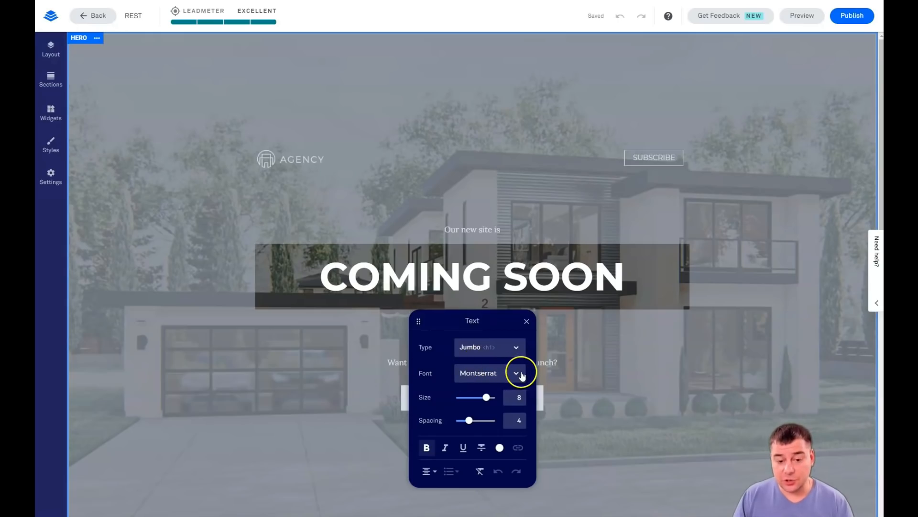
left_click_drag(485, 397, 469, 397)
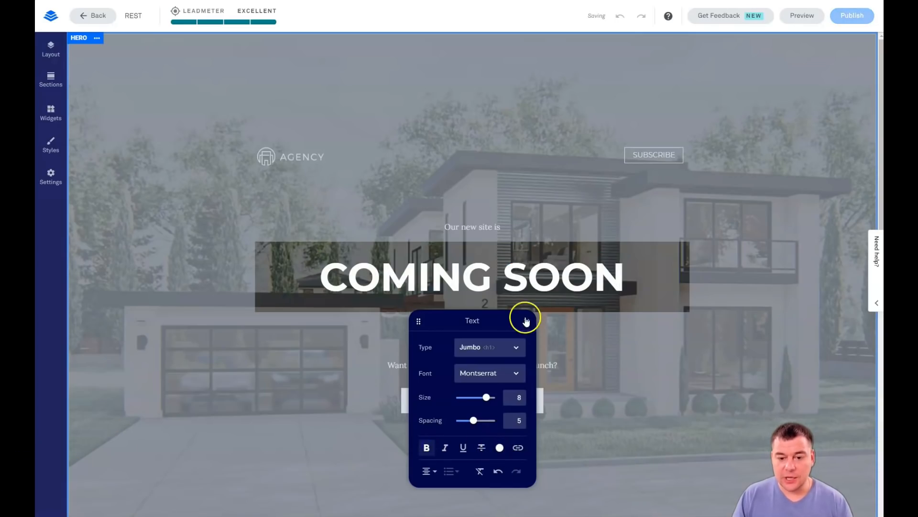
left_click(525, 321)
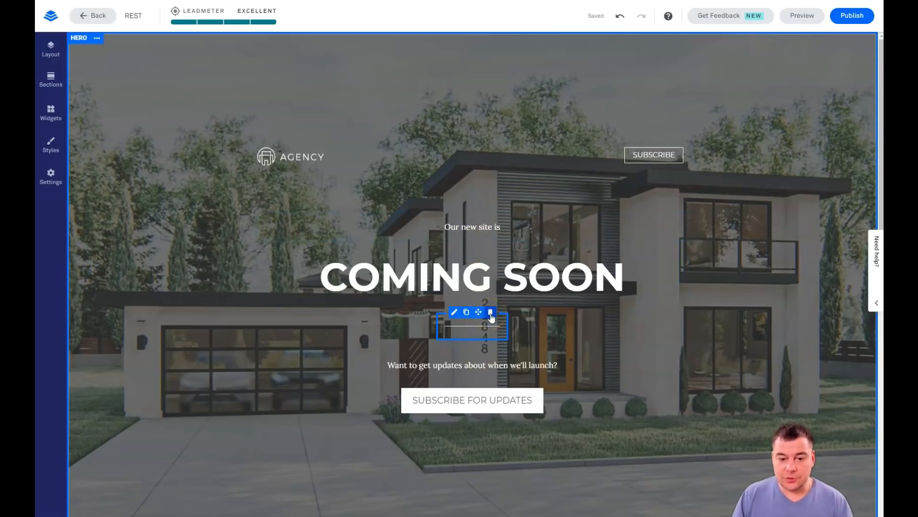
left_click(491, 312)
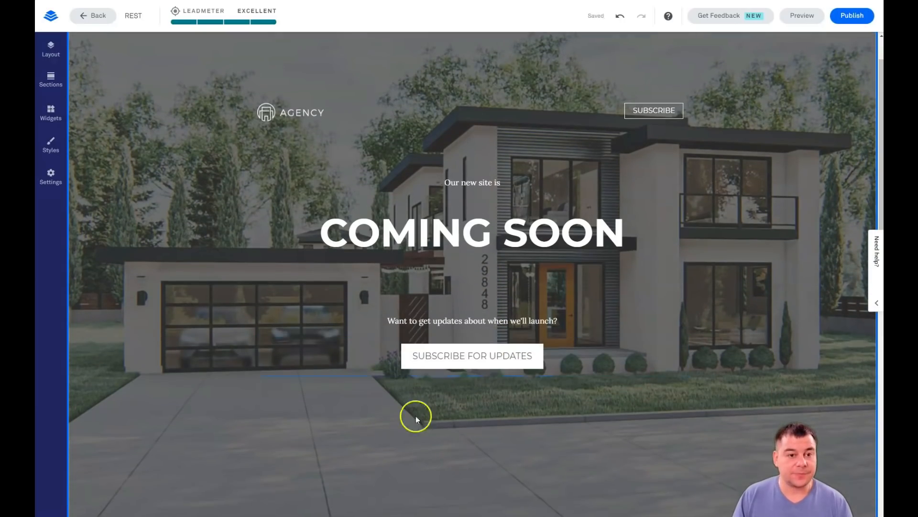
mouse_move(474, 164)
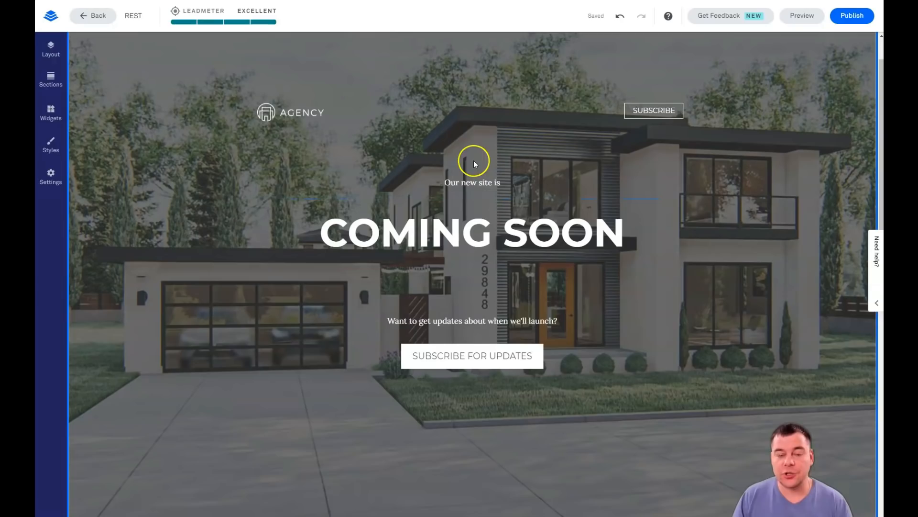
left_click(484, 237)
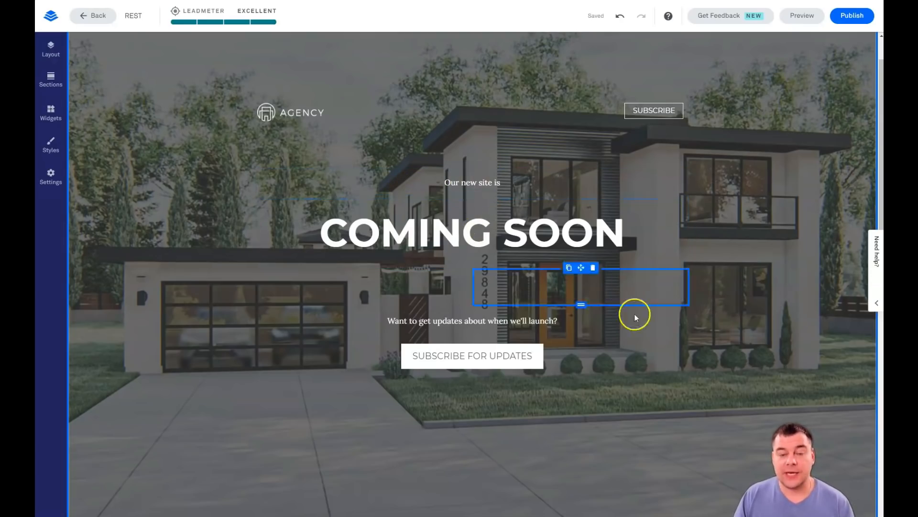
left_click(485, 356)
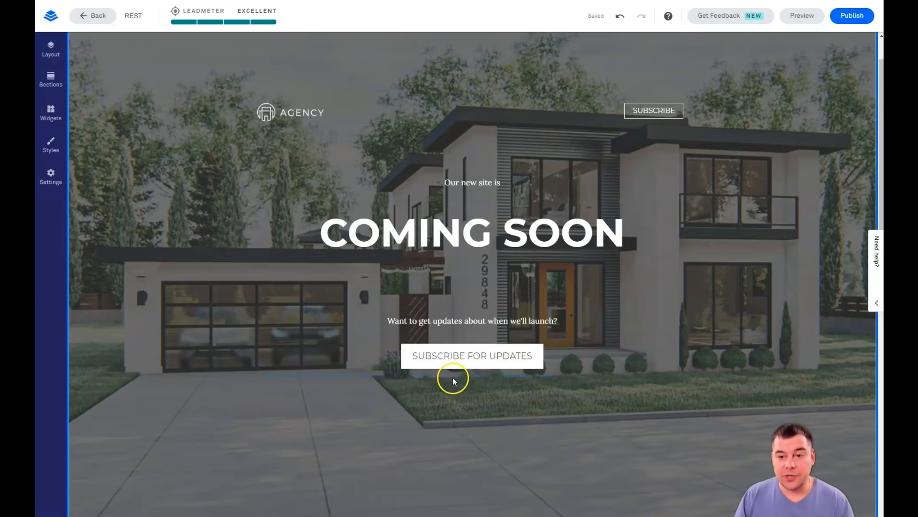
left_click(472, 356)
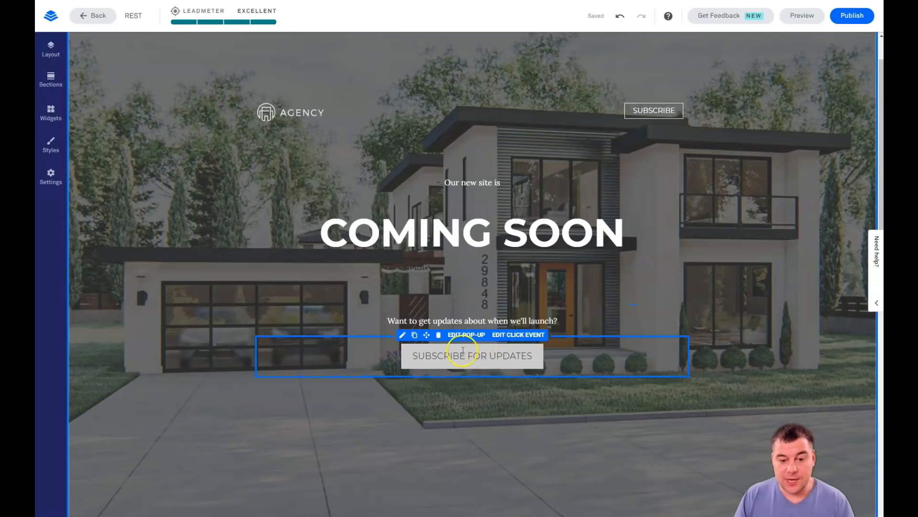
mouse_move(465, 360)
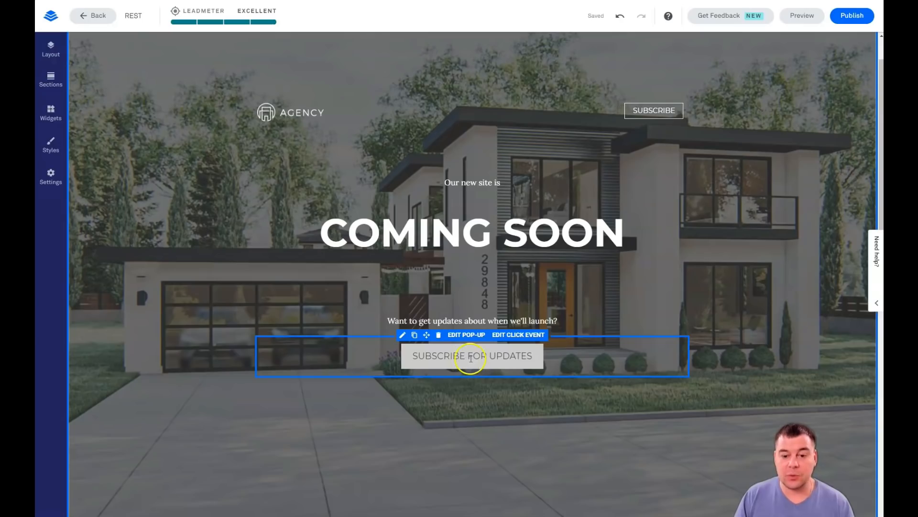
mouse_move(514, 337)
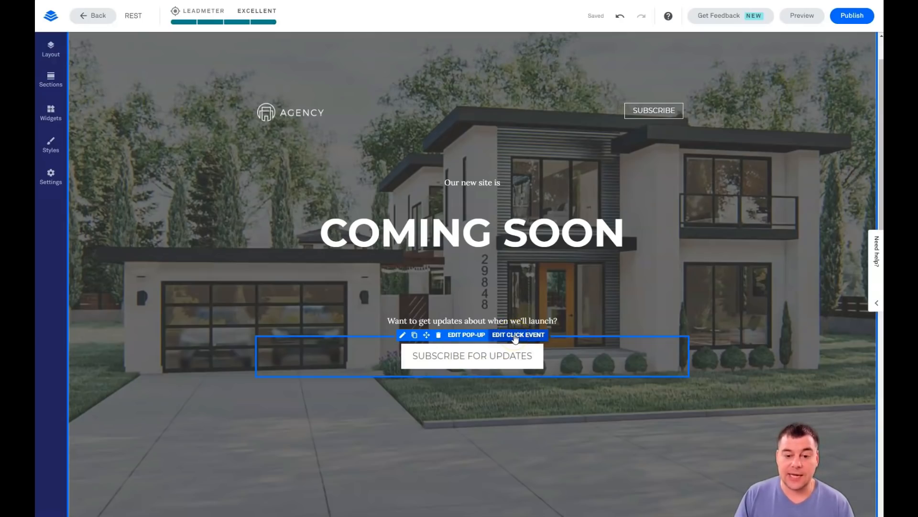
left_click(518, 334)
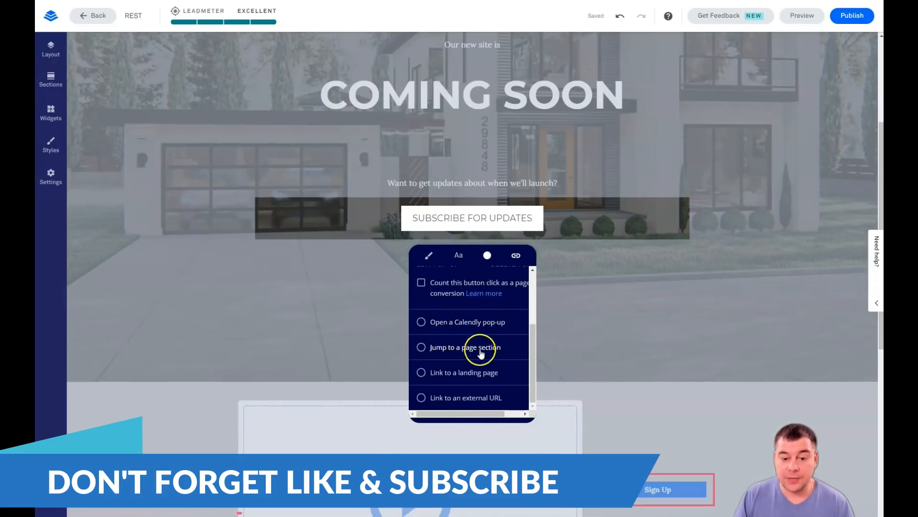
scroll("down", 3)
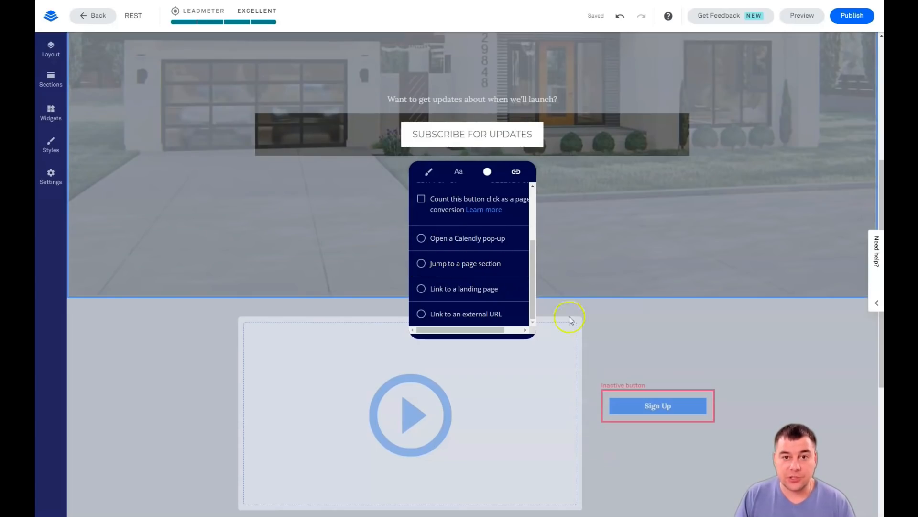
mouse_move(350, 431)
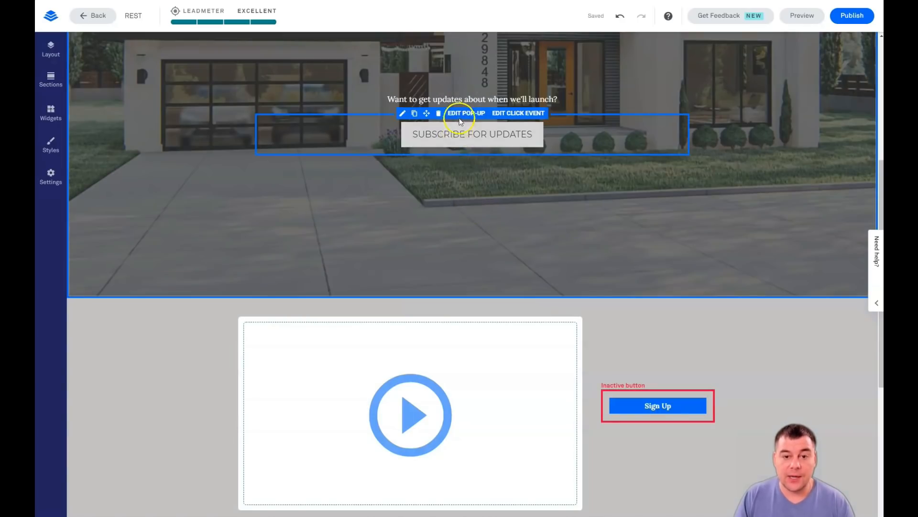
- Open the SUBSCRIBE FOR UPDATES pop-up and select its 'Want to stay in the loop?' headline and form
left_click(467, 113)
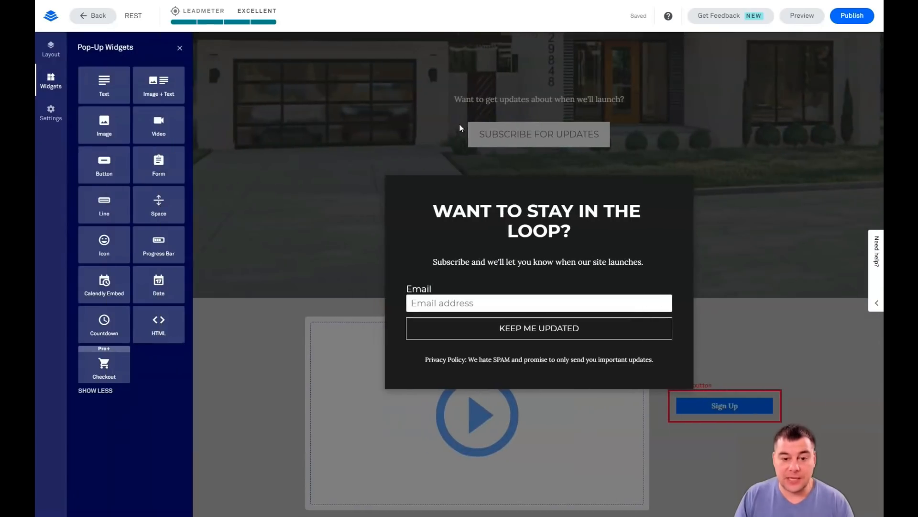
left_click(520, 235)
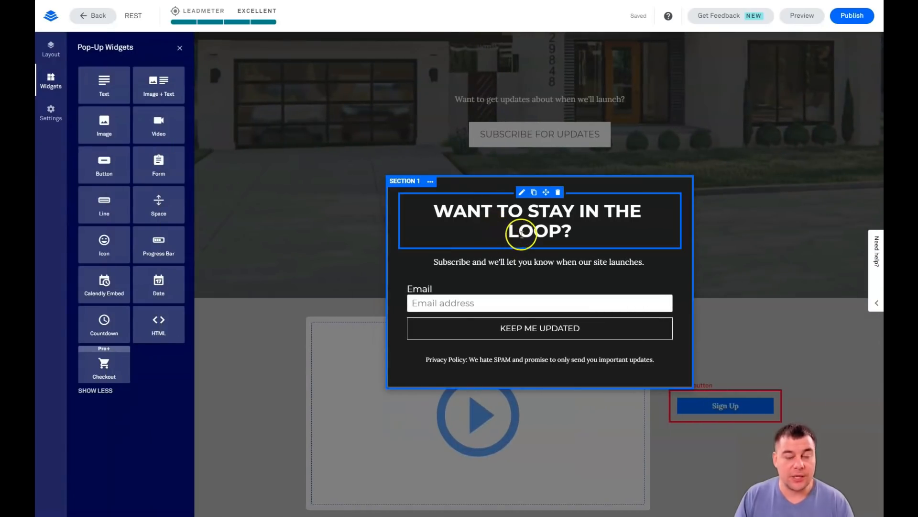
left_click(445, 303)
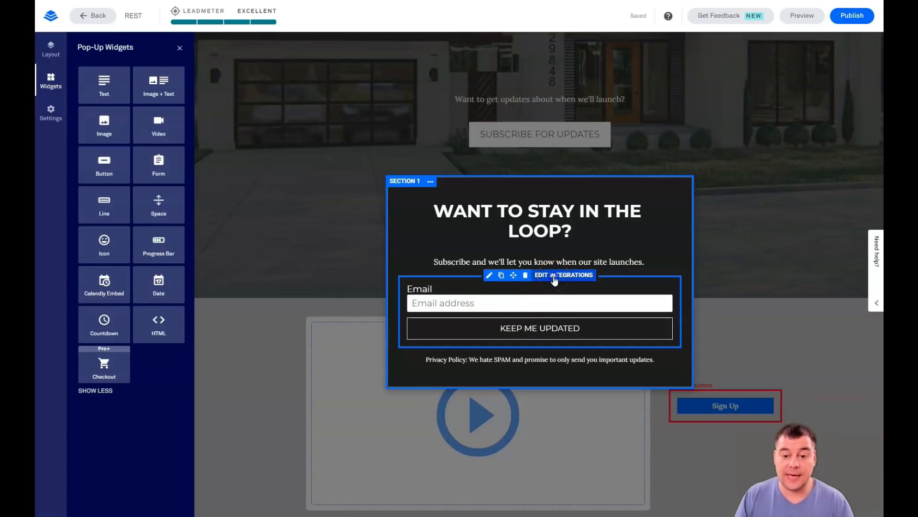
- View the form's Lead Notifications integration and expand the Add an Integration list
left_click(564, 275)
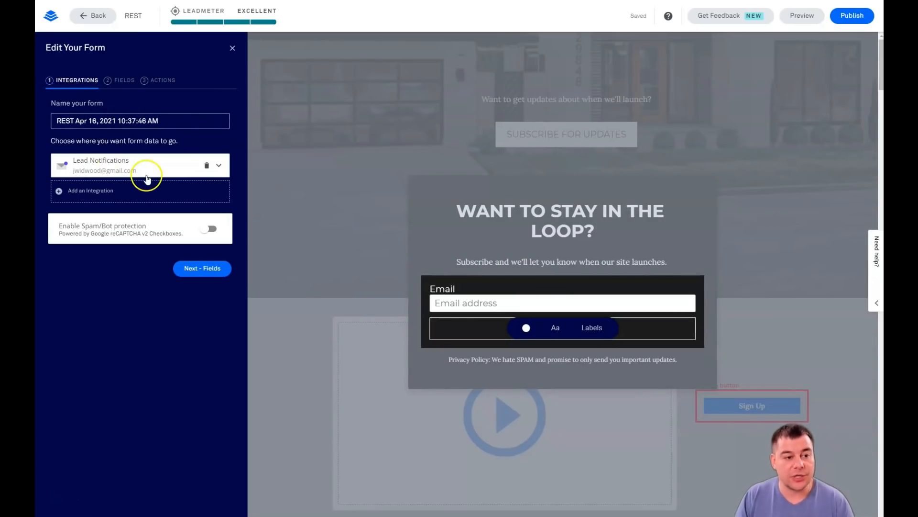
mouse_move(181, 153)
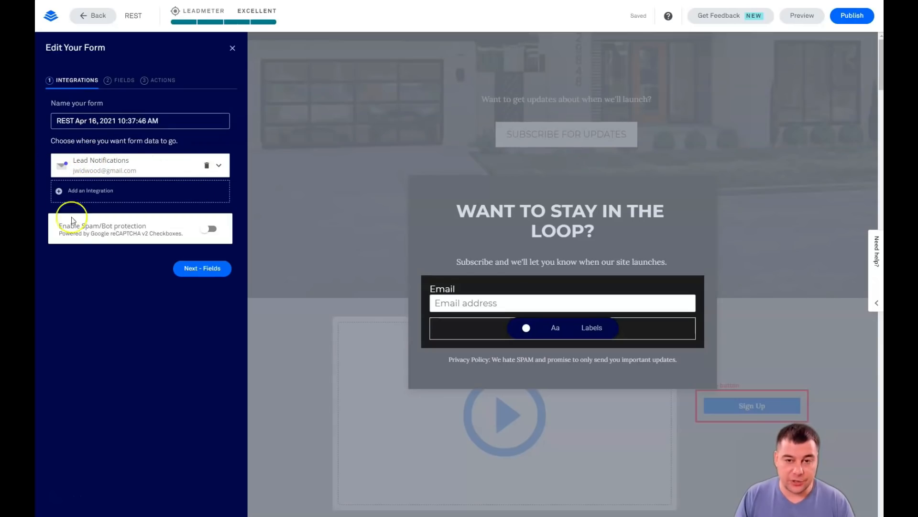
left_click(91, 191)
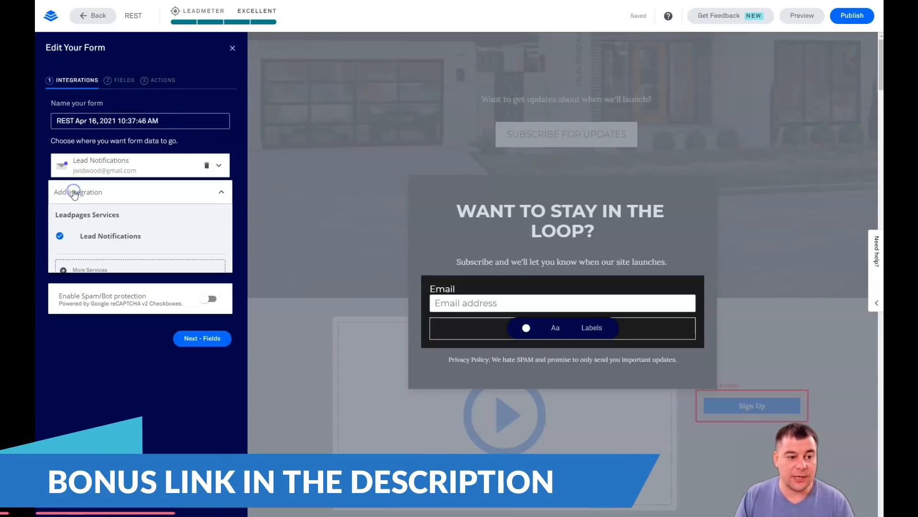
left_click(89, 270)
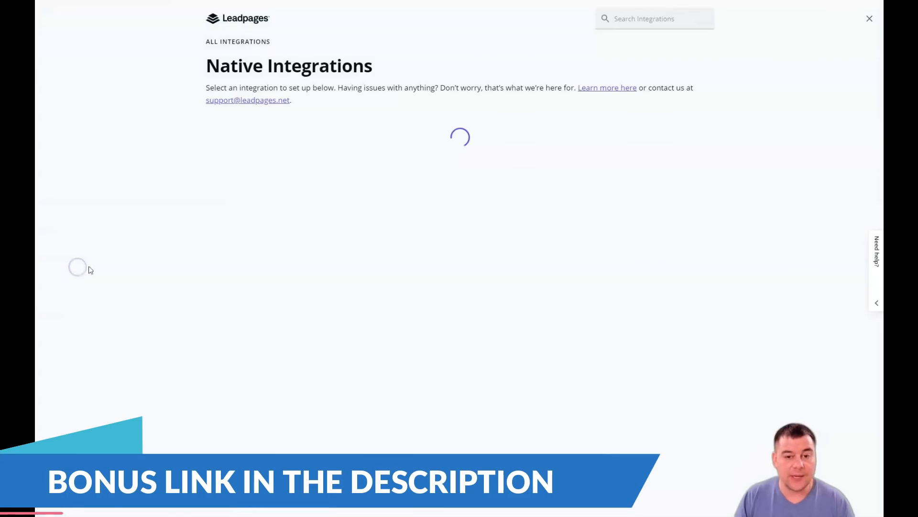
mouse_move(474, 161)
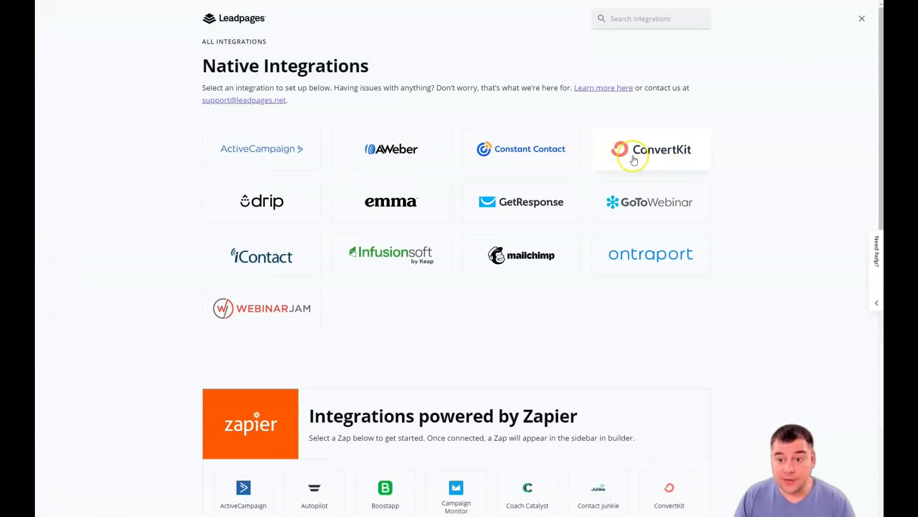
mouse_move(645, 267)
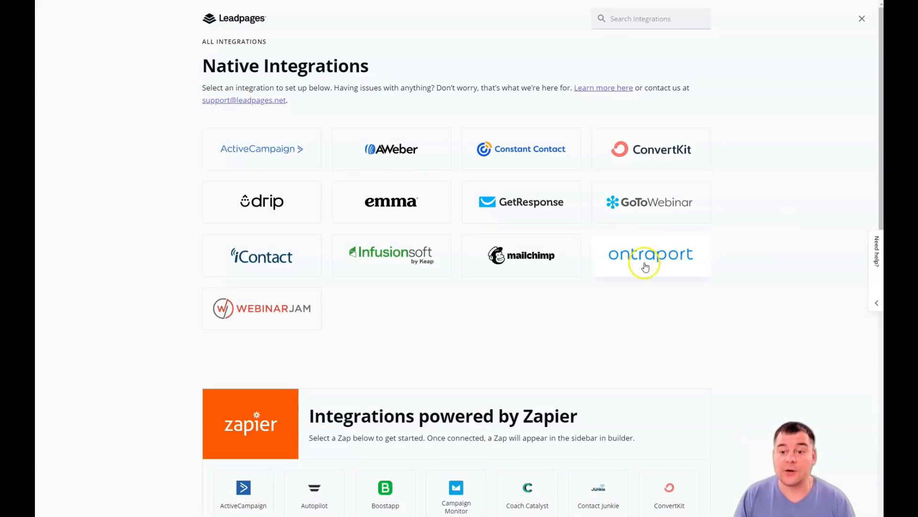
mouse_move(281, 155)
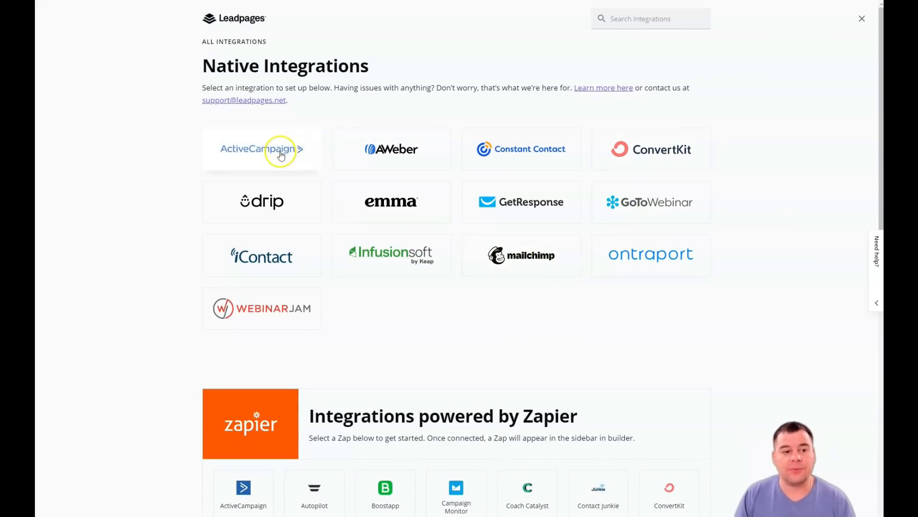
mouse_move(538, 284)
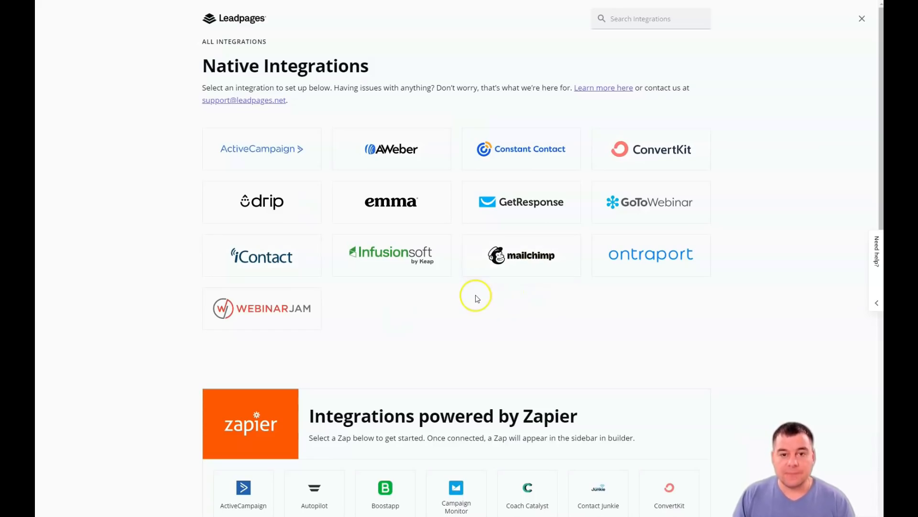
mouse_move(469, 271)
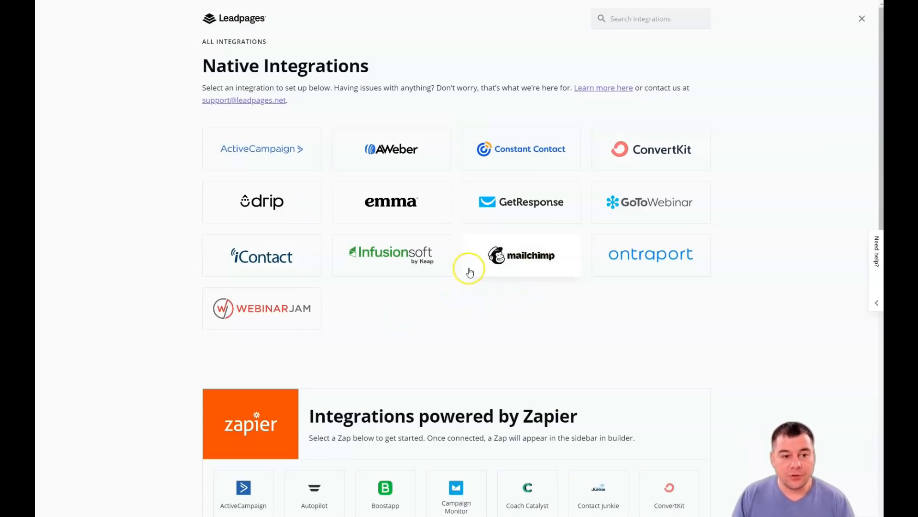
mouse_move(549, 212)
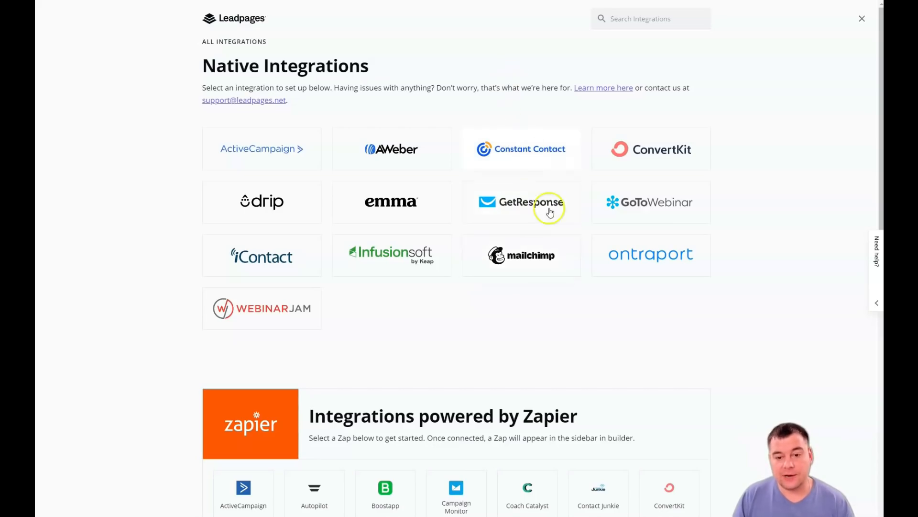
mouse_move(462, 304)
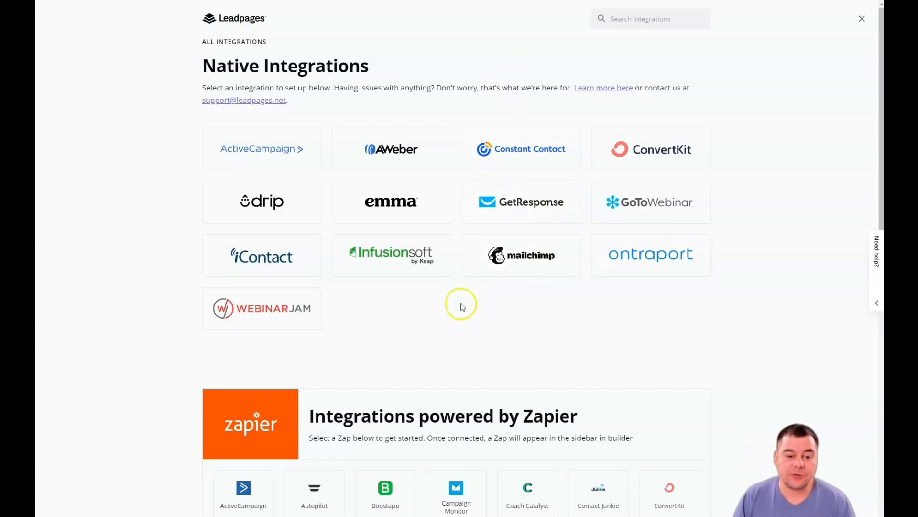
scroll("down", 3)
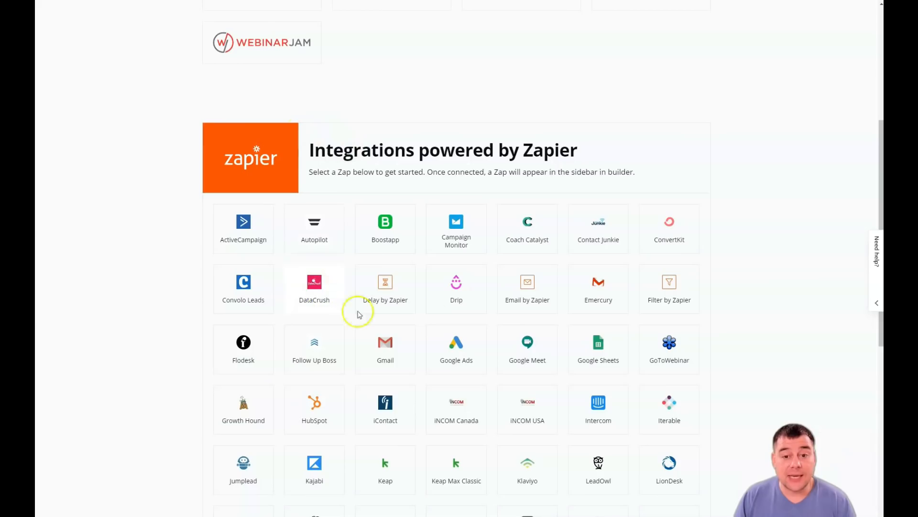
scroll("down", 3)
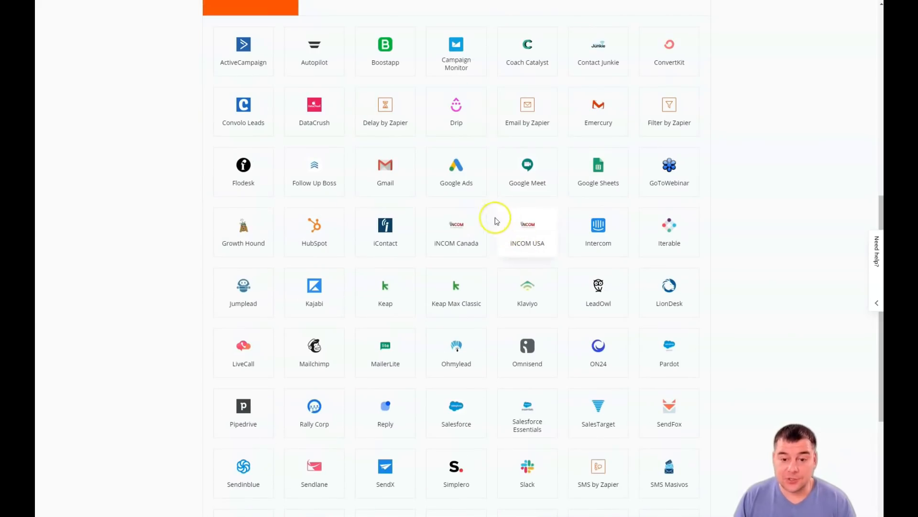
mouse_move(581, 182)
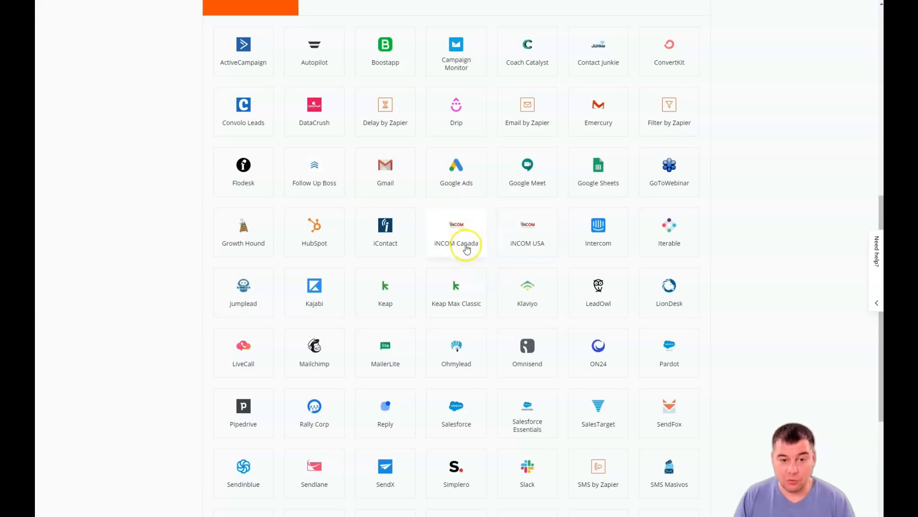
scroll("down", 3)
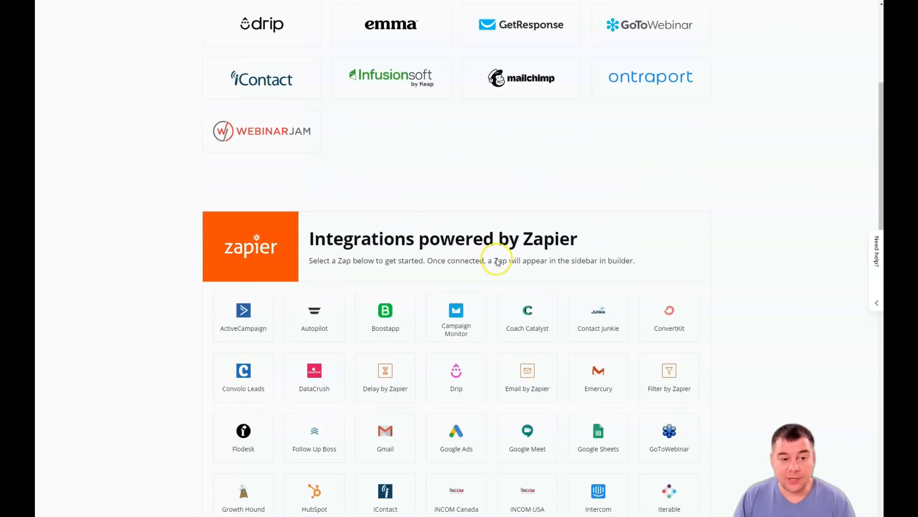
mouse_move(439, 382)
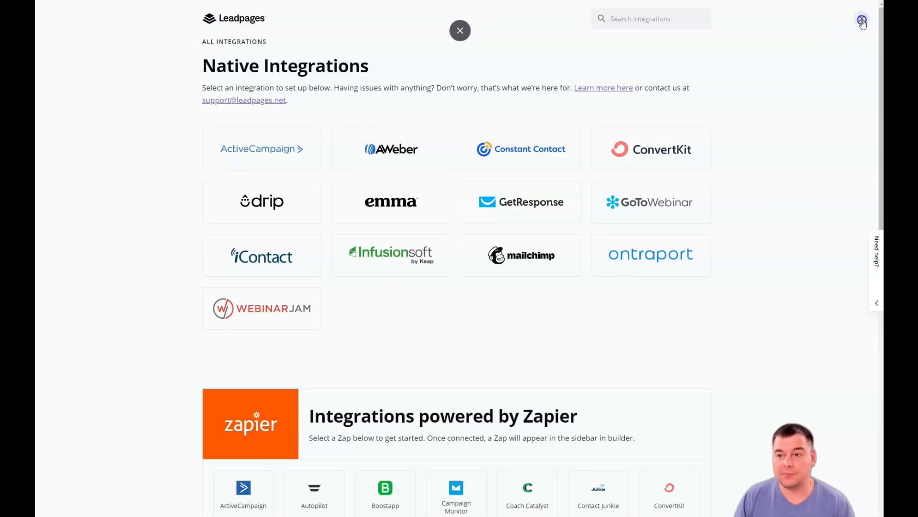
- Add a First Name field in the Fields tab and move it above Email
left_click(460, 29)
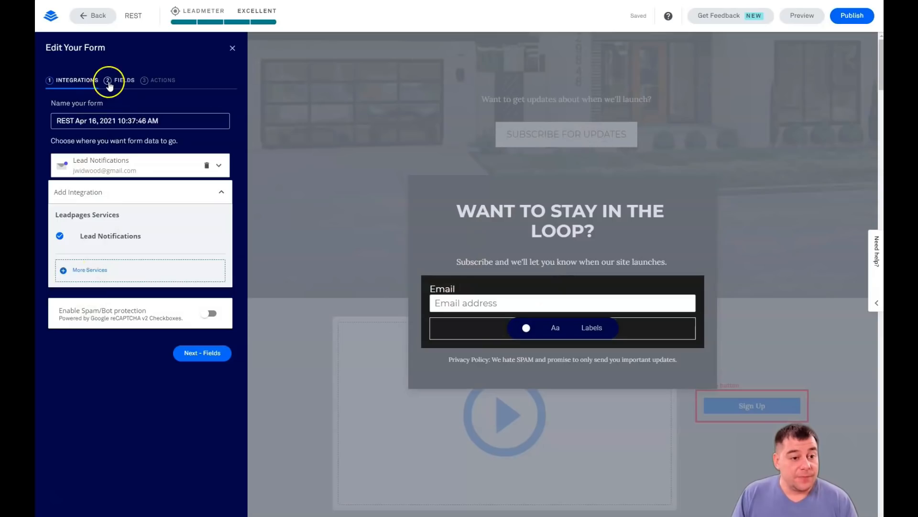
left_click(111, 80)
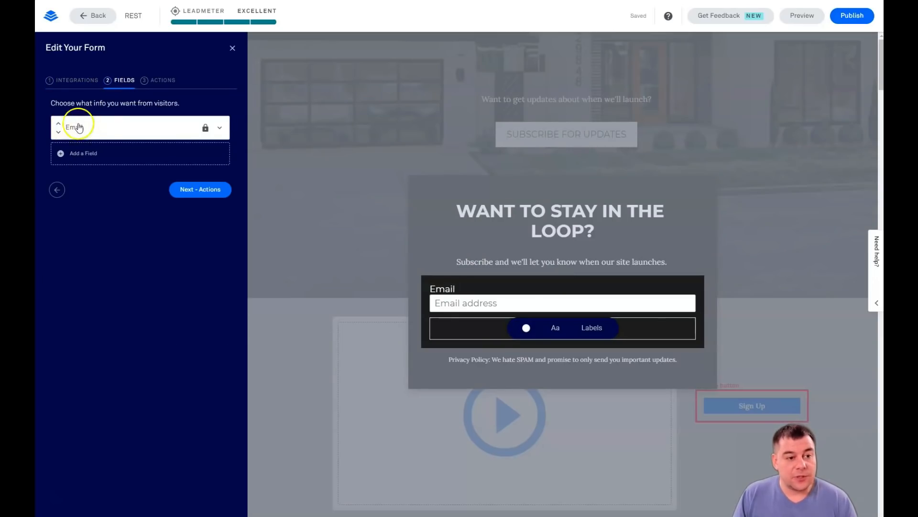
left_click(498, 302)
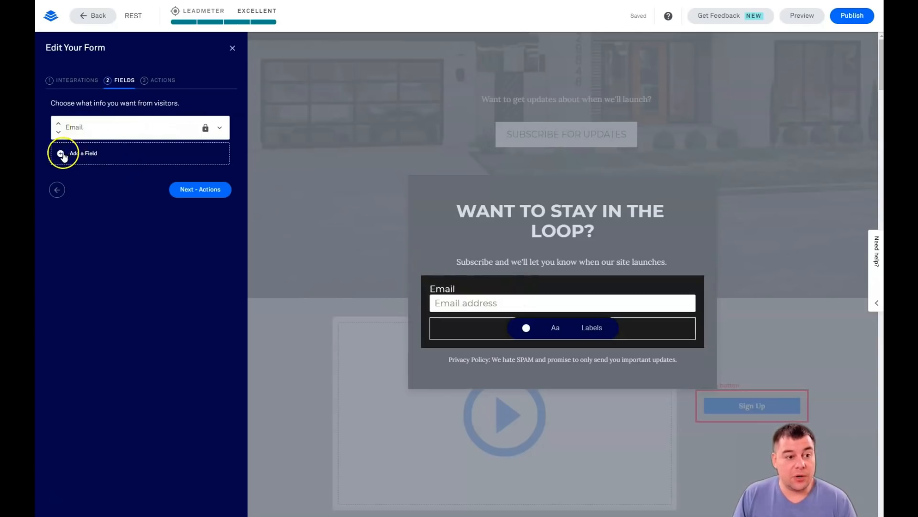
left_click(161, 201)
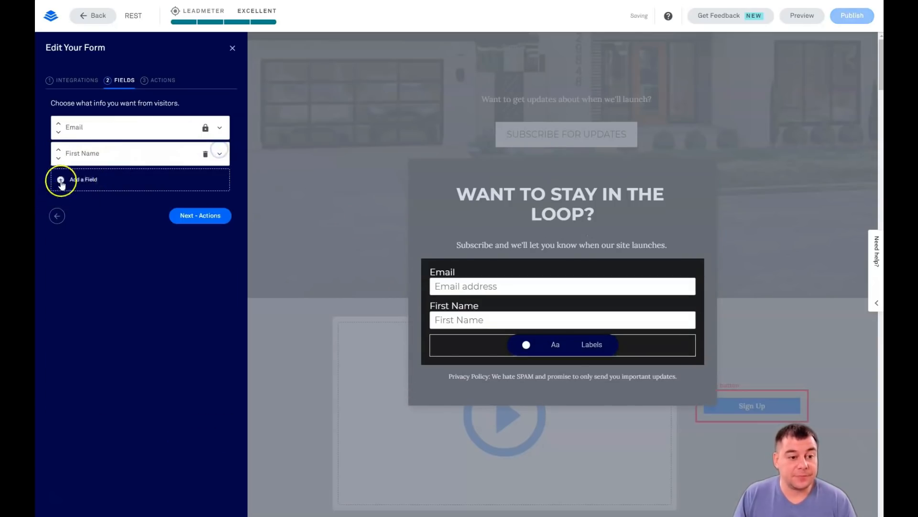
left_click(83, 179)
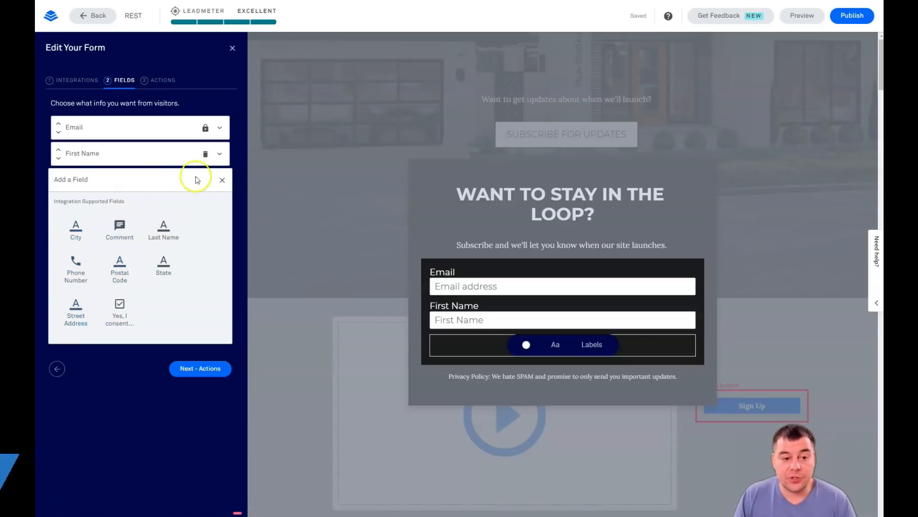
mouse_move(222, 181)
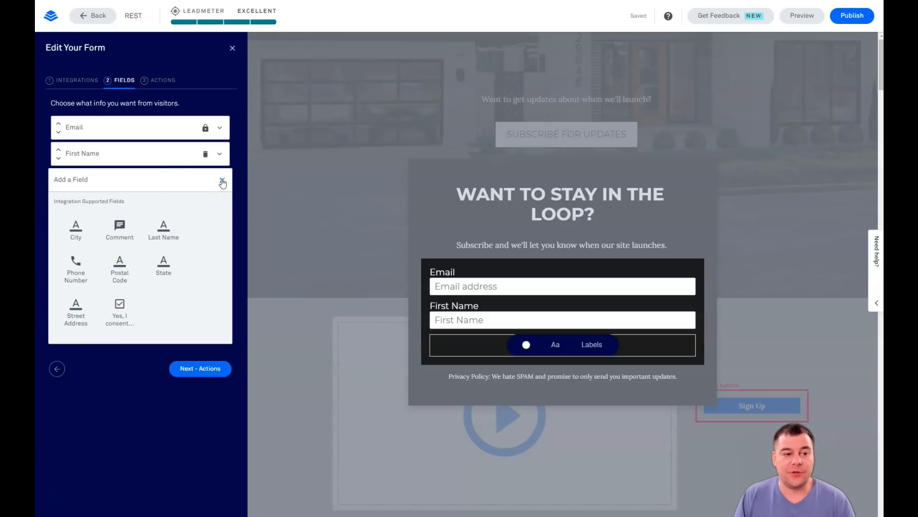
left_click(223, 182)
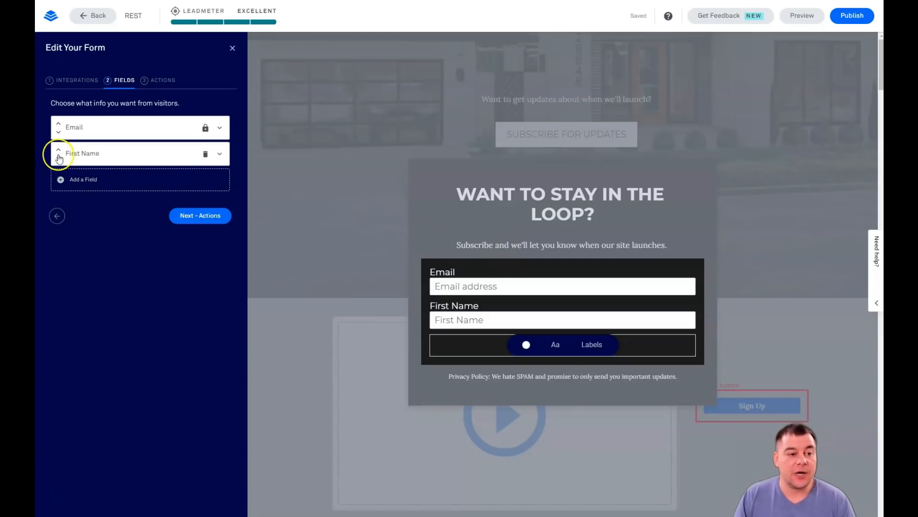
left_click(58, 150)
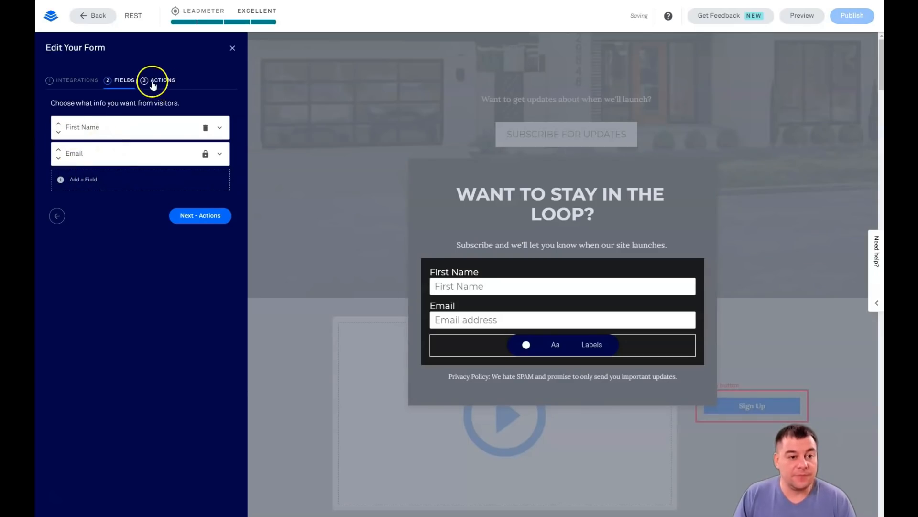
- Keep the default Leadpages thank-you page as the form action, with no lead magnet
left_click(164, 80)
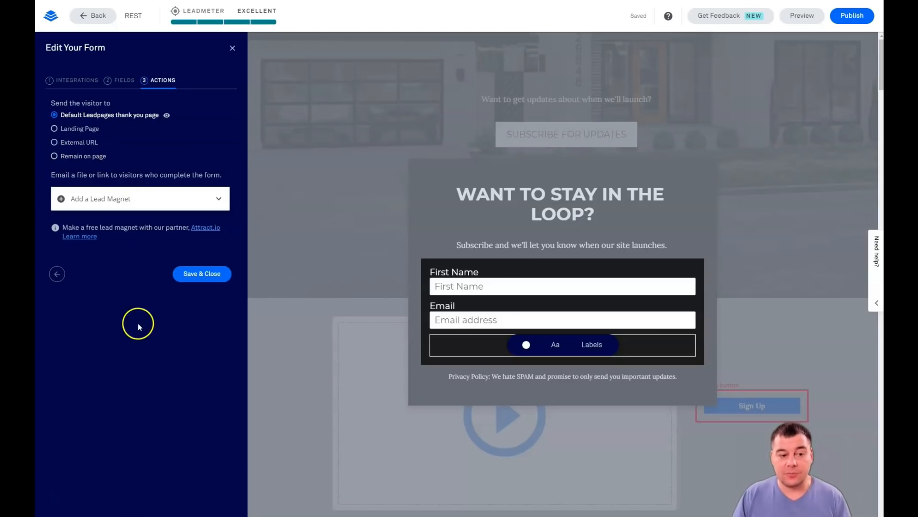
mouse_move(129, 301)
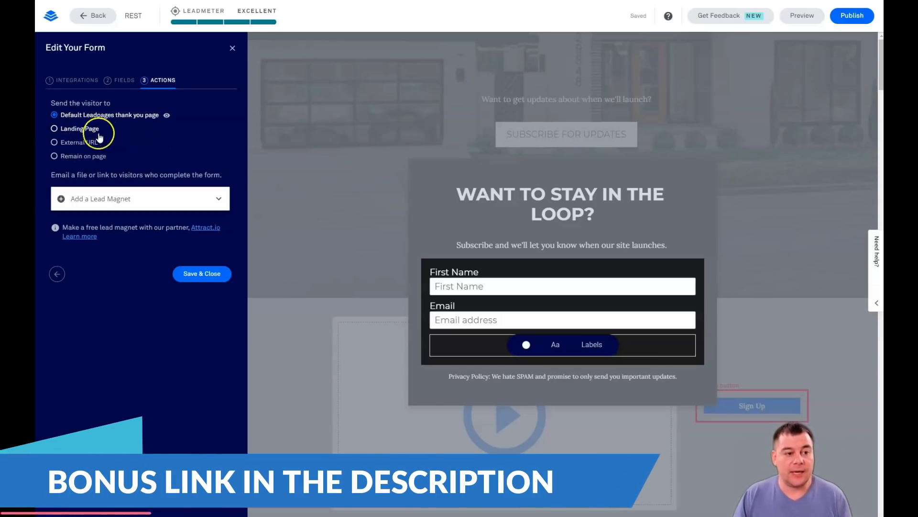
mouse_move(78, 146)
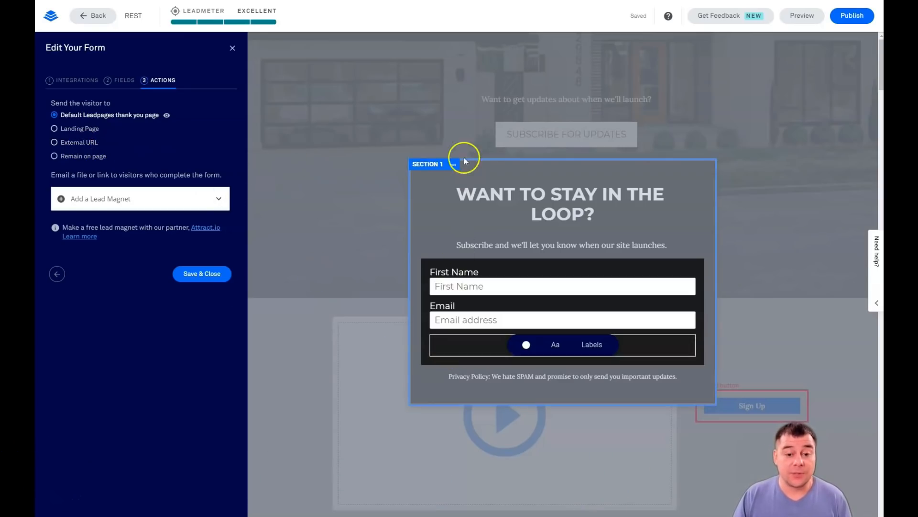
mouse_move(148, 149)
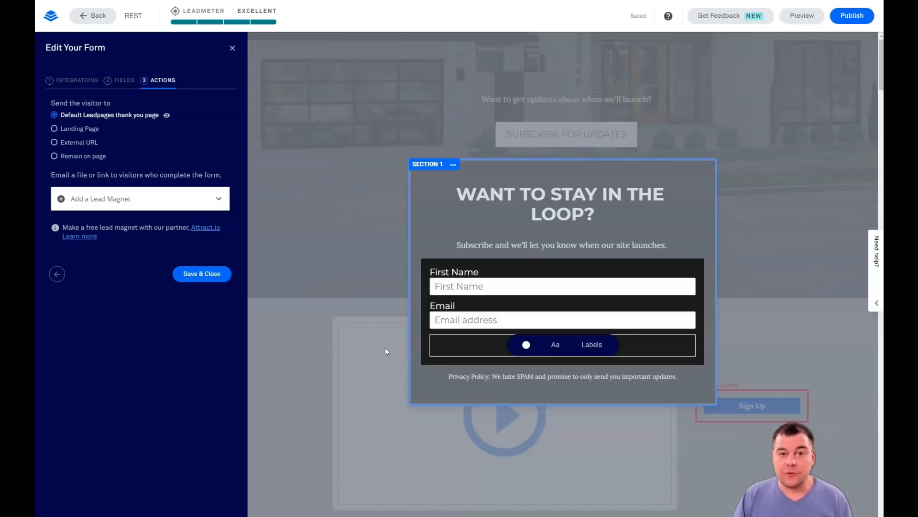
mouse_move(364, 340)
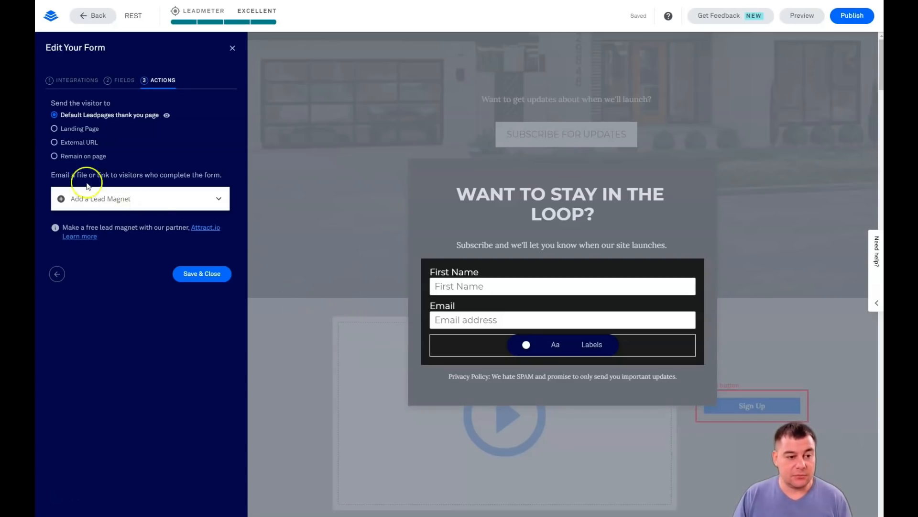
mouse_move(199, 362)
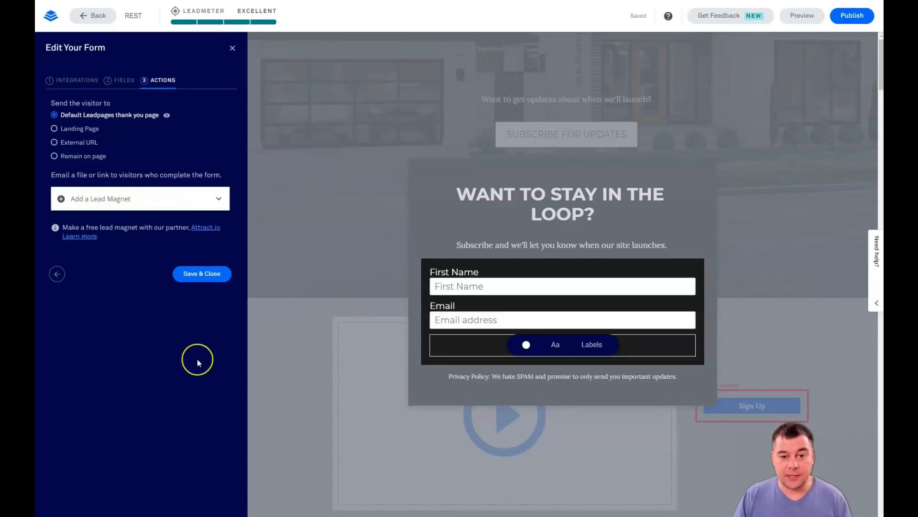
mouse_move(199, 345)
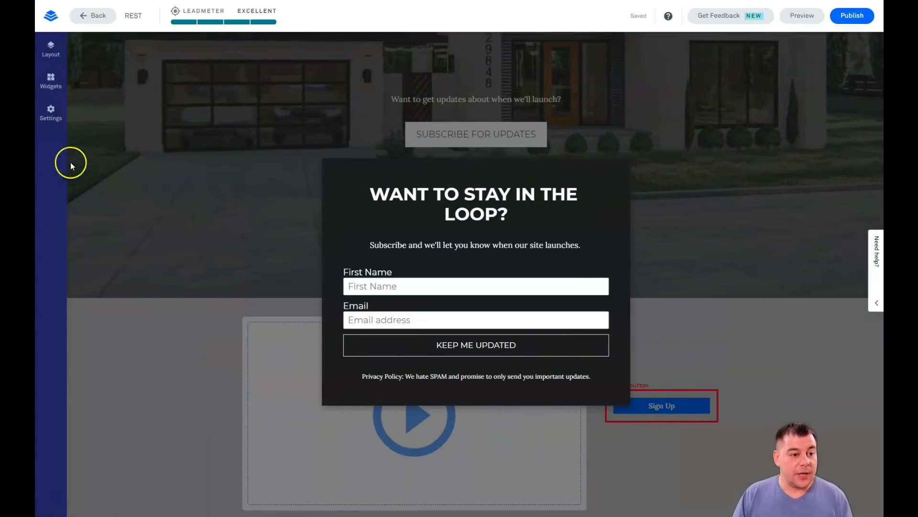
mouse_move(200, 131)
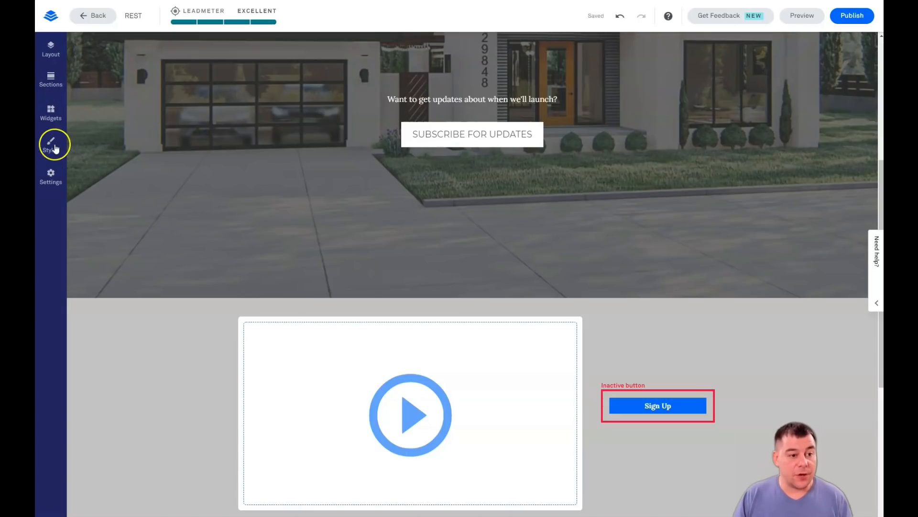
- Open the Page Styles panel from the left sidebar
left_click(50, 144)
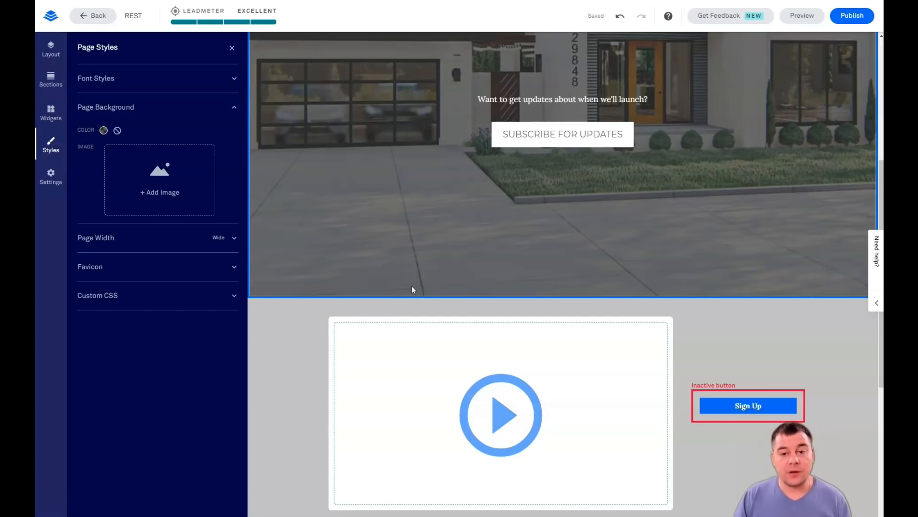
- Delete the empty two-column Blank 2 section below the video block
scroll("down", 3)
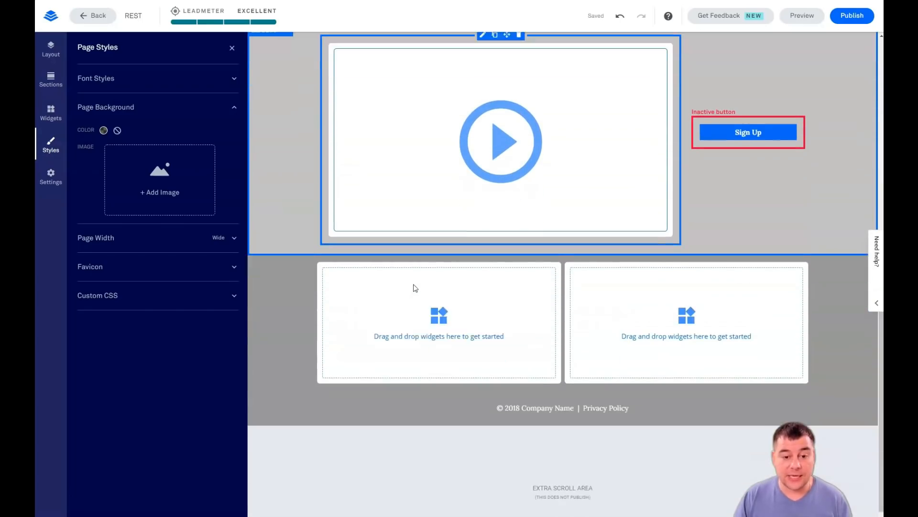
scroll("down", 3)
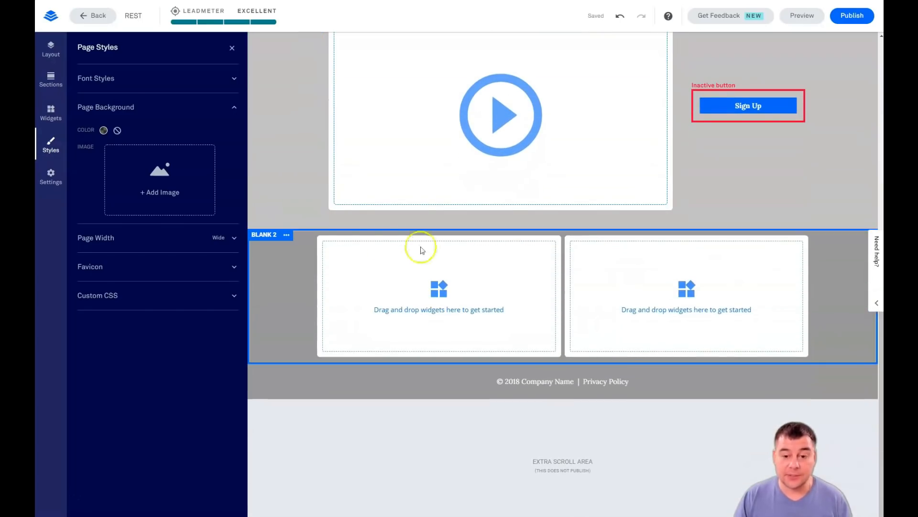
left_click(286, 234)
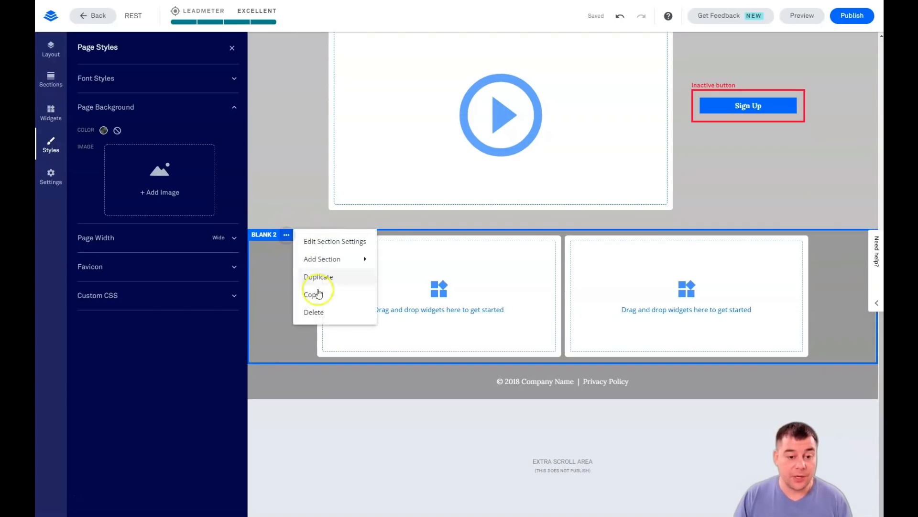
mouse_move(306, 316)
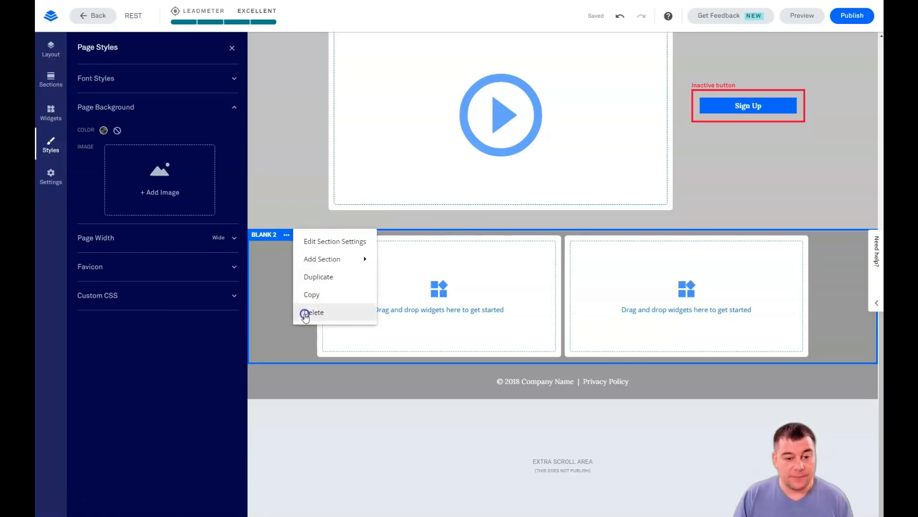
left_click(306, 312)
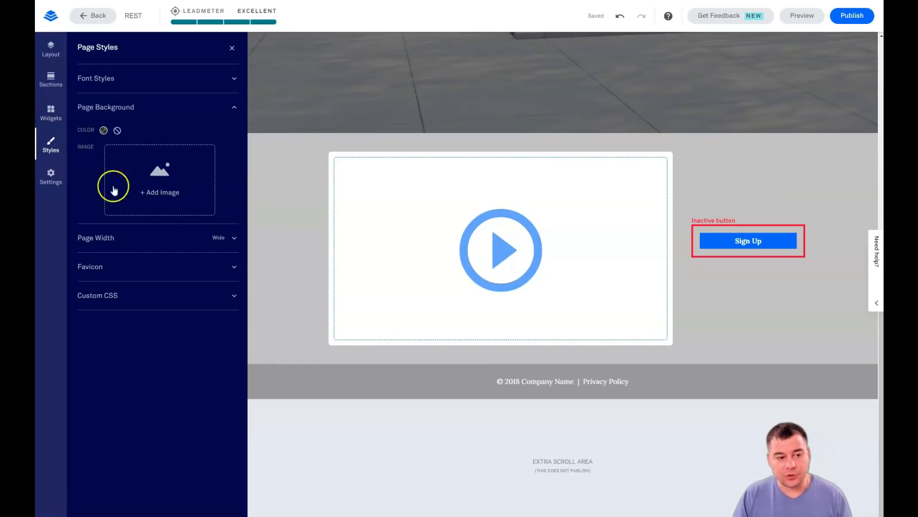
- Open Page Settings from the sidebar, landing on the SEO tab with the REST page title
left_click(50, 176)
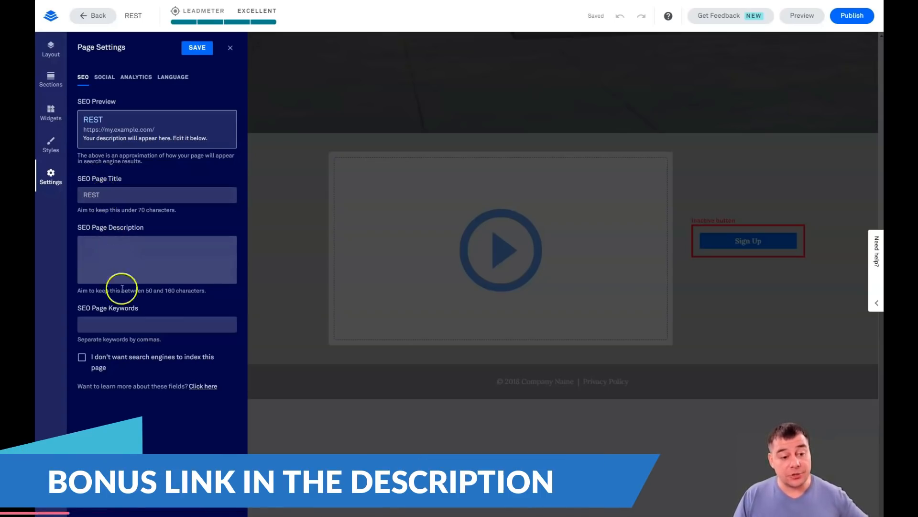
mouse_move(139, 319)
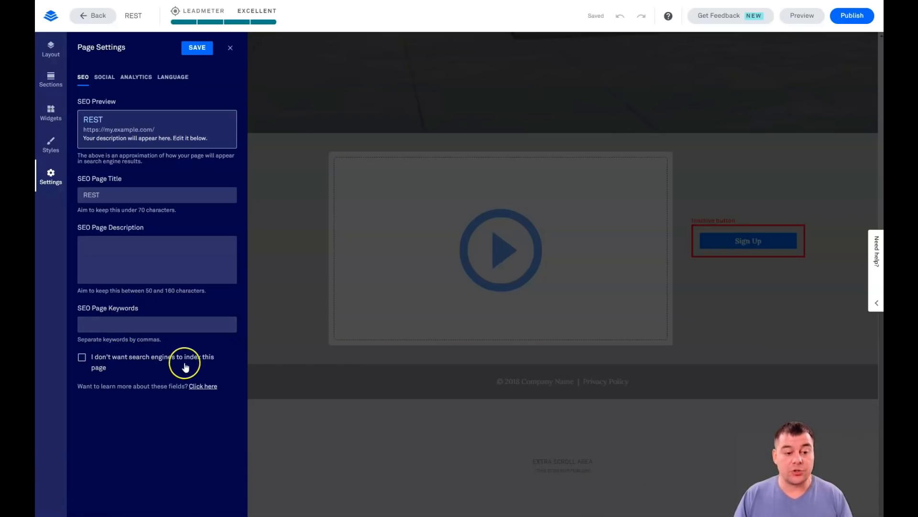
mouse_move(153, 378)
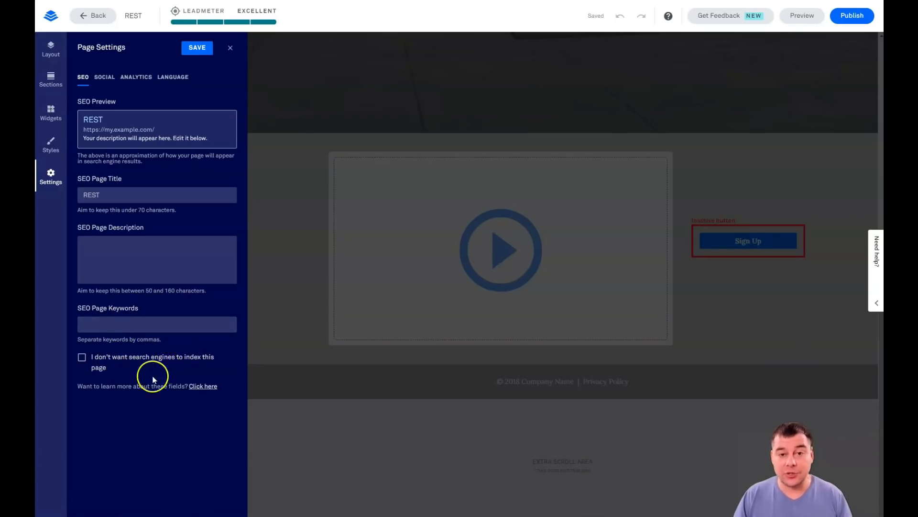
mouse_move(152, 364)
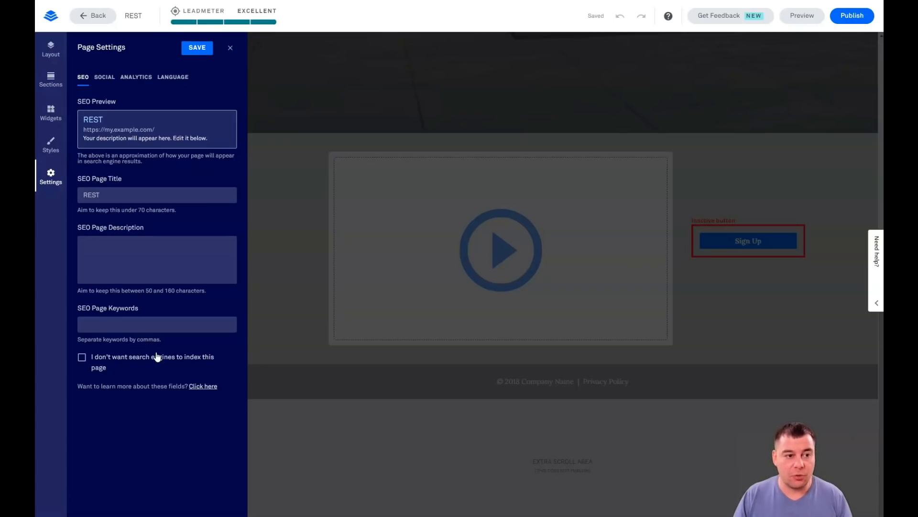
- View the Social, Analytics and Language tabs, leaving language at English (Default)
left_click(104, 77)
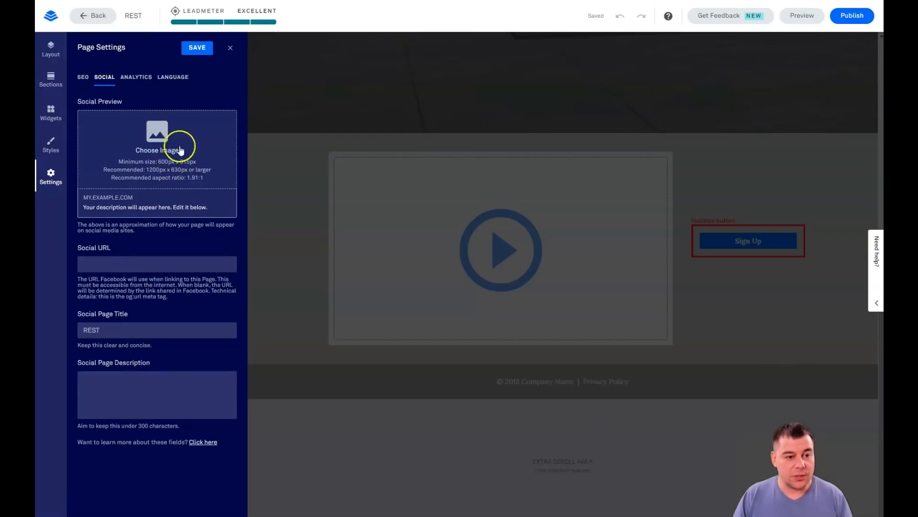
mouse_move(195, 209)
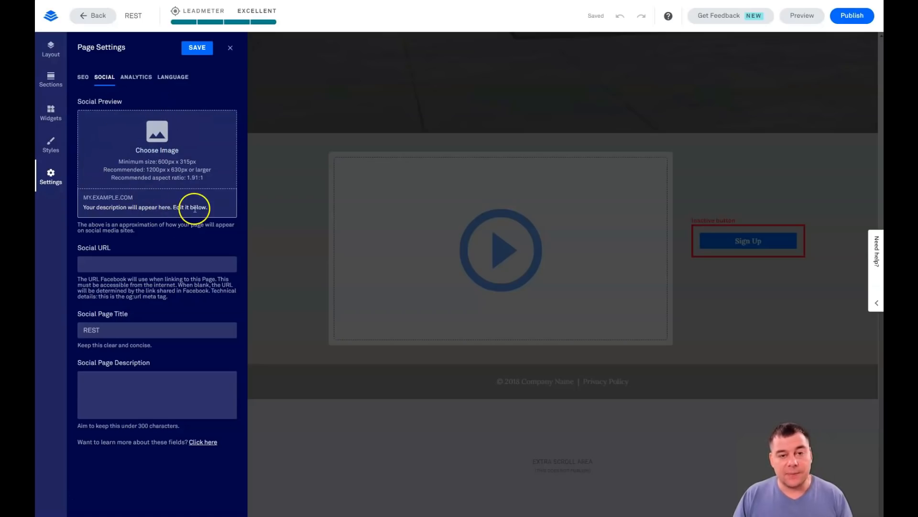
mouse_move(165, 204)
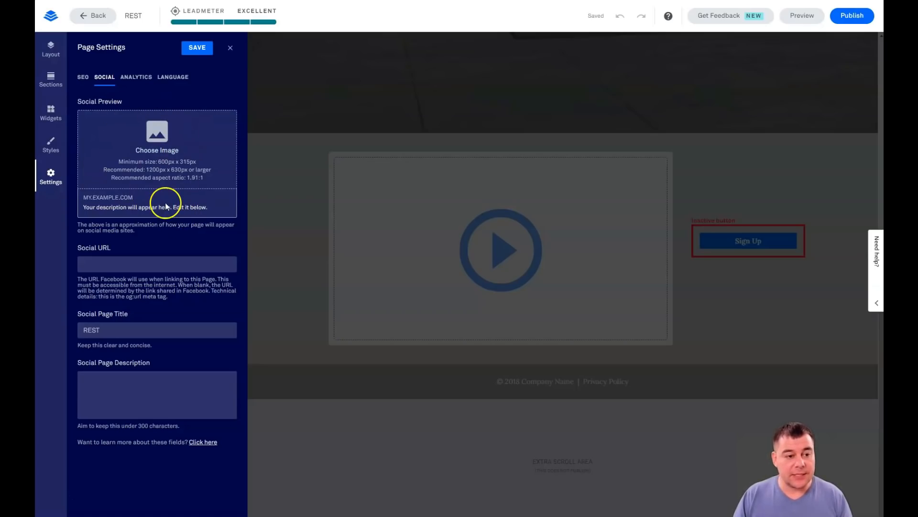
mouse_move(160, 206)
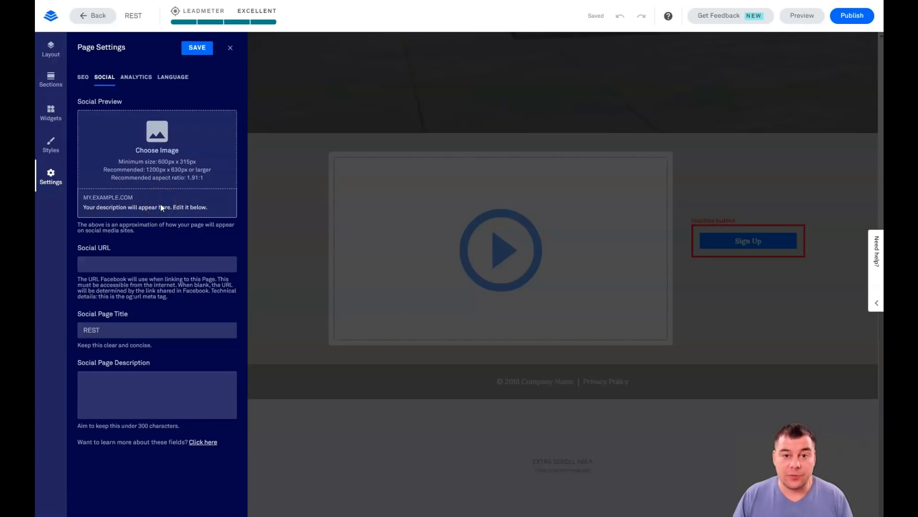
mouse_move(136, 77)
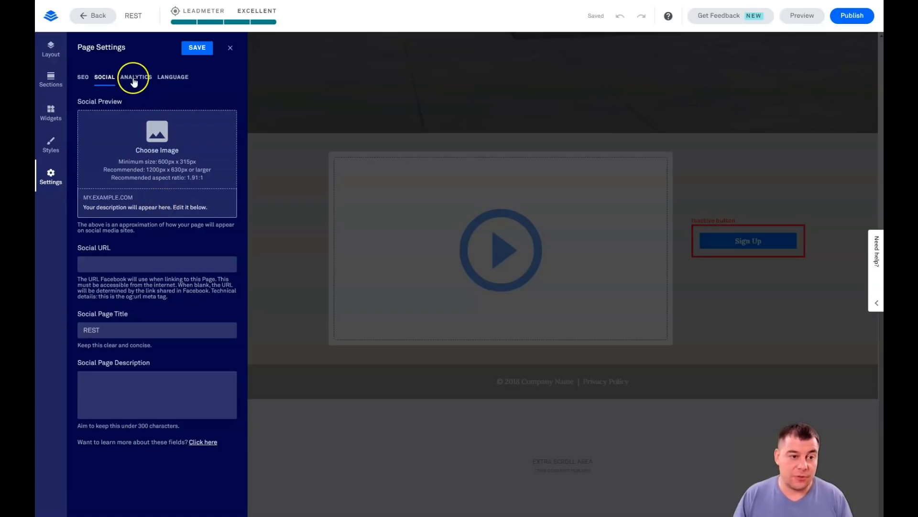
left_click(136, 77)
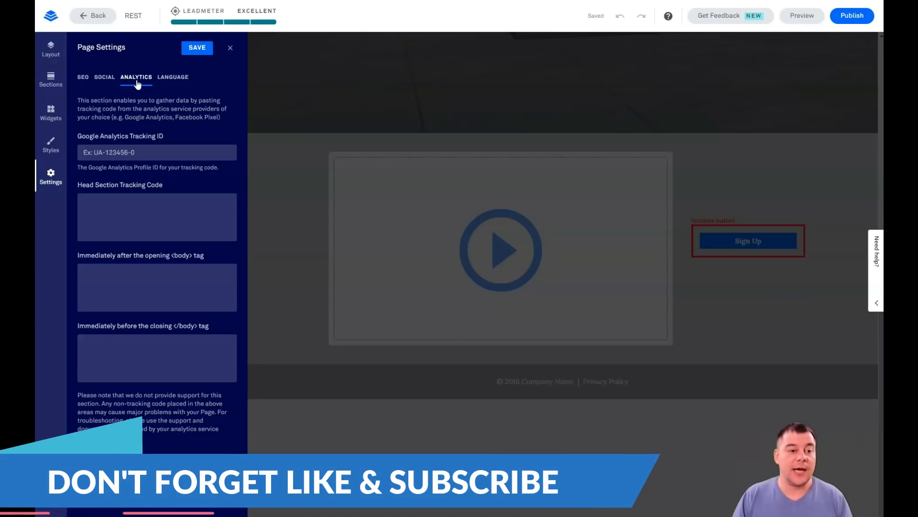
mouse_move(136, 81)
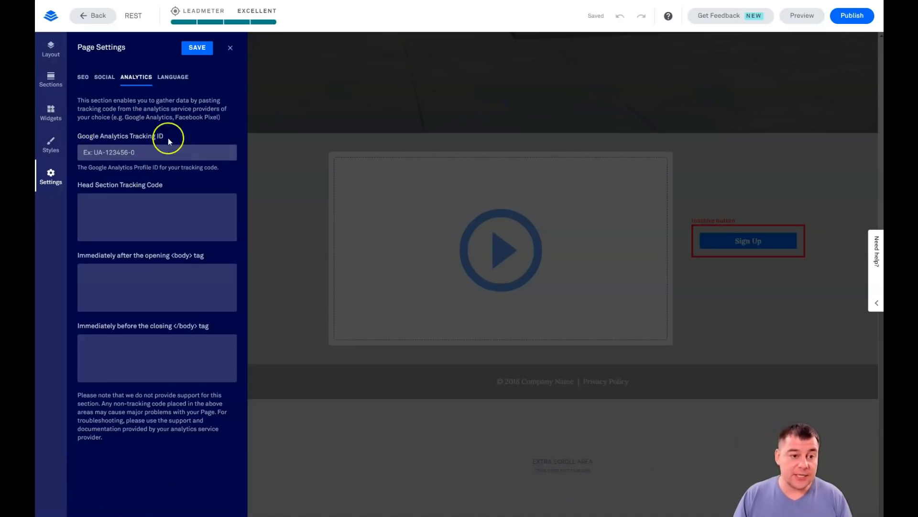
left_click(173, 77)
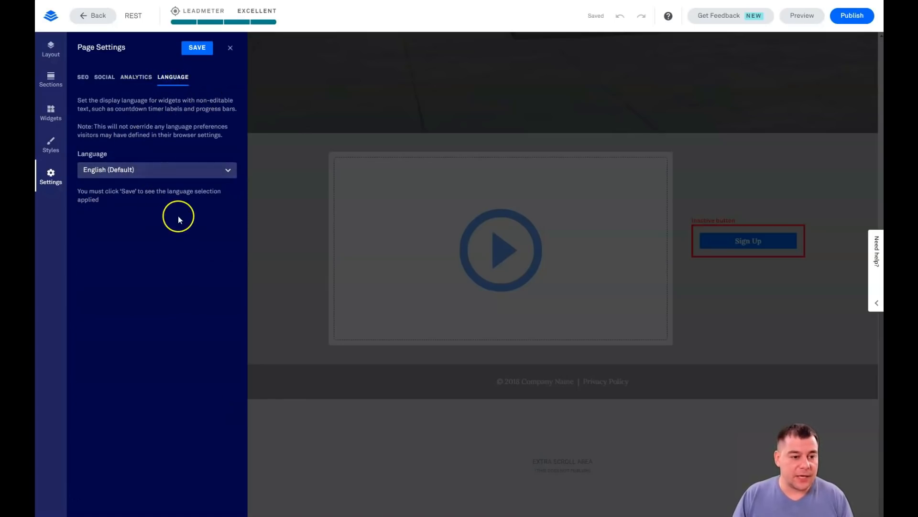
mouse_move(230, 49)
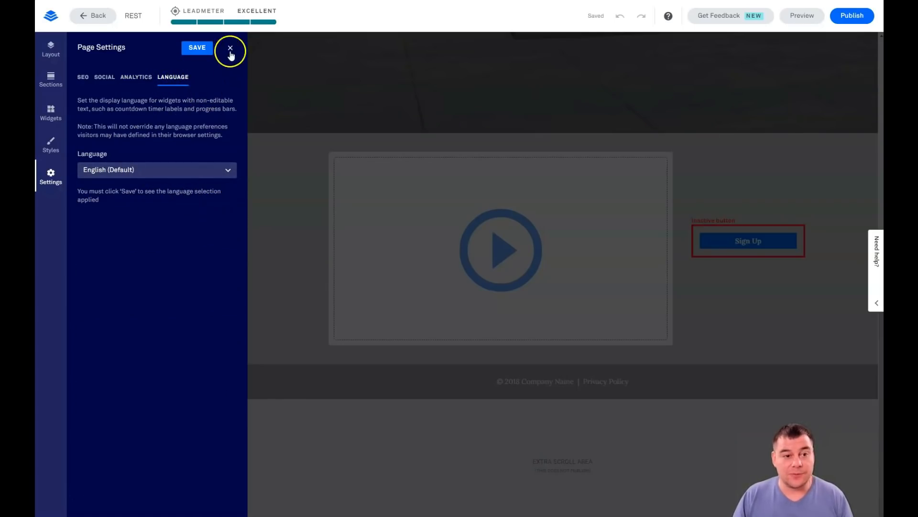
- Close Page Settings and bring the Coming Soon hero over the house photo back into view
left_click(229, 49)
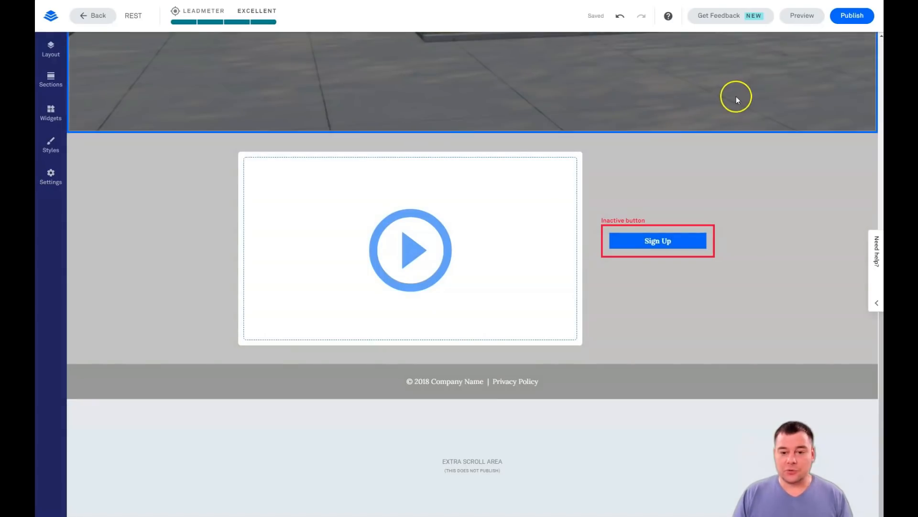
left_click(631, 240)
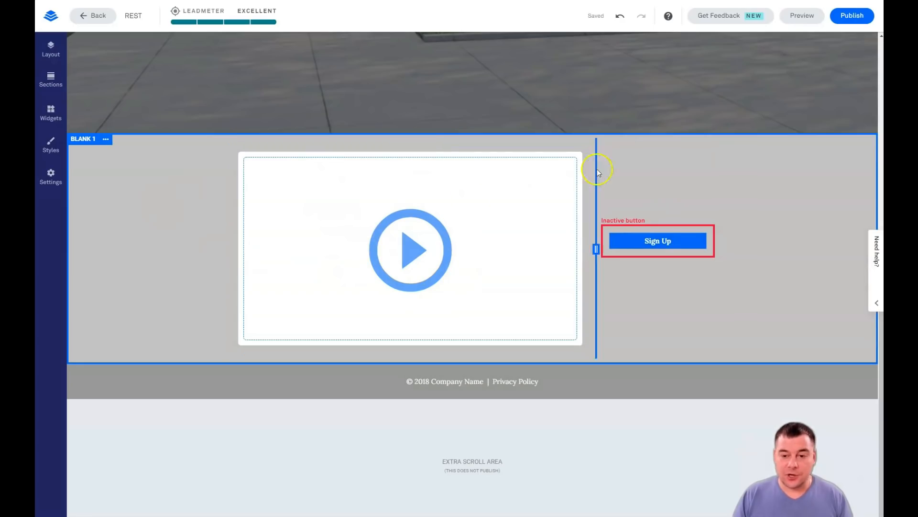
left_click(658, 241)
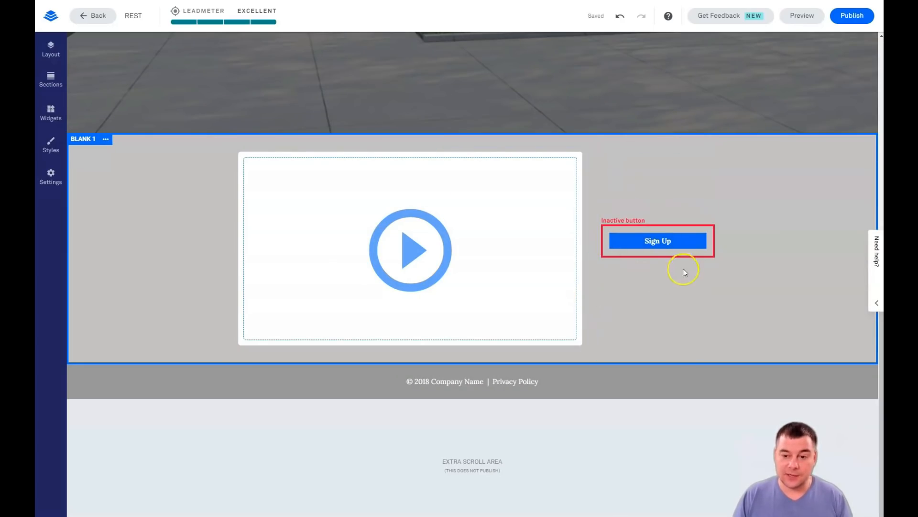
left_click(658, 241)
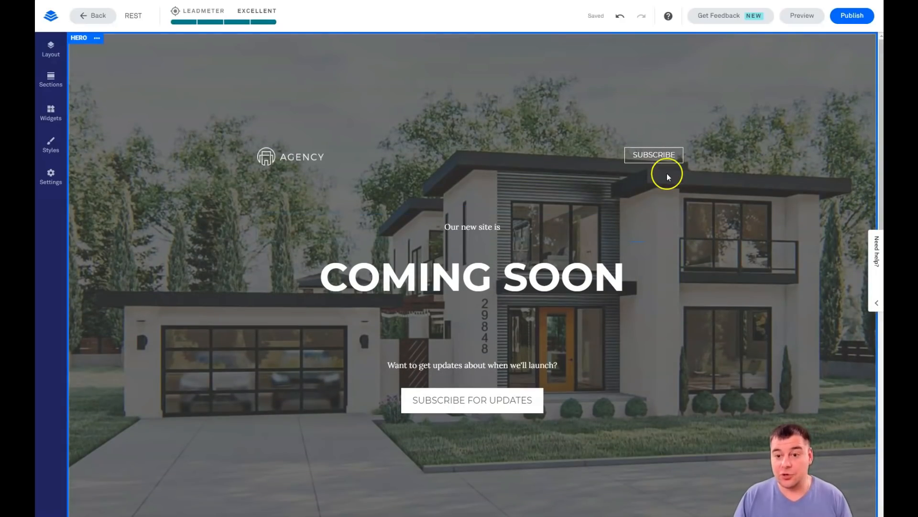
- Open the top SUBSCRIBE button's styling, try Rounded corners, then revert to Square
left_click(653, 154)
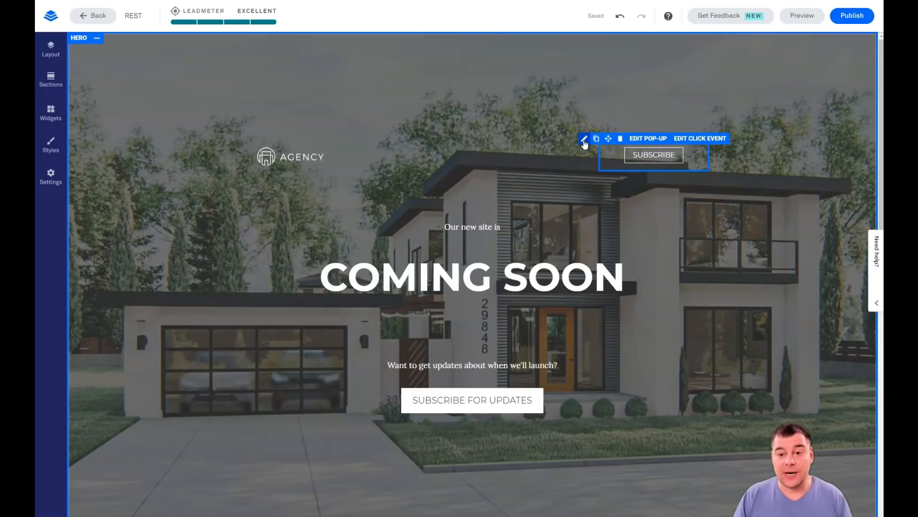
left_click(585, 138)
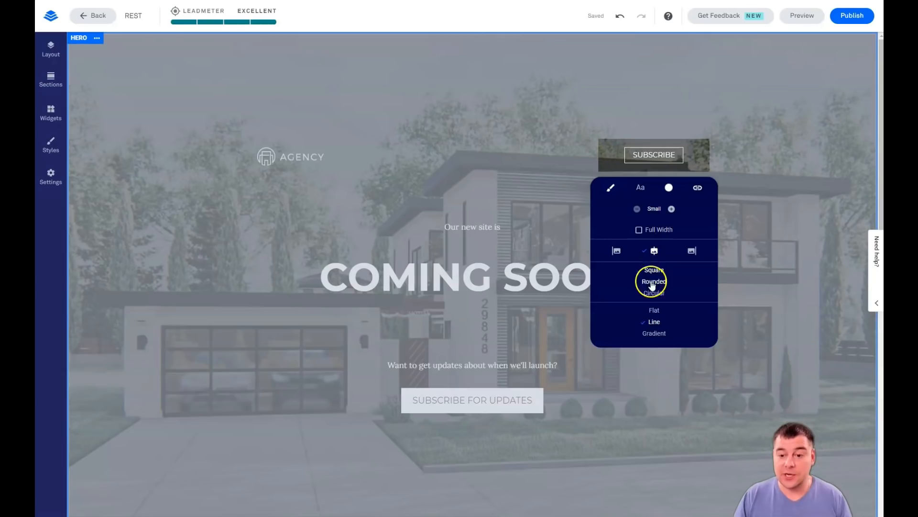
left_click(654, 293)
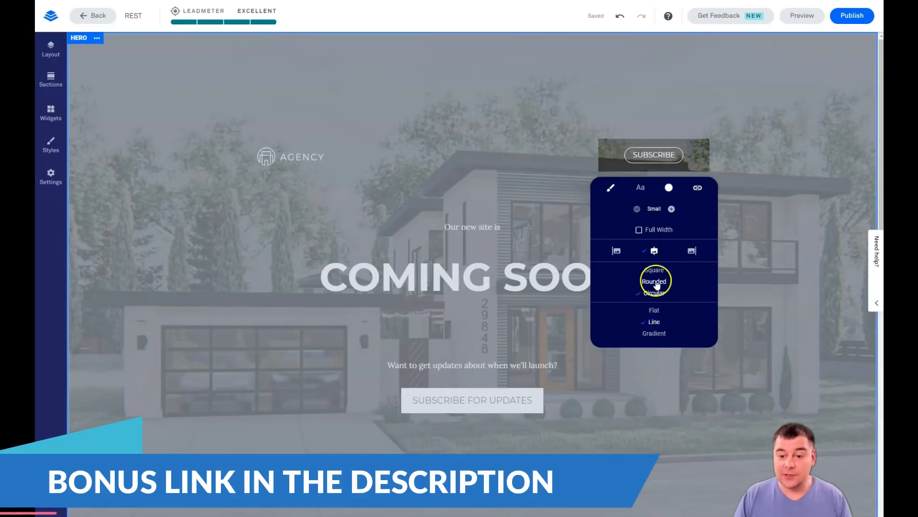
left_click(654, 281)
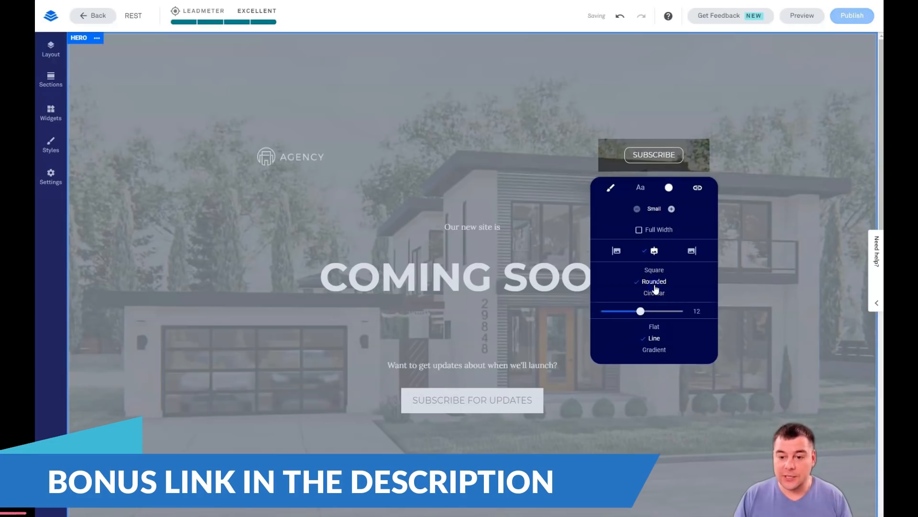
left_click(654, 270)
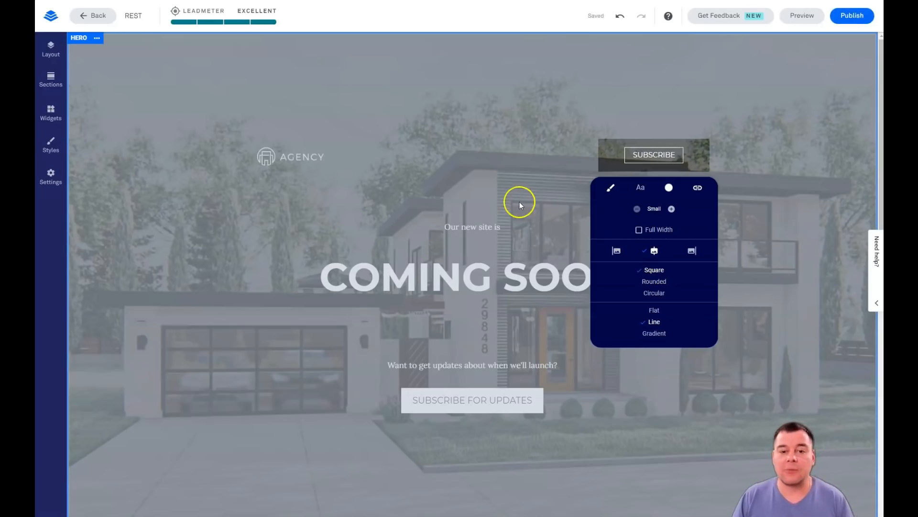
mouse_move(515, 190)
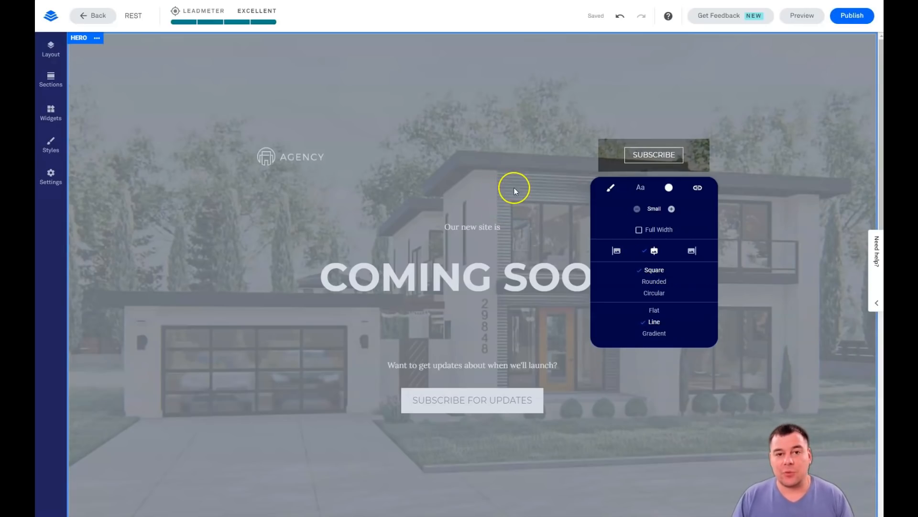
mouse_move(512, 185)
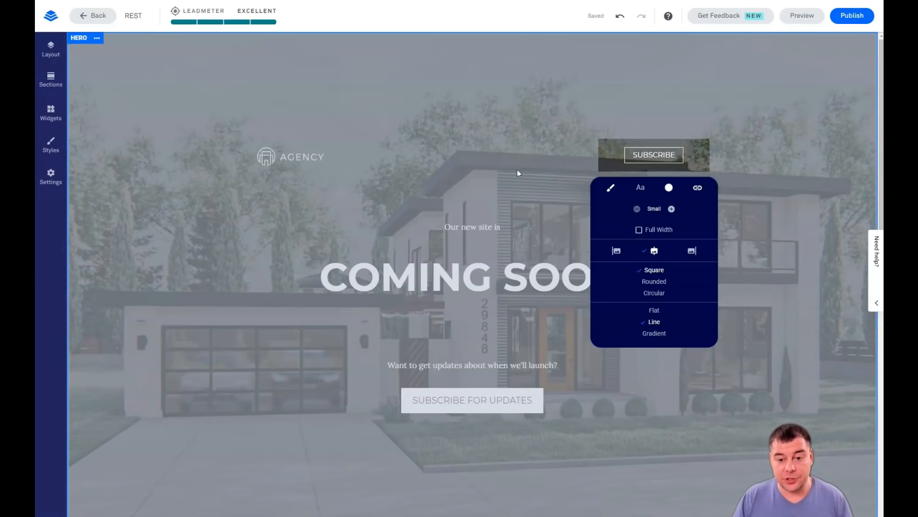
- Dismiss the button styling, then select the launch-updates text and SUBSCRIBE FOR UPDATES button
left_click(377, 186)
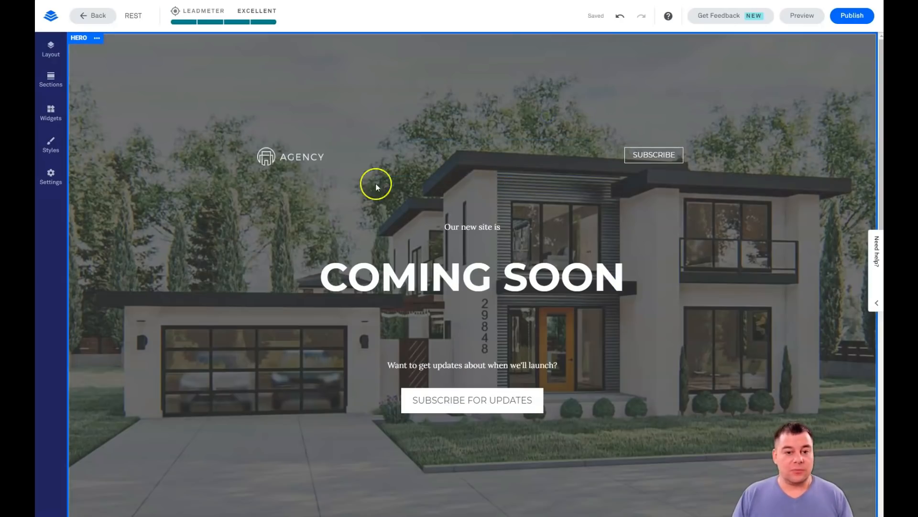
left_click(472, 365)
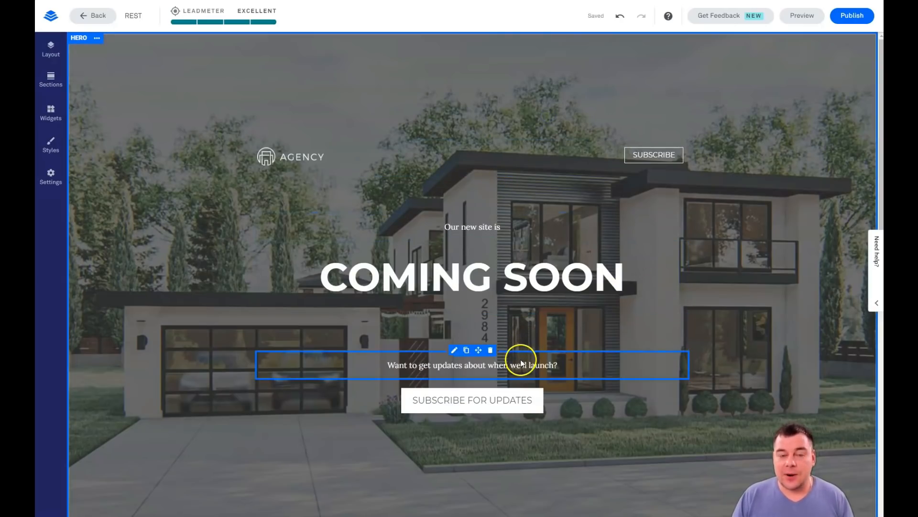
left_click(472, 400)
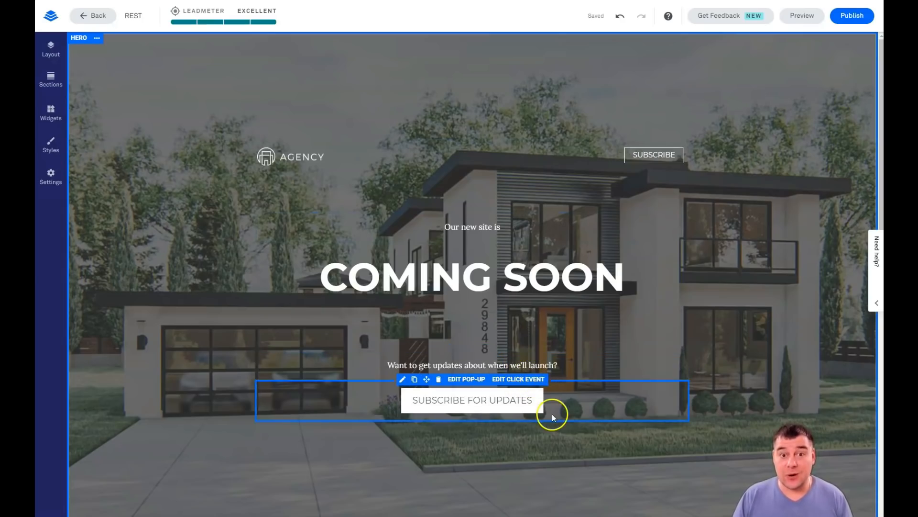